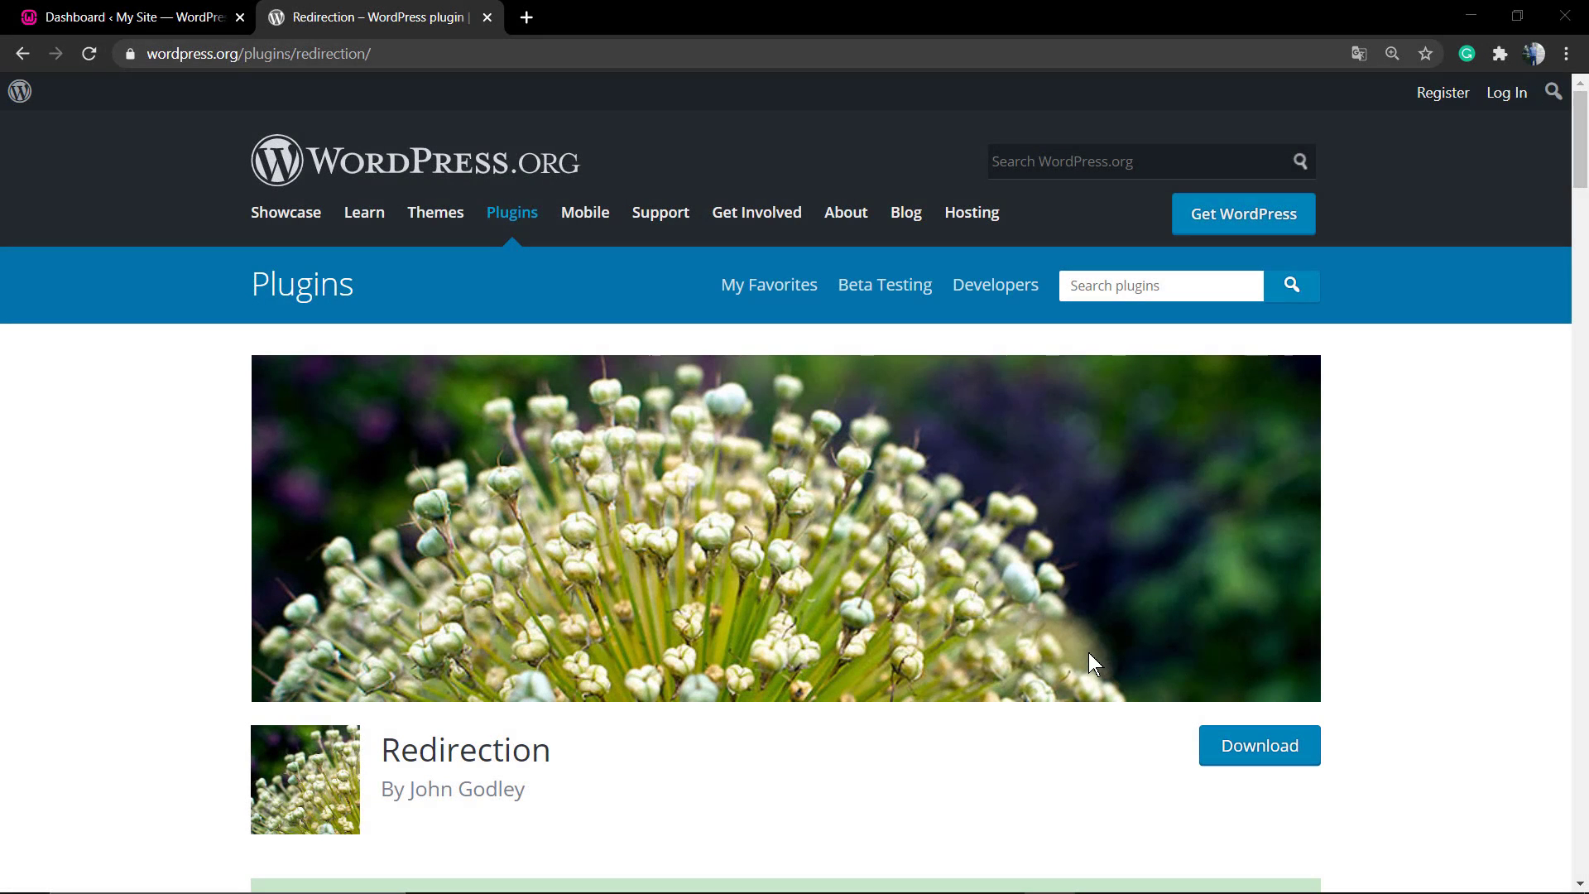
pyautogui.moveTo(1022, 594)
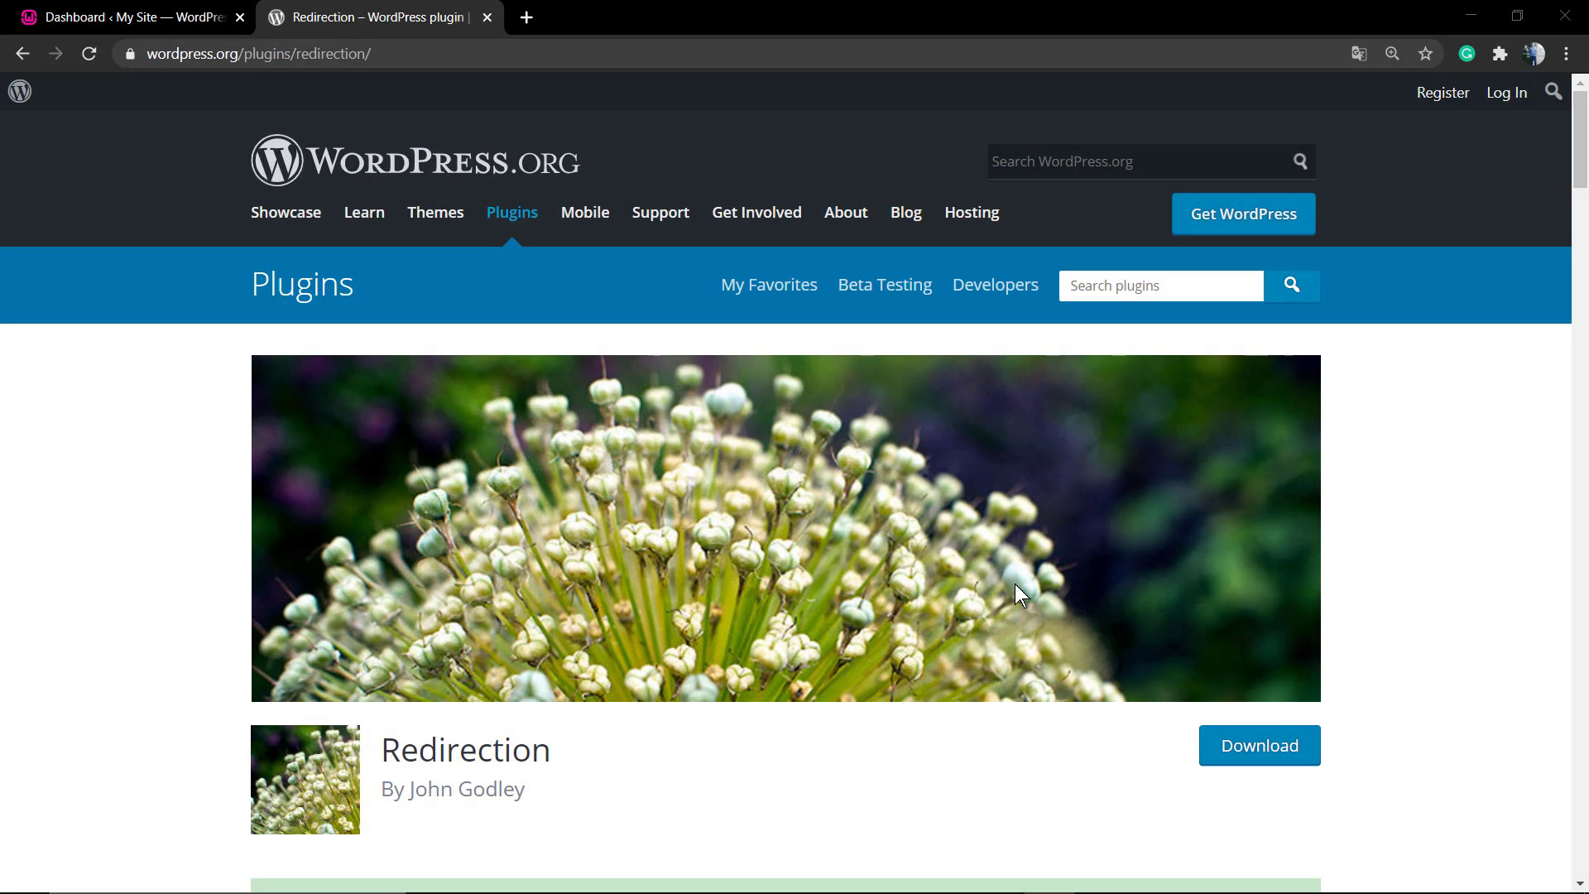
pyautogui.moveTo(1018, 595)
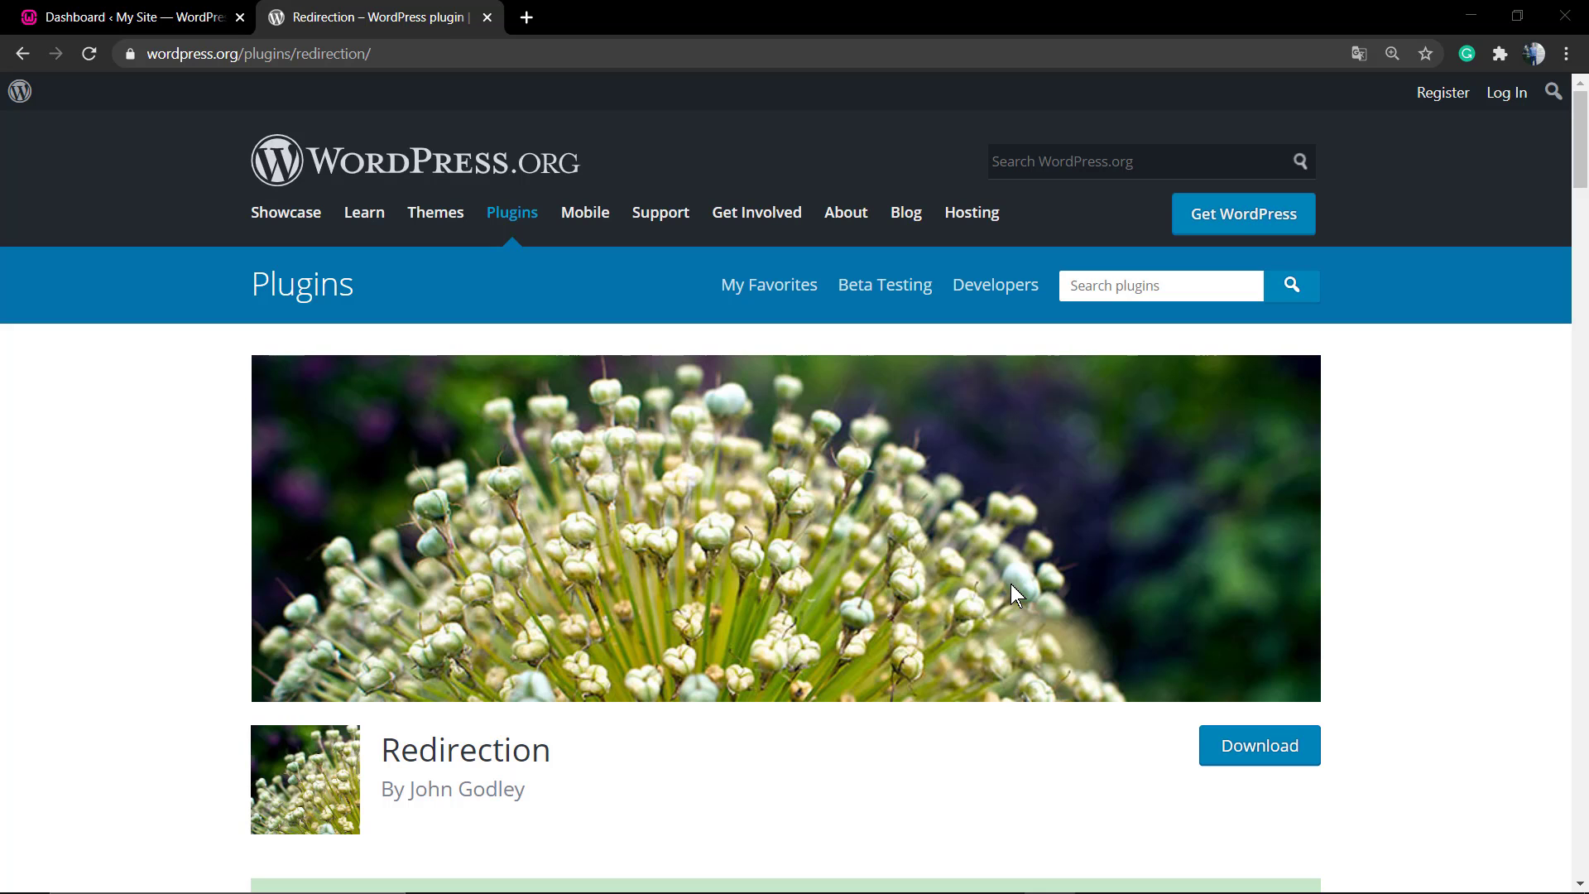
# Review the Redirection plugin page on WordPress.org, then go to the local site's front end
pyautogui.doubleClick(465, 748)
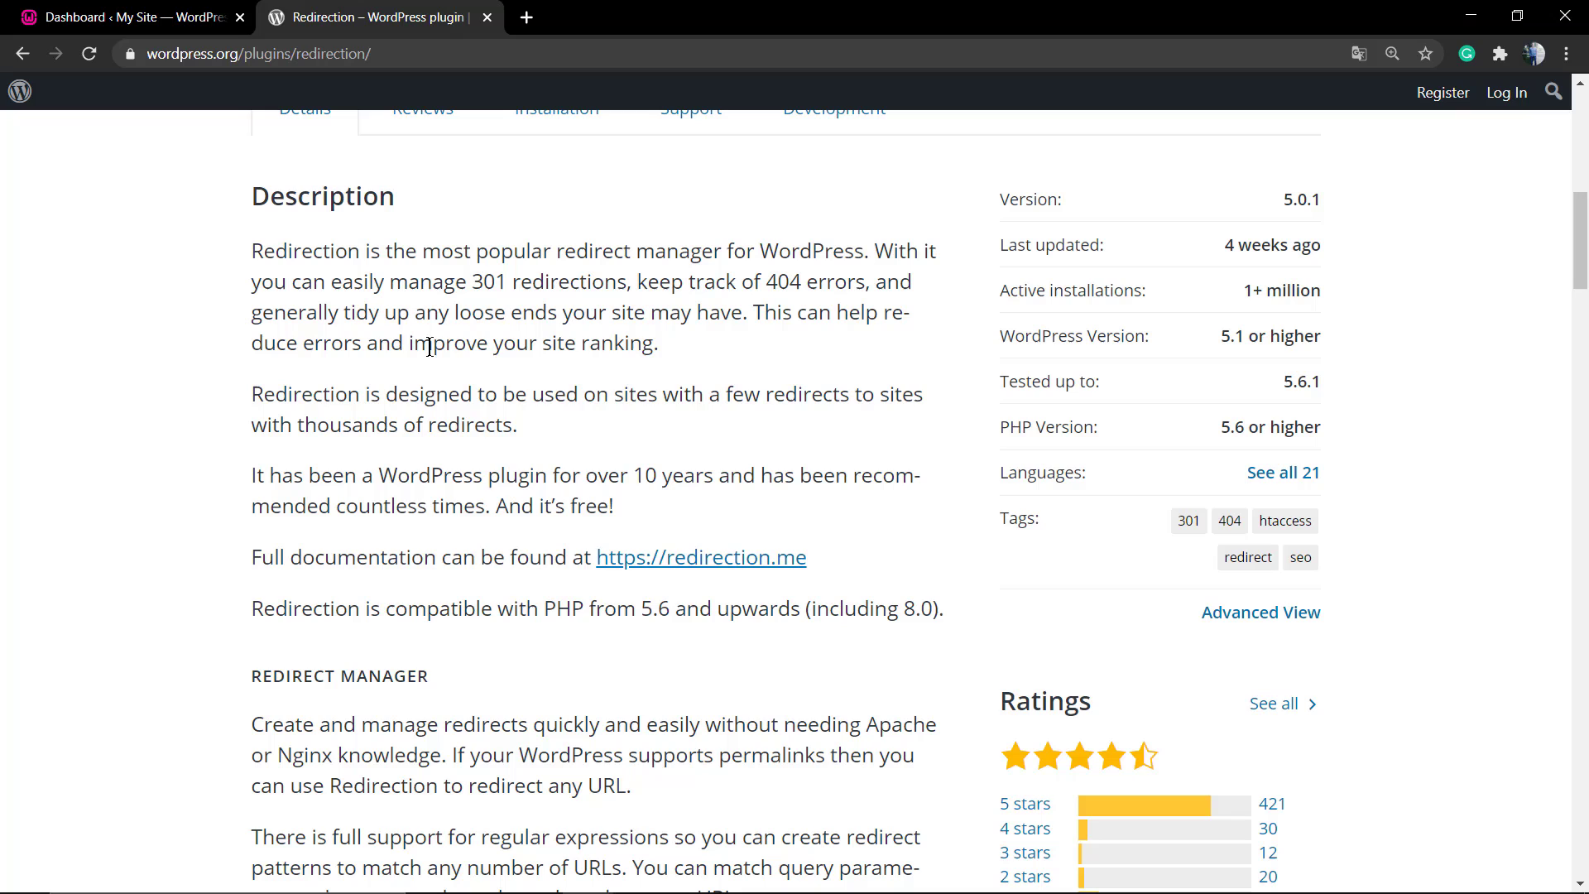
pyautogui.moveTo(540, 282)
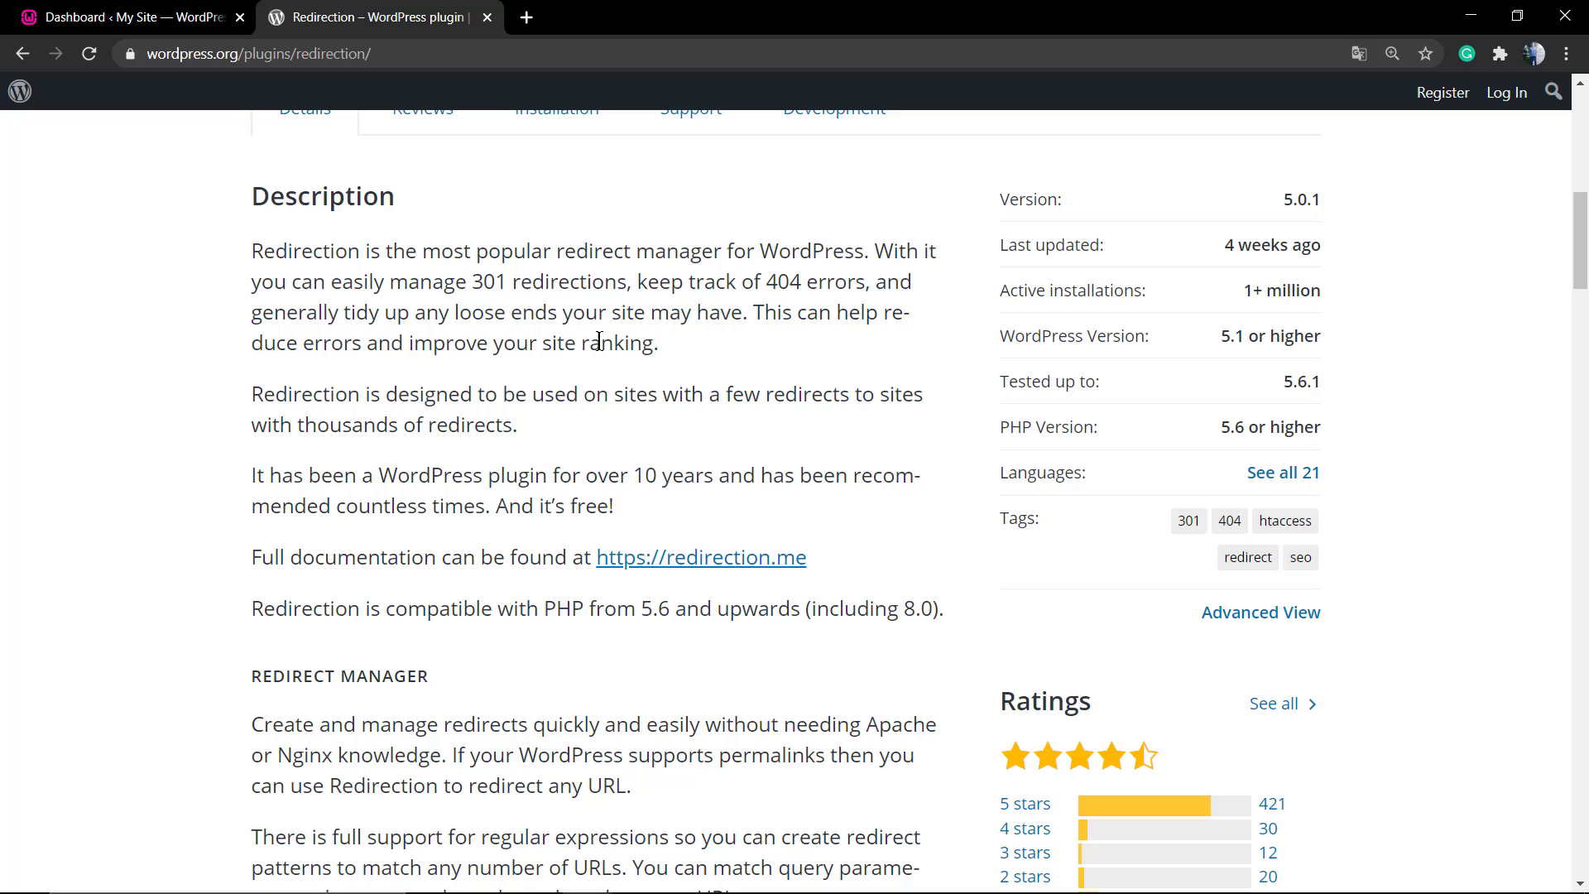
pyautogui.moveTo(472, 338)
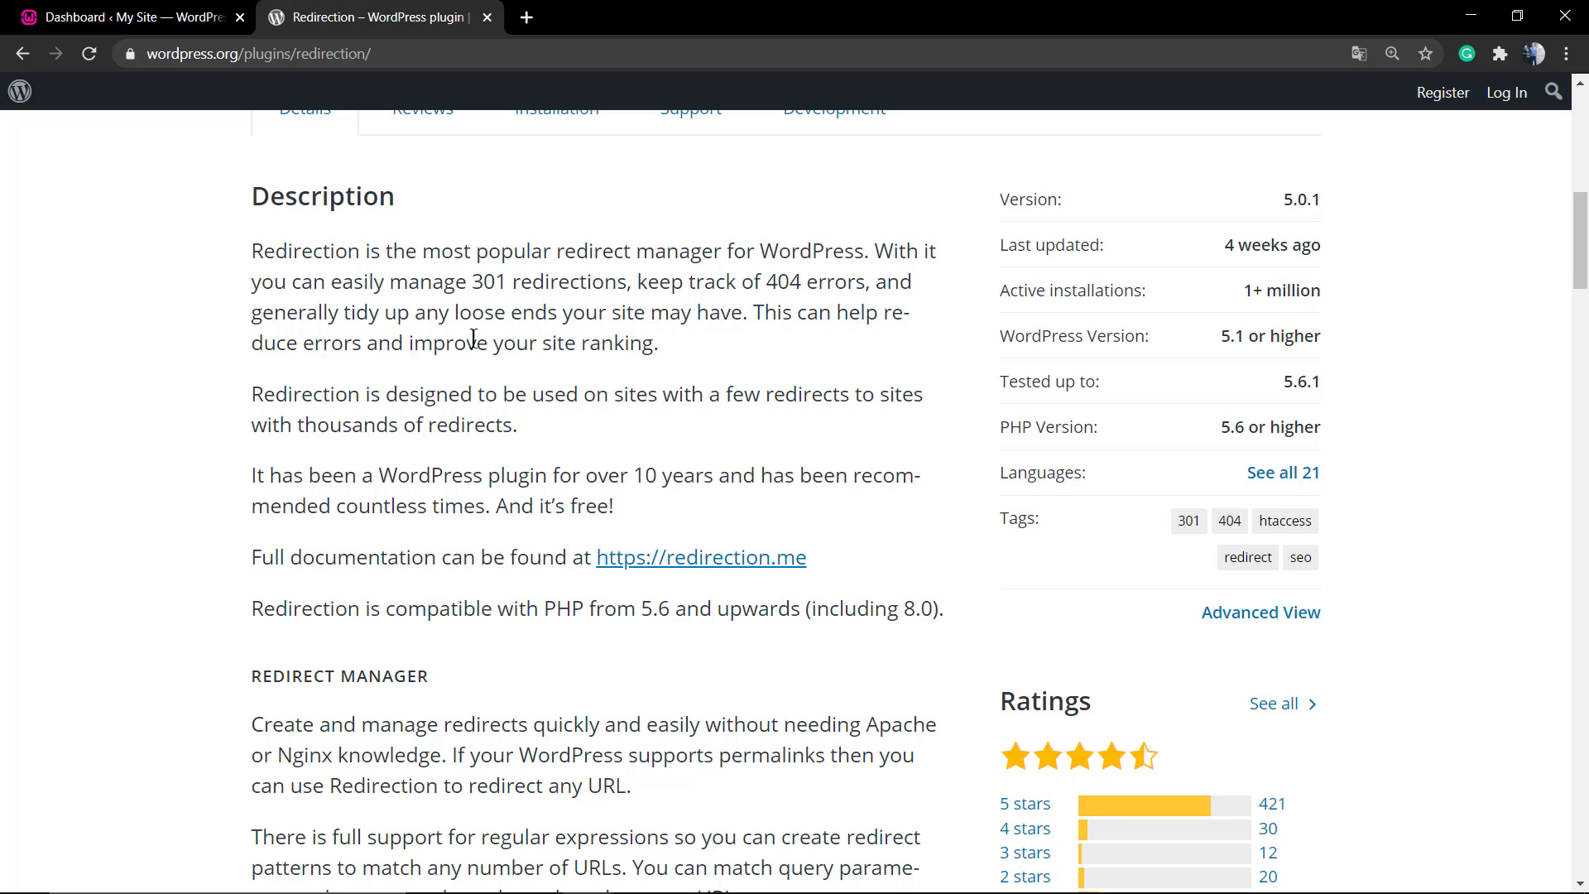
pyautogui.moveTo(334, 323)
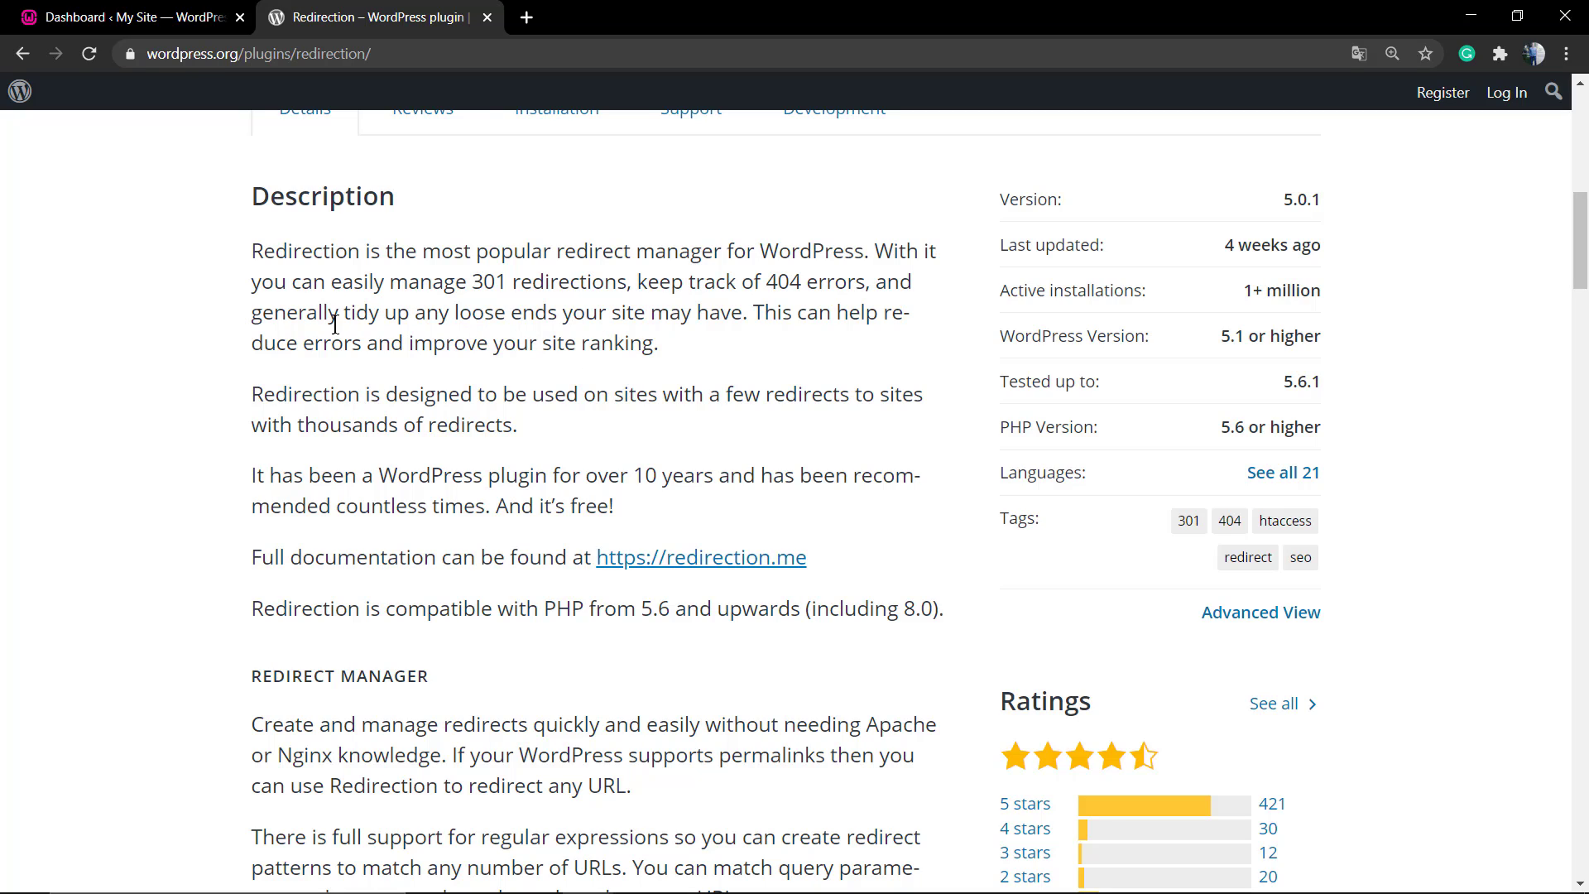
pyautogui.moveTo(355, 338)
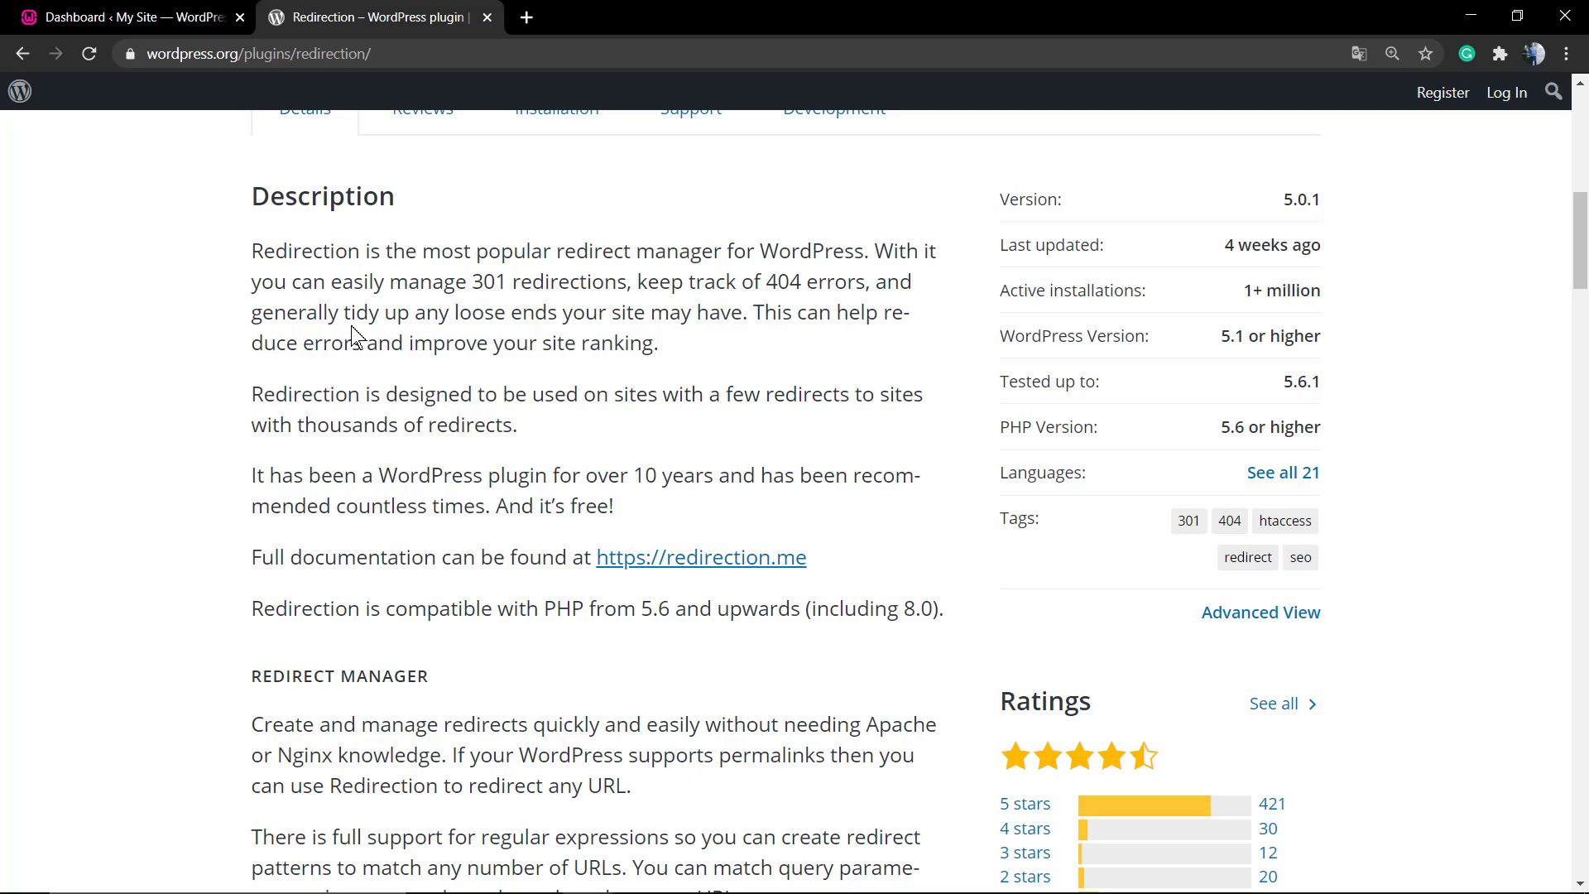
pyautogui.moveTo(355, 399)
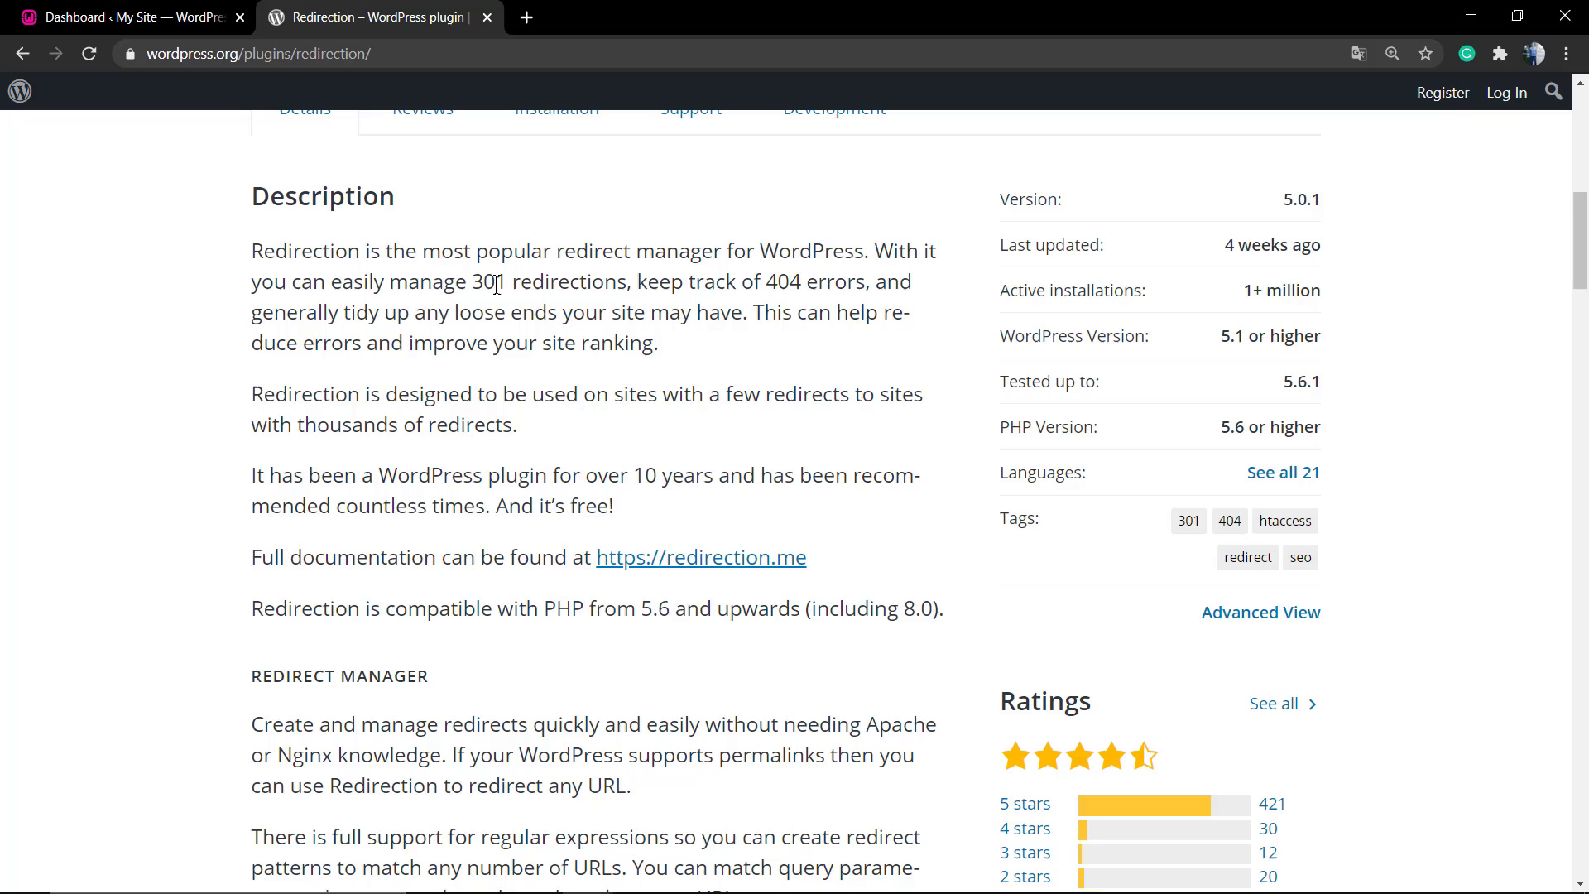
pyautogui.click(121, 17)
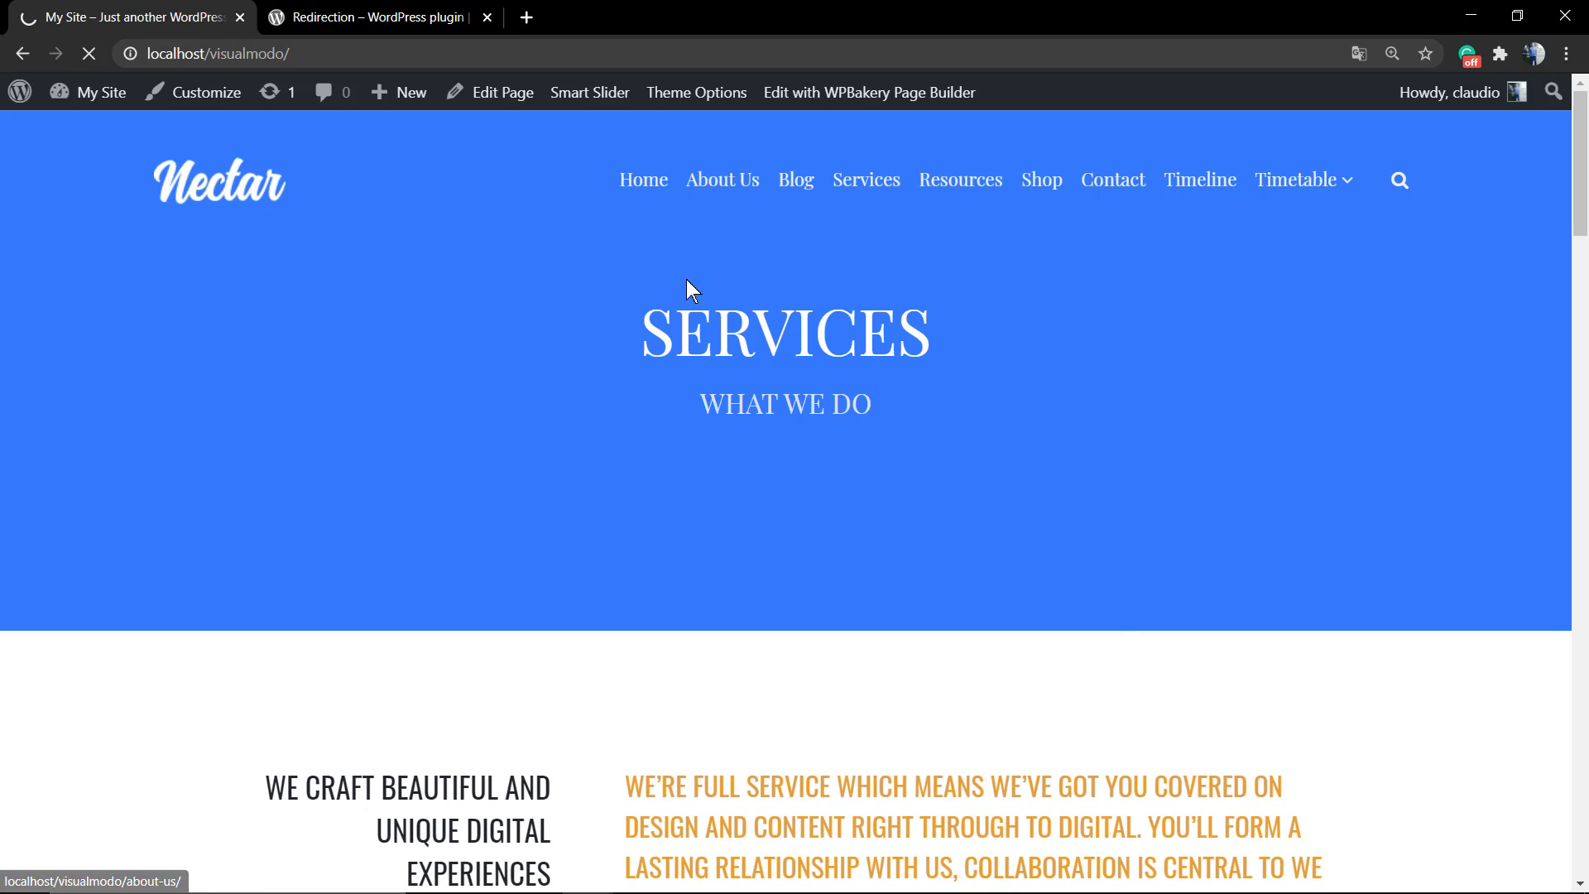
# Visit the 'How To Create An Online Shop' post and break its URL with 'ffdfffr' to get a 404
pyautogui.click(796, 179)
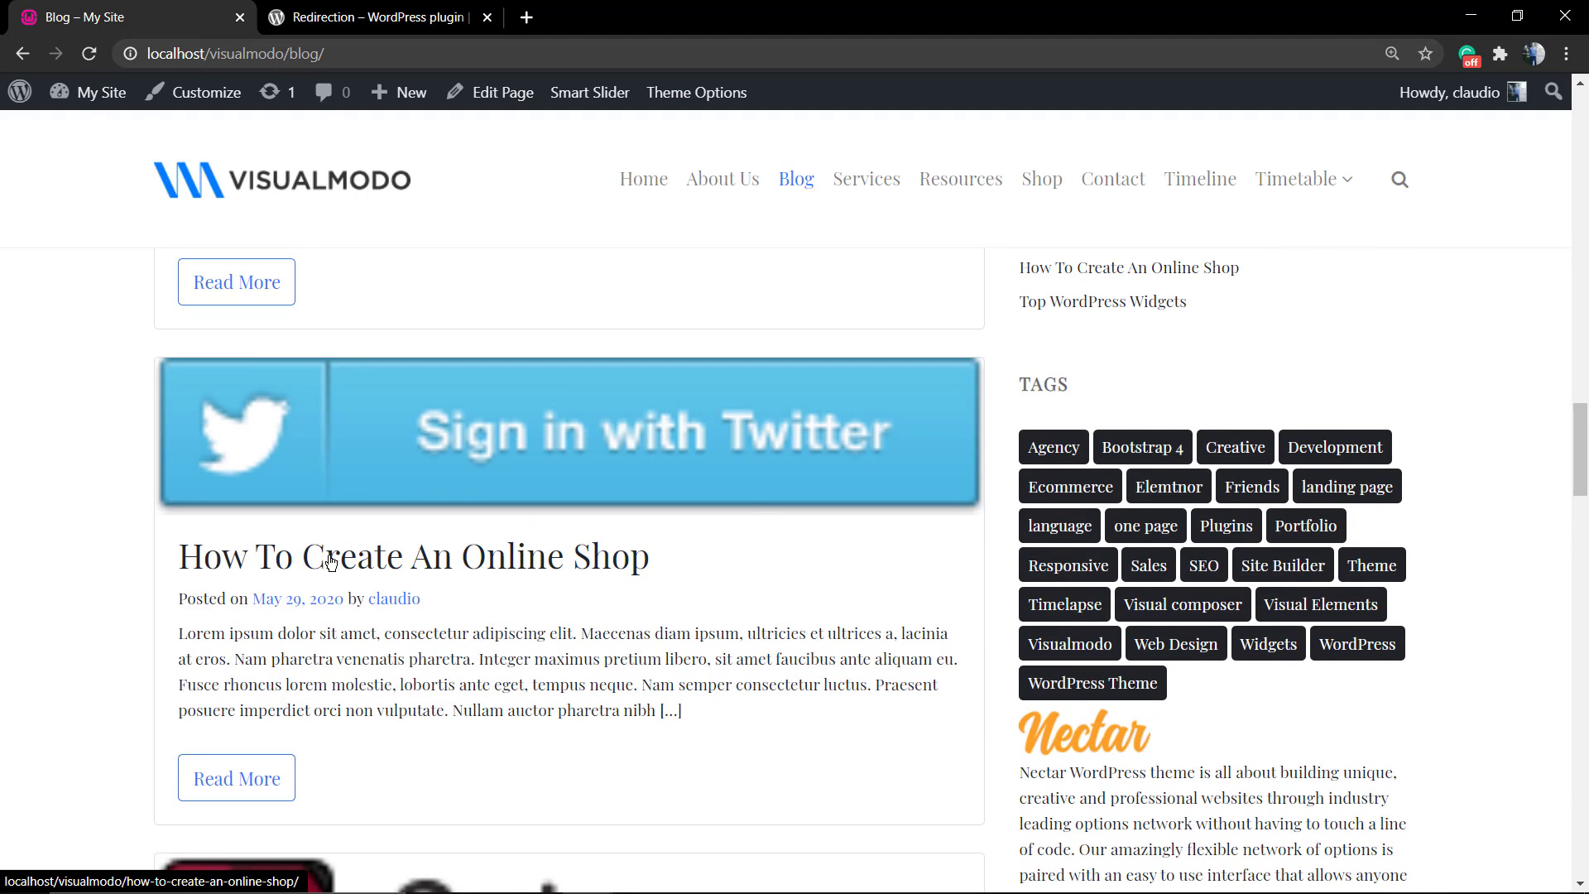
pyautogui.click(412, 556)
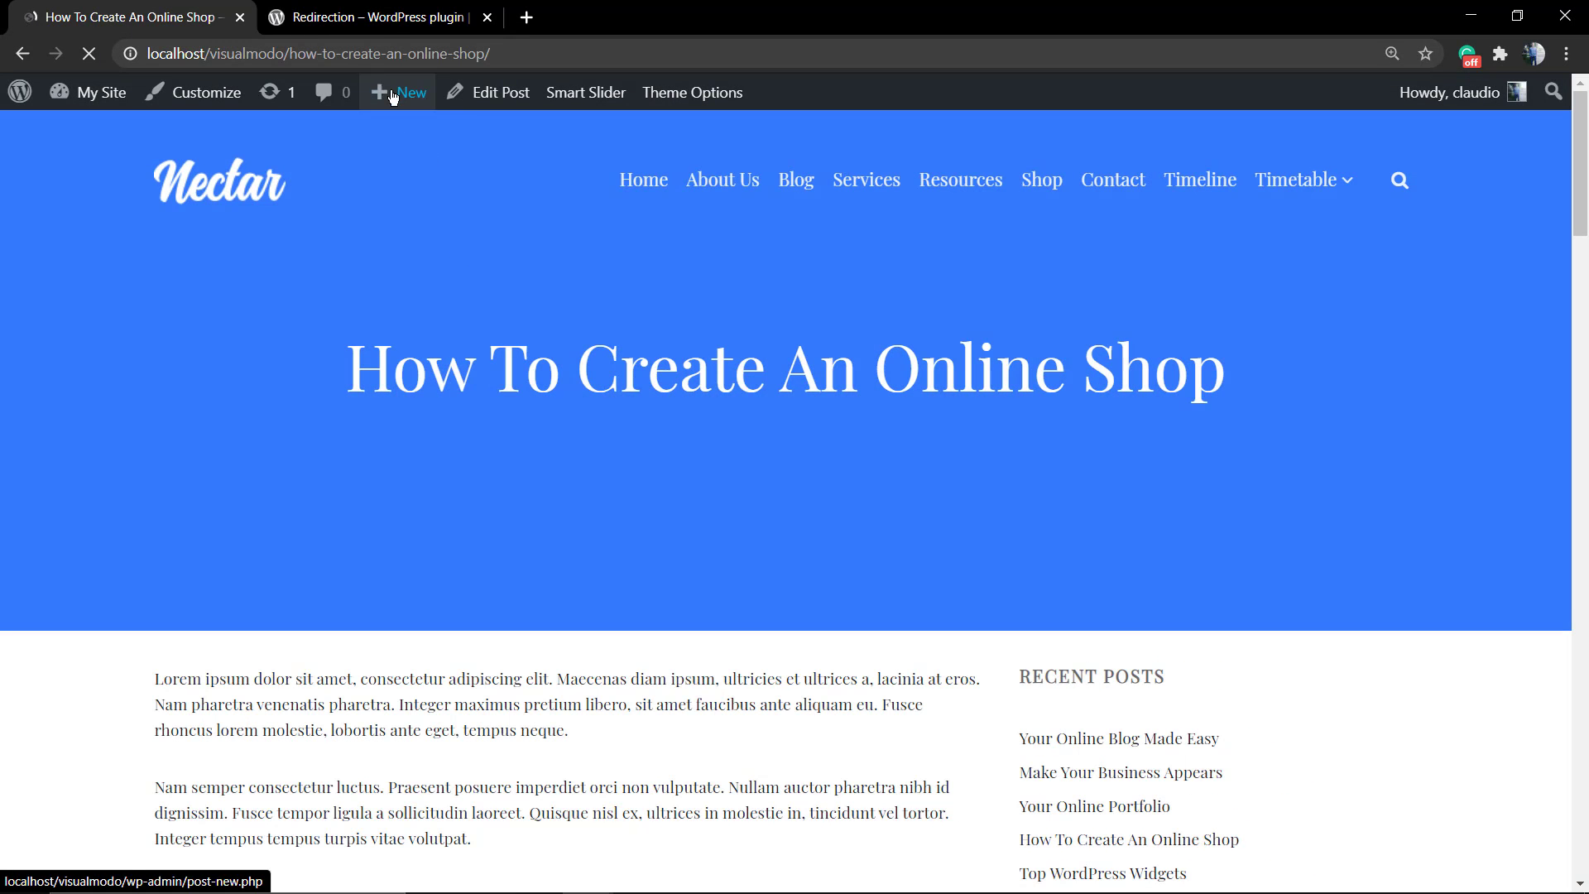
pyautogui.click(318, 53)
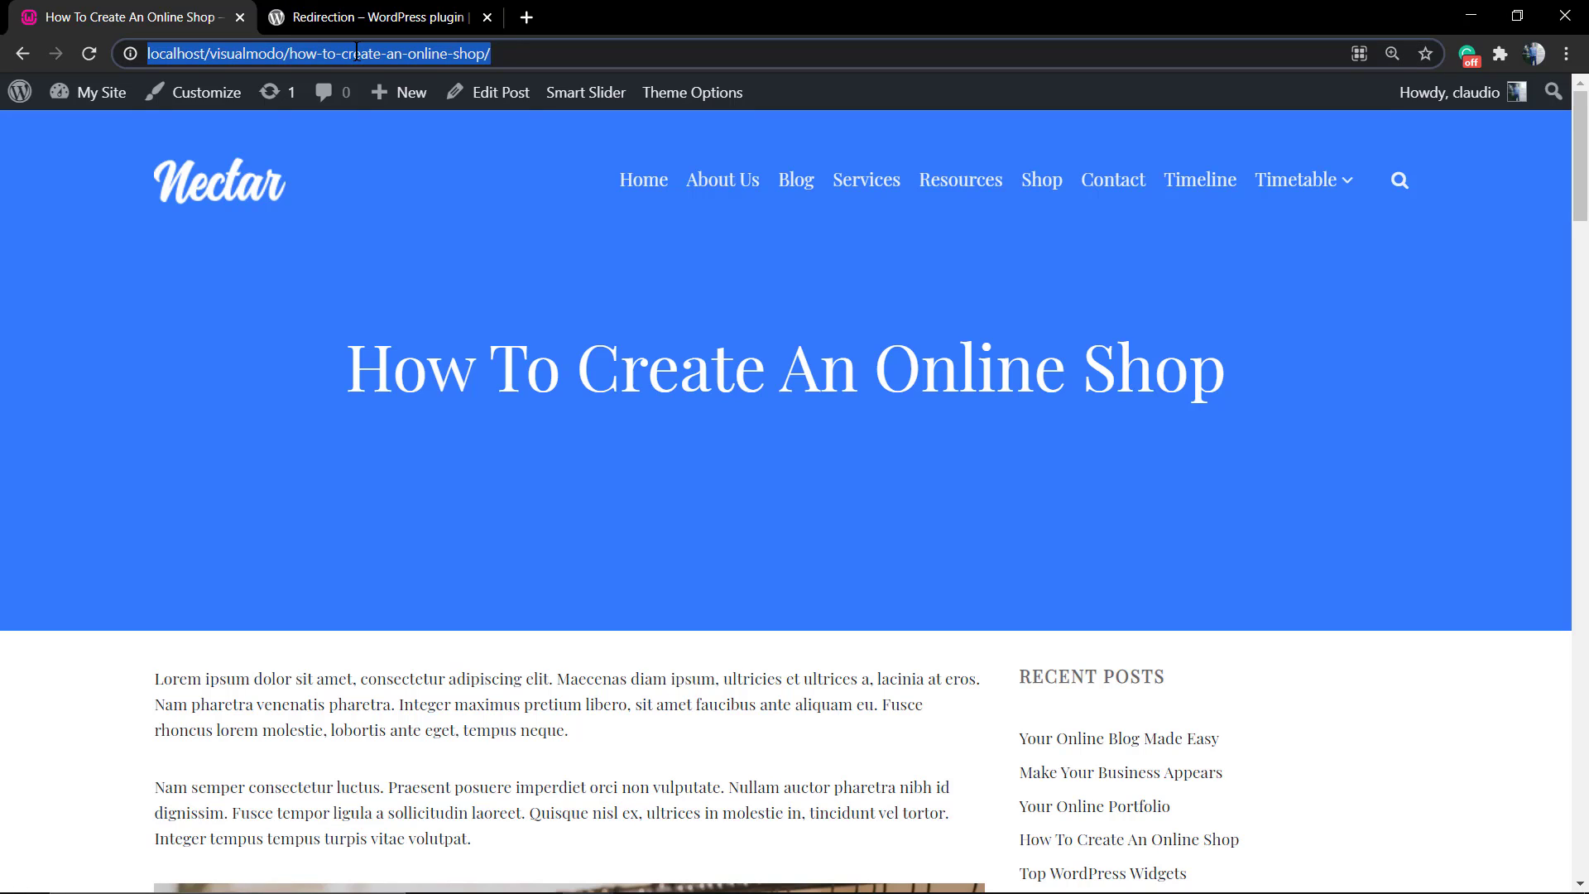
pyautogui.moveTo(412, 57)
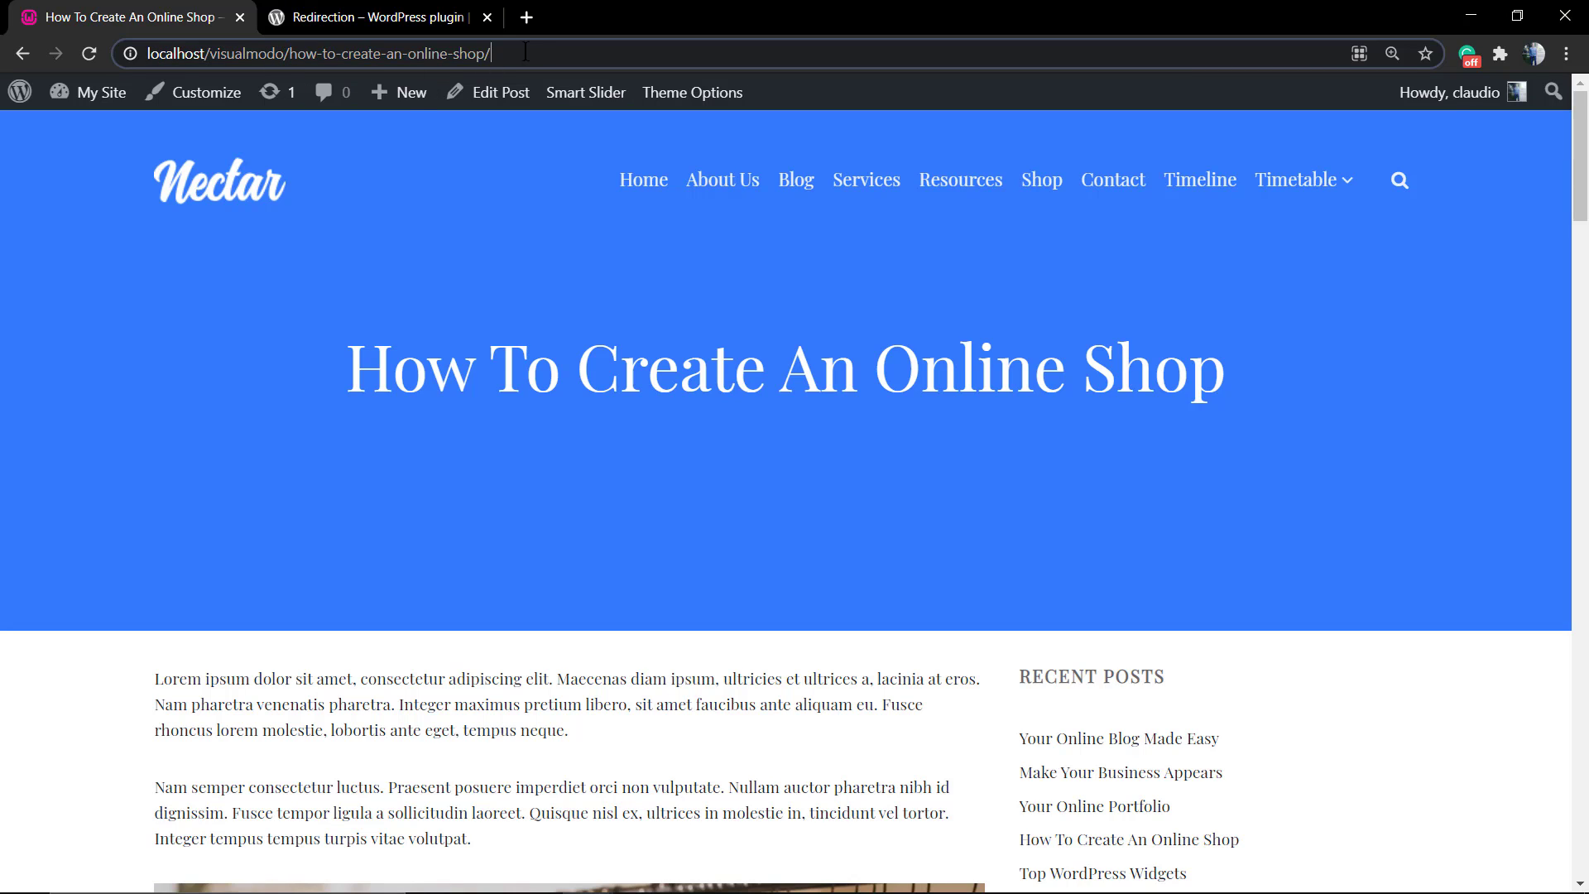
pyautogui.write('ffdfffr')
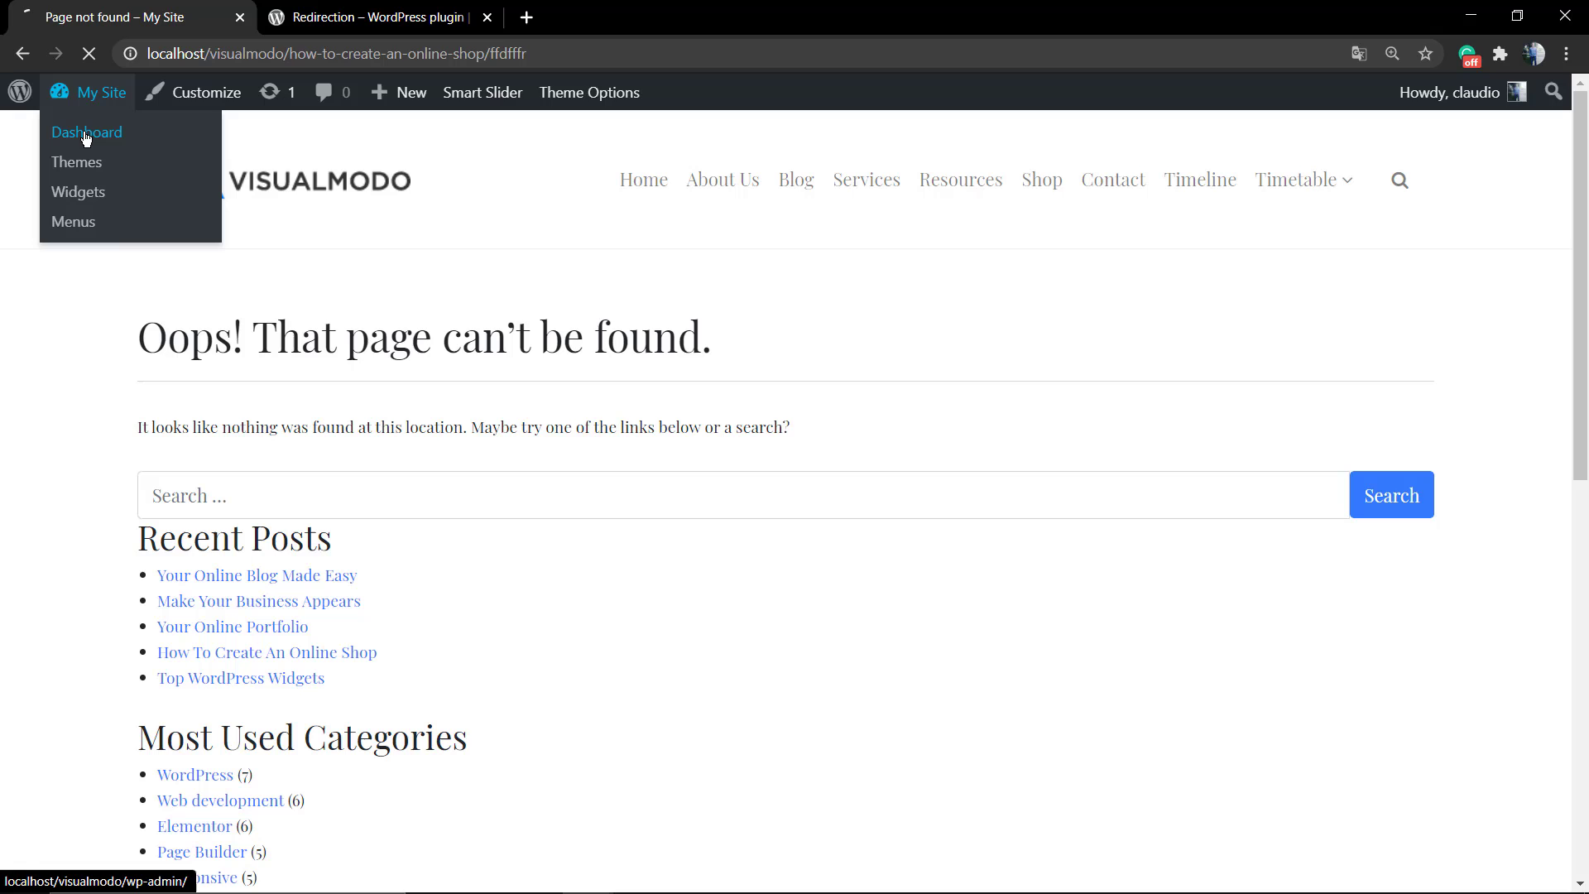
# Go to the admin dashboard and reach the Add Plugins screen via Plugins > Add New
pyautogui.click(87, 132)
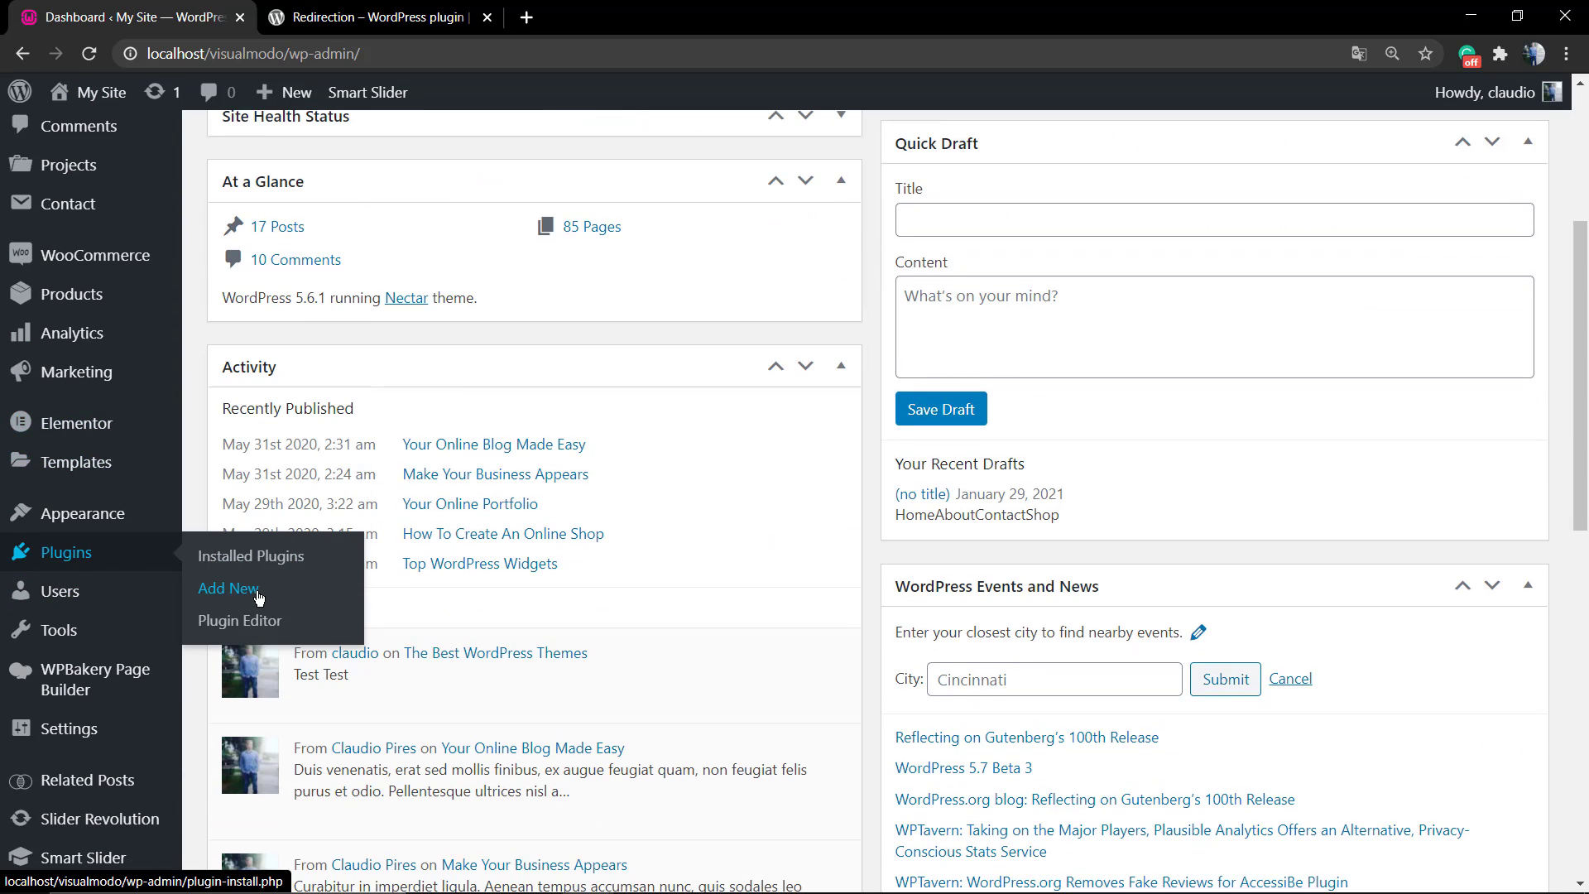
pyautogui.click(229, 589)
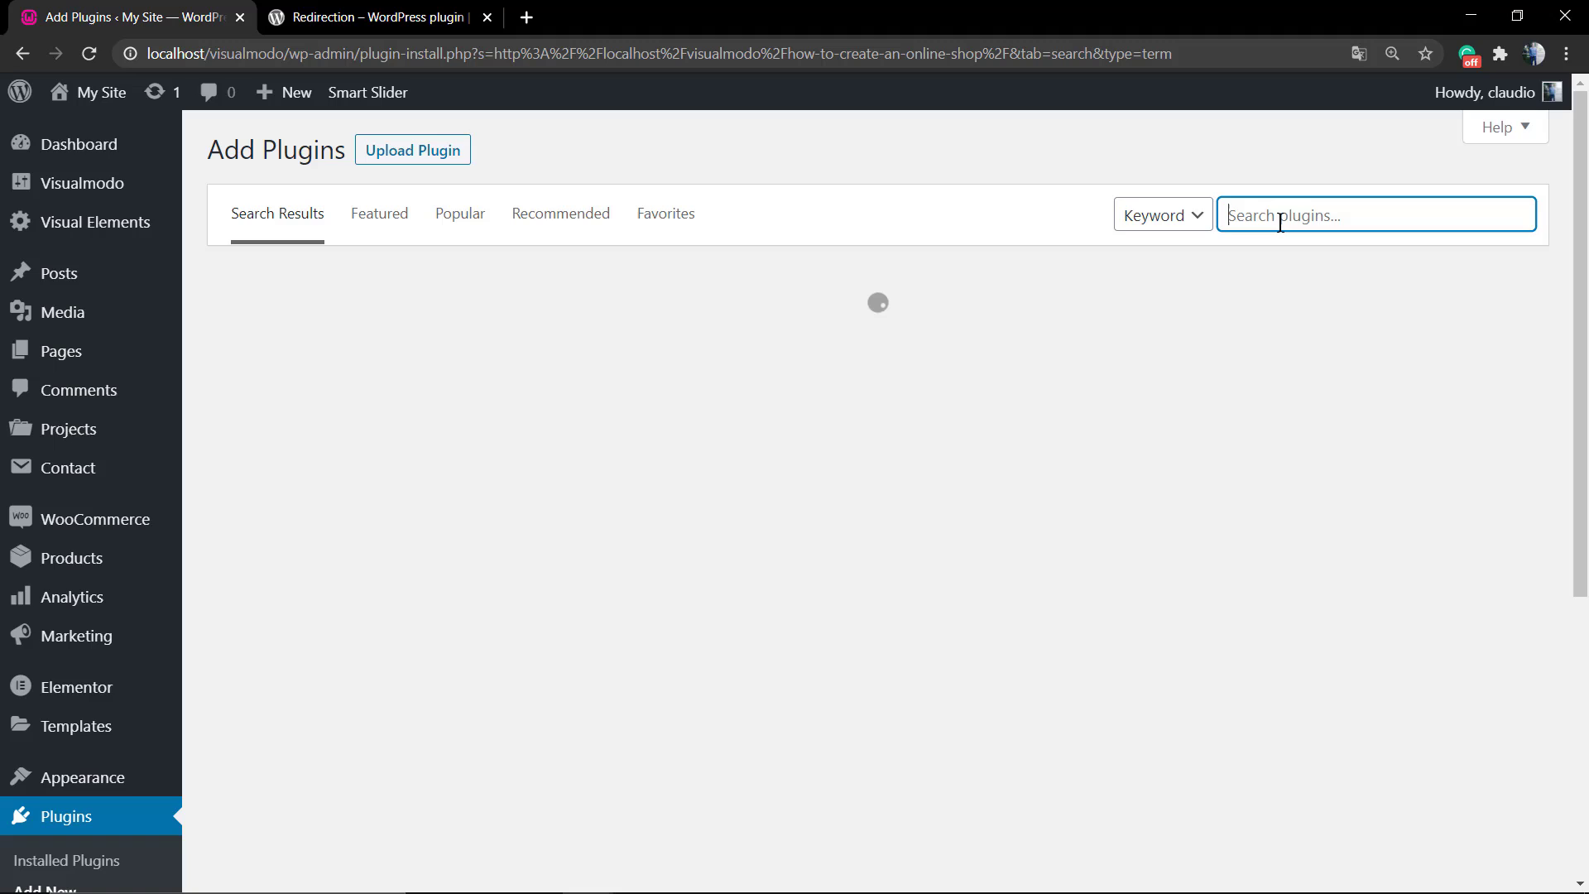
# Search for 'redirection', install Redirection by John Godley and activate it
pyautogui.write('redirection')
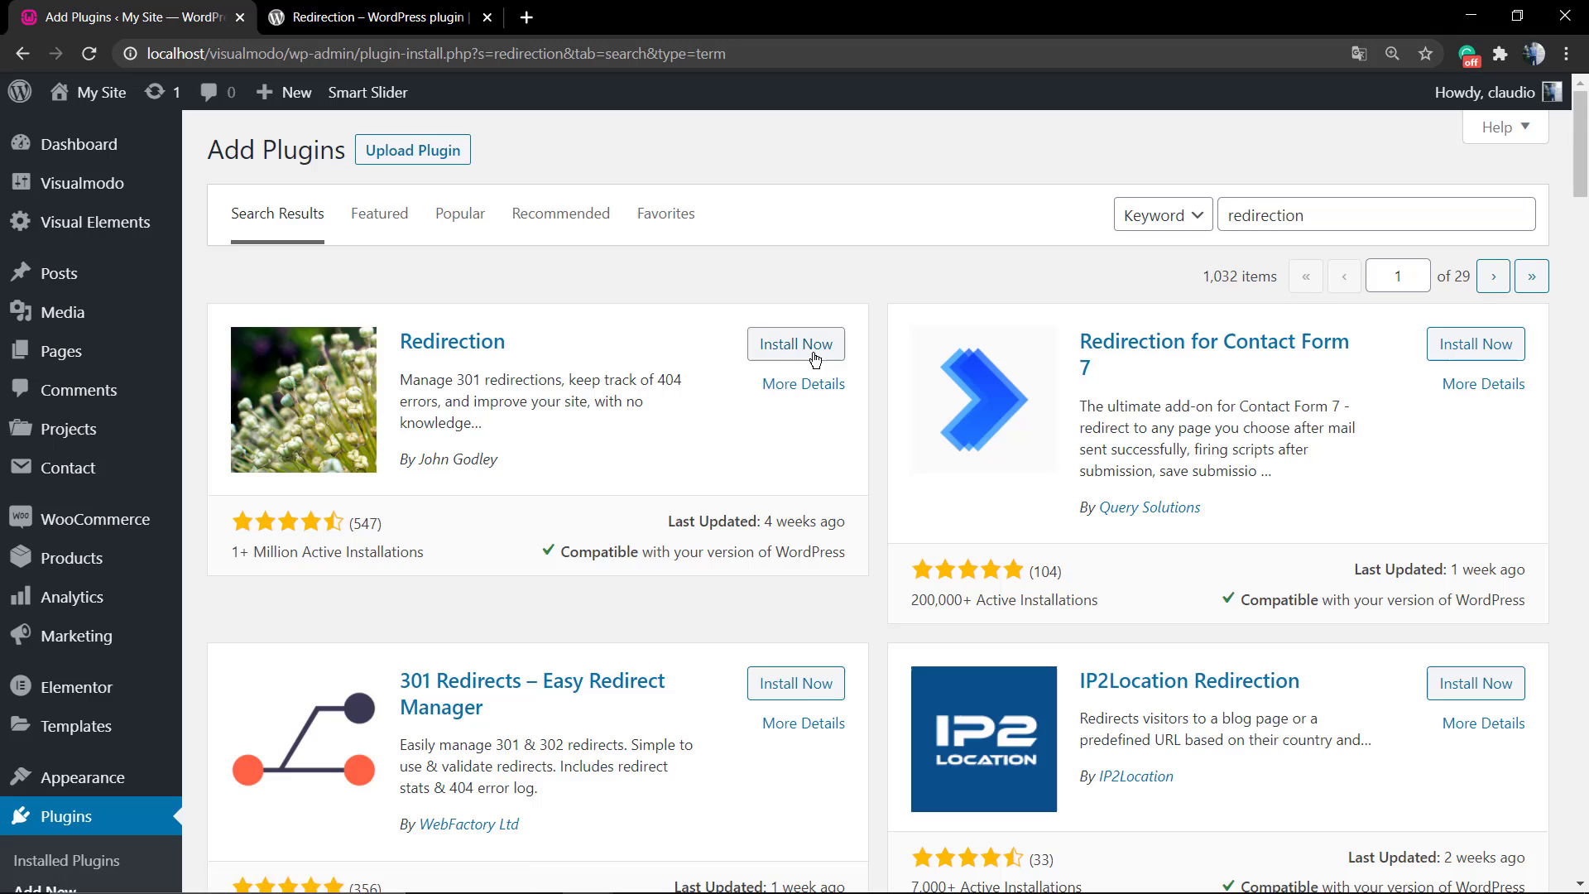
pyautogui.click(796, 344)
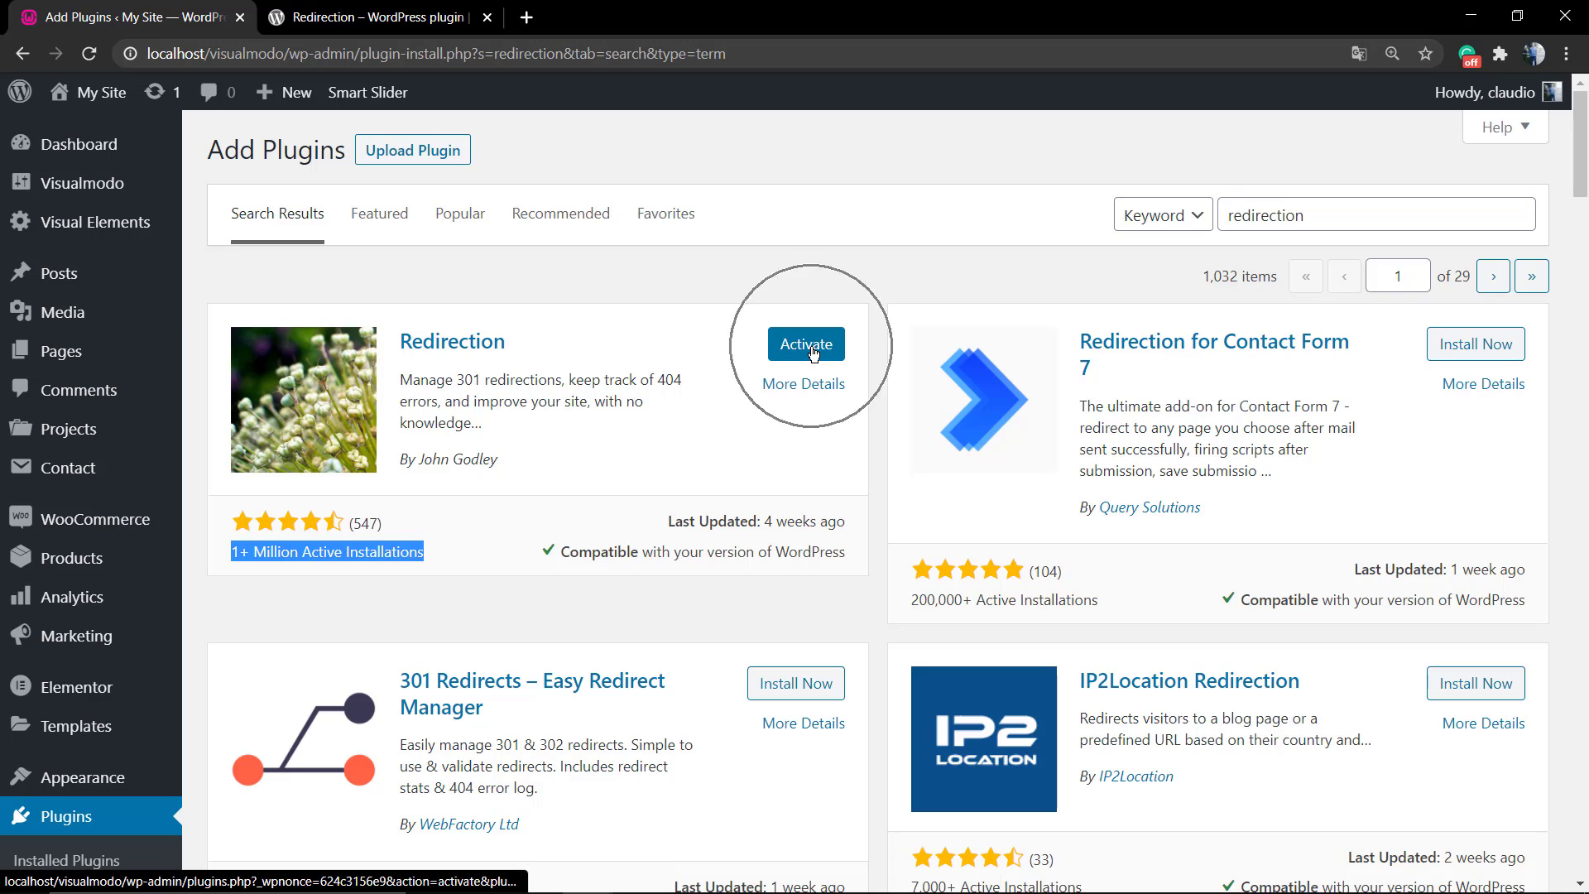
pyautogui.click(806, 344)
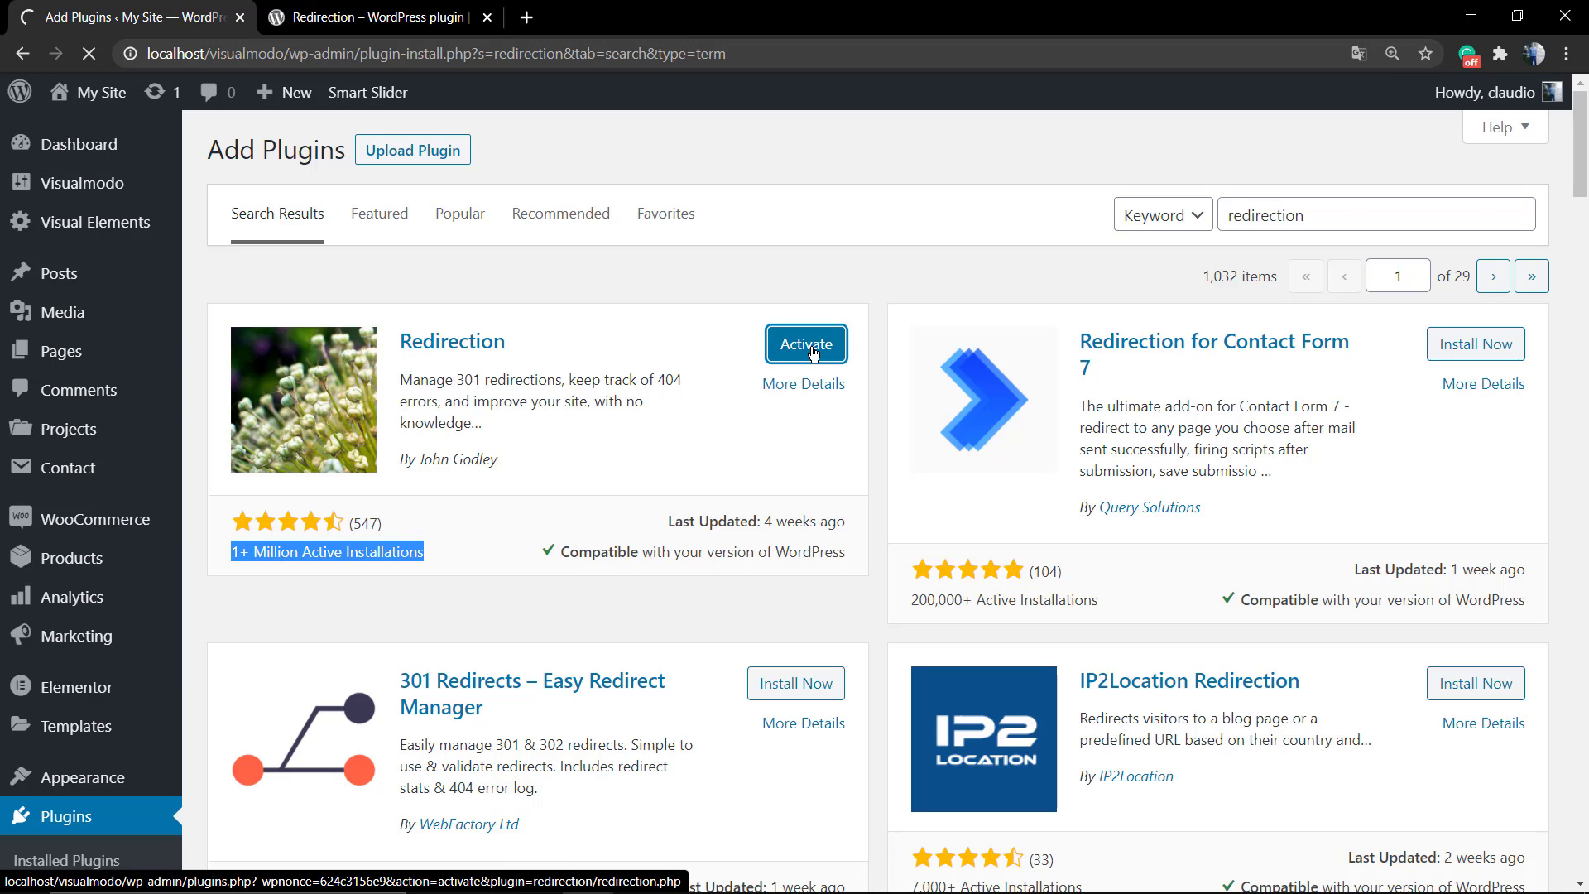
pyautogui.click(806, 344)
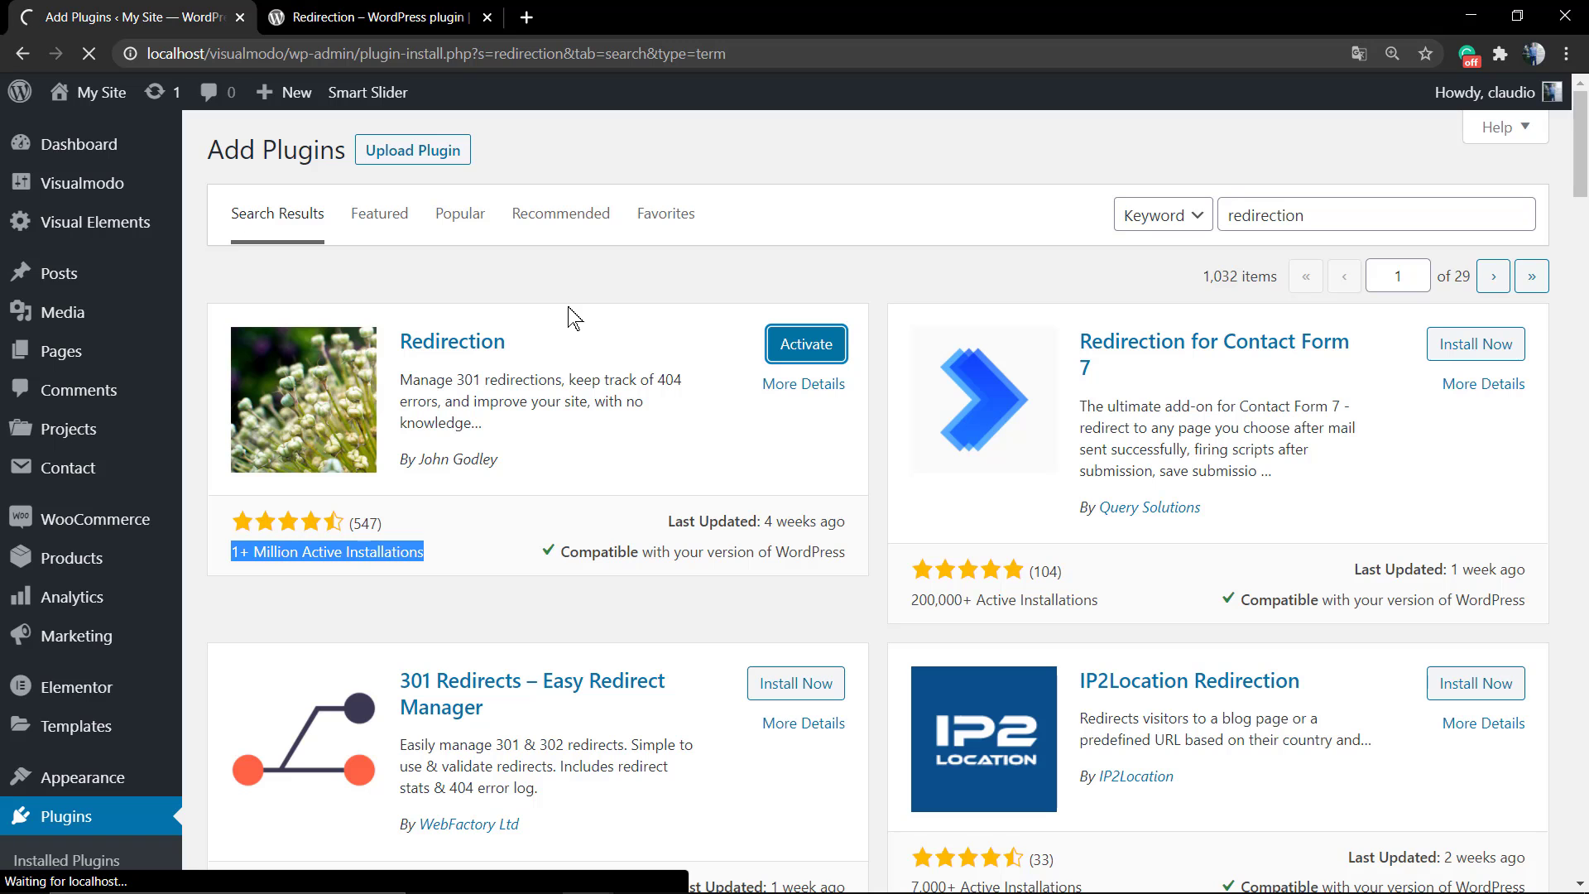
pyautogui.click(806, 344)
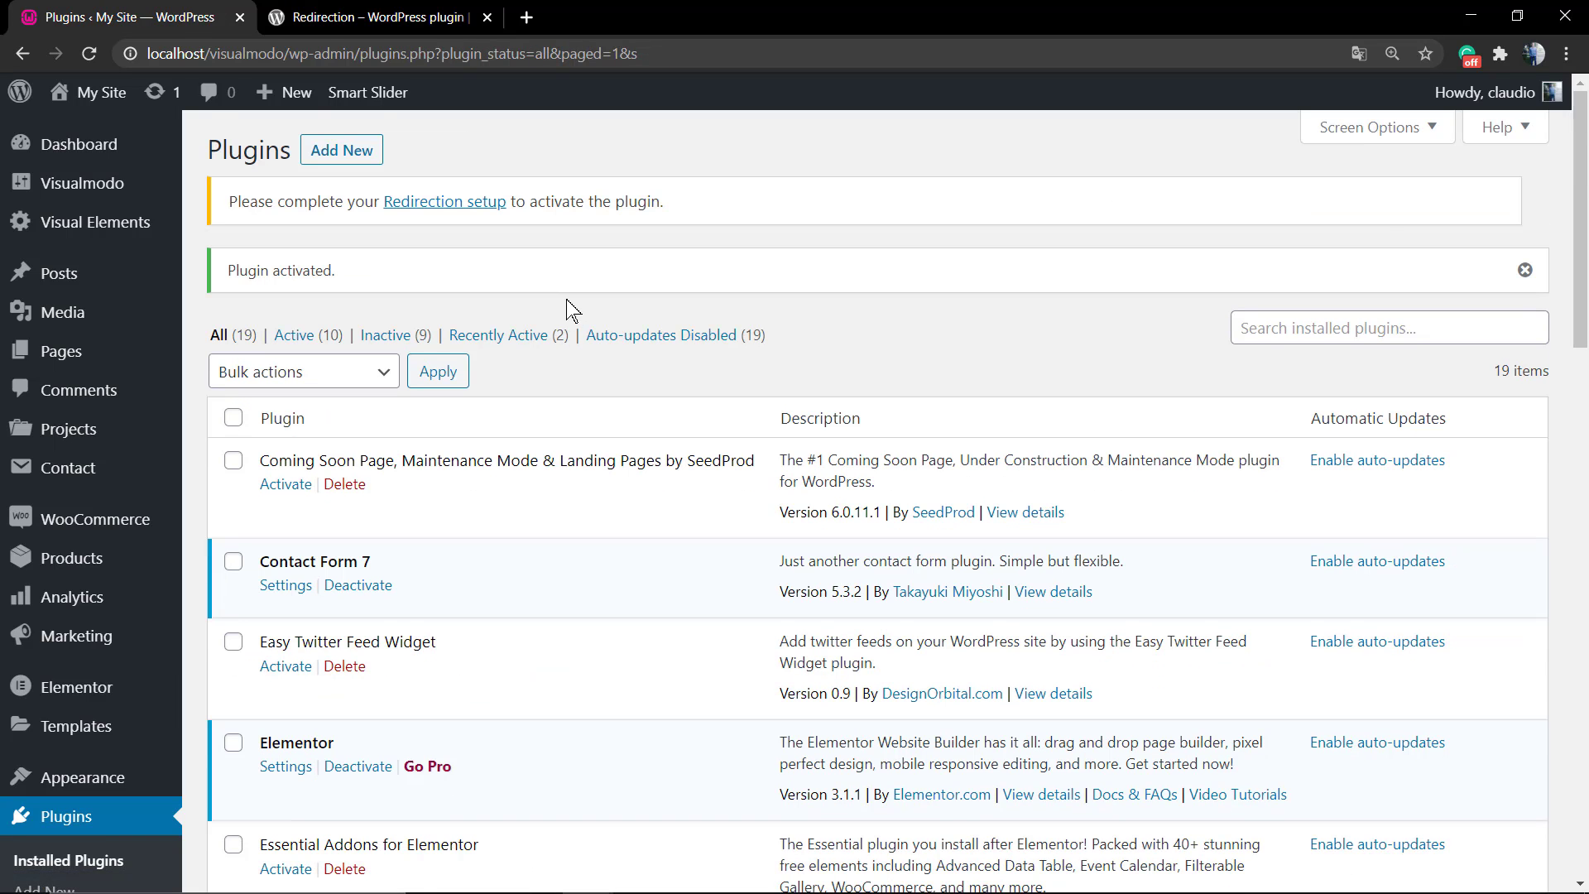
pyautogui.scroll(-3)
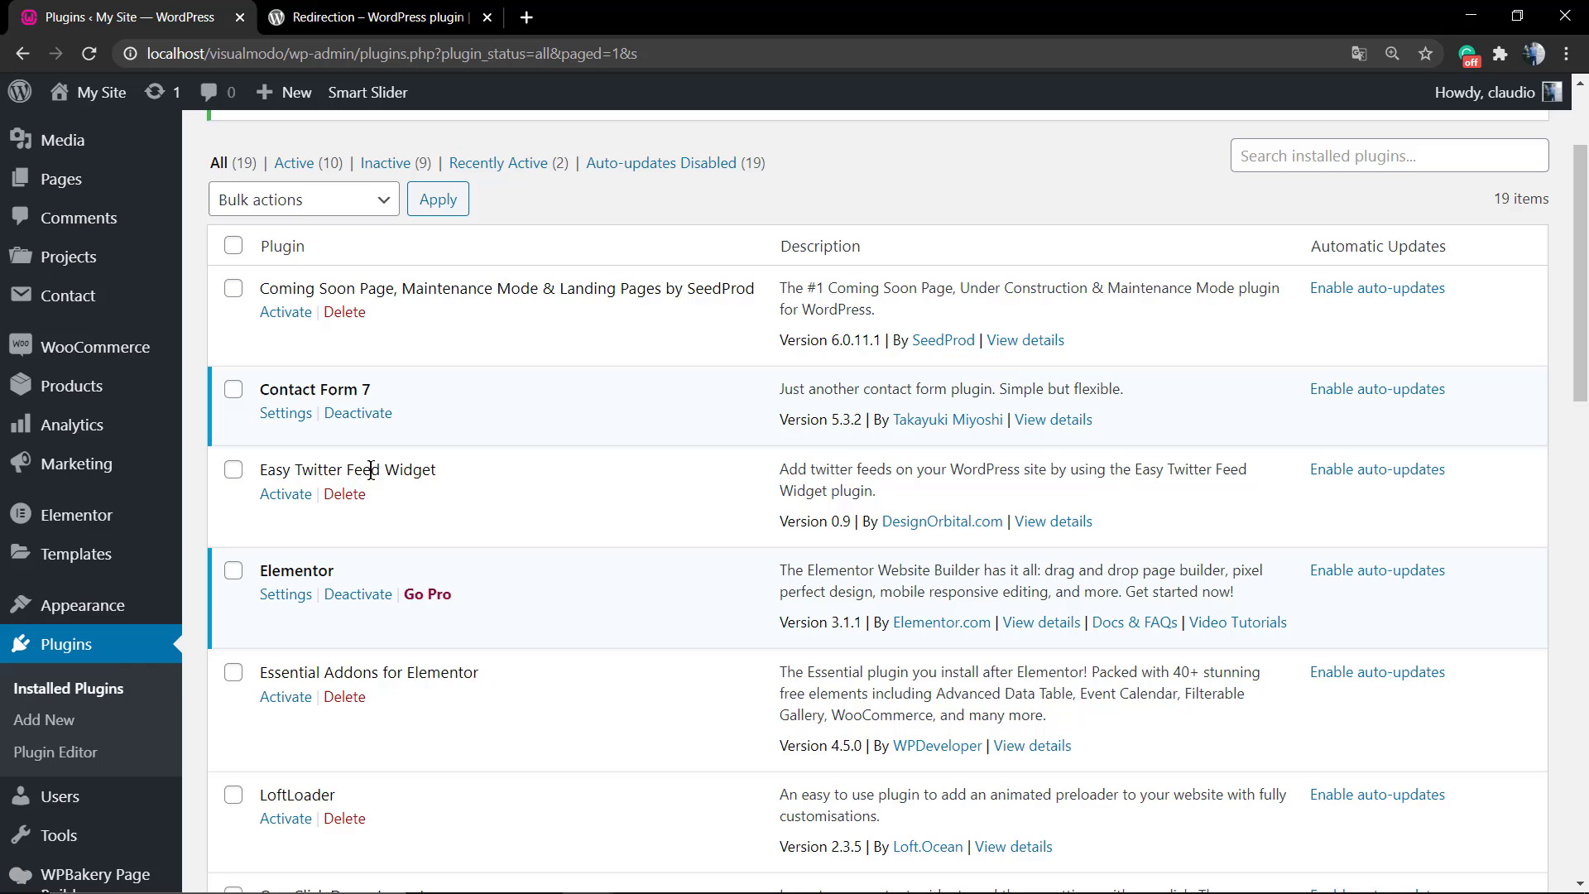
pyautogui.scroll(-3)
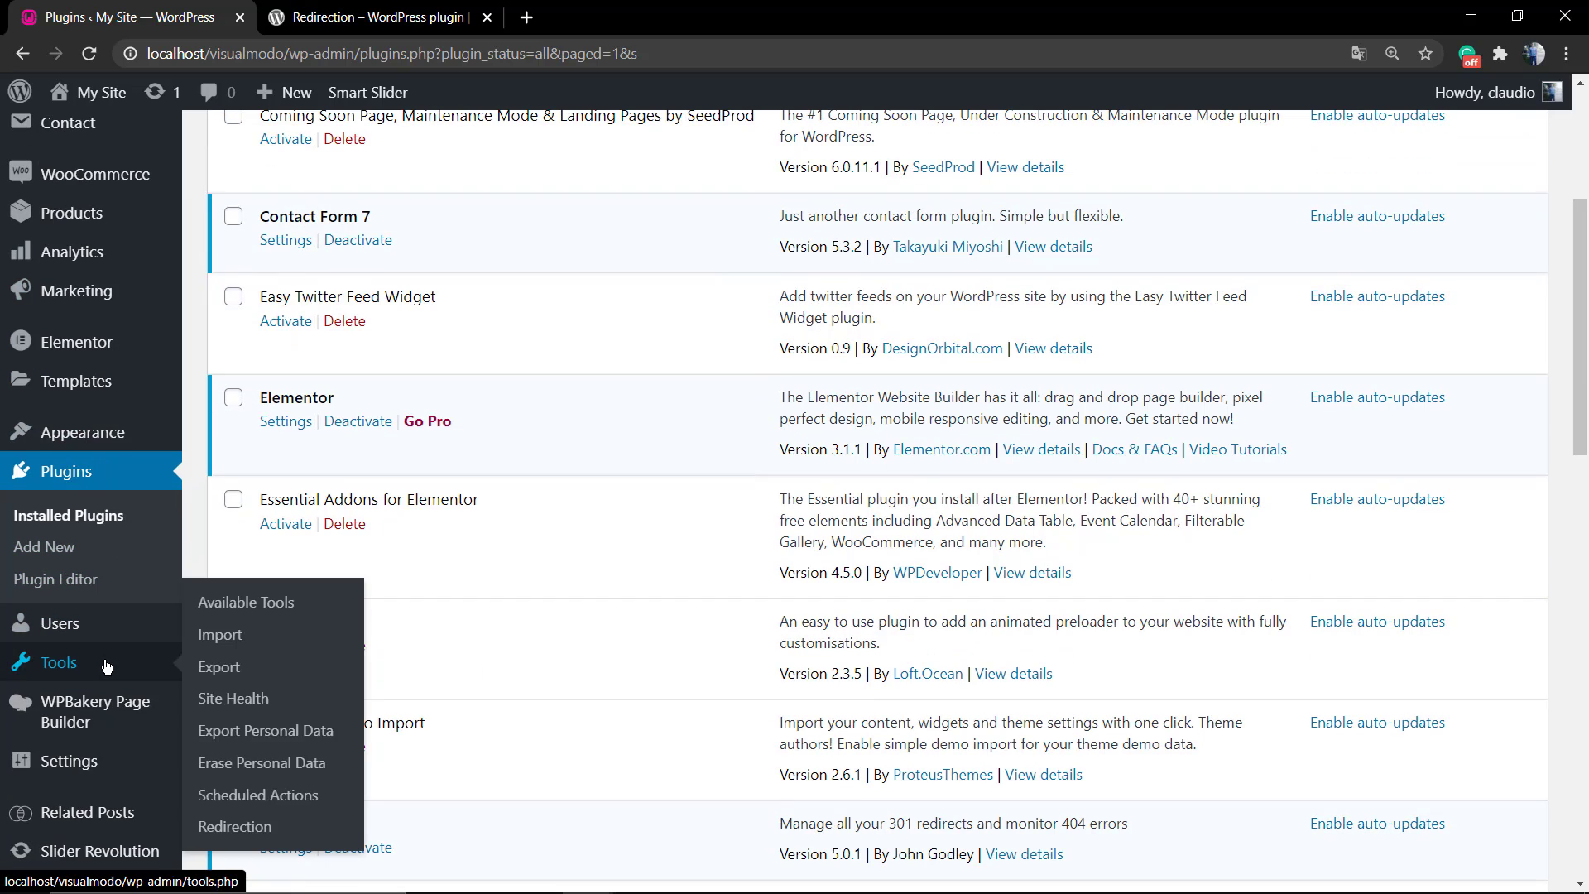
pyautogui.moveTo(258, 795)
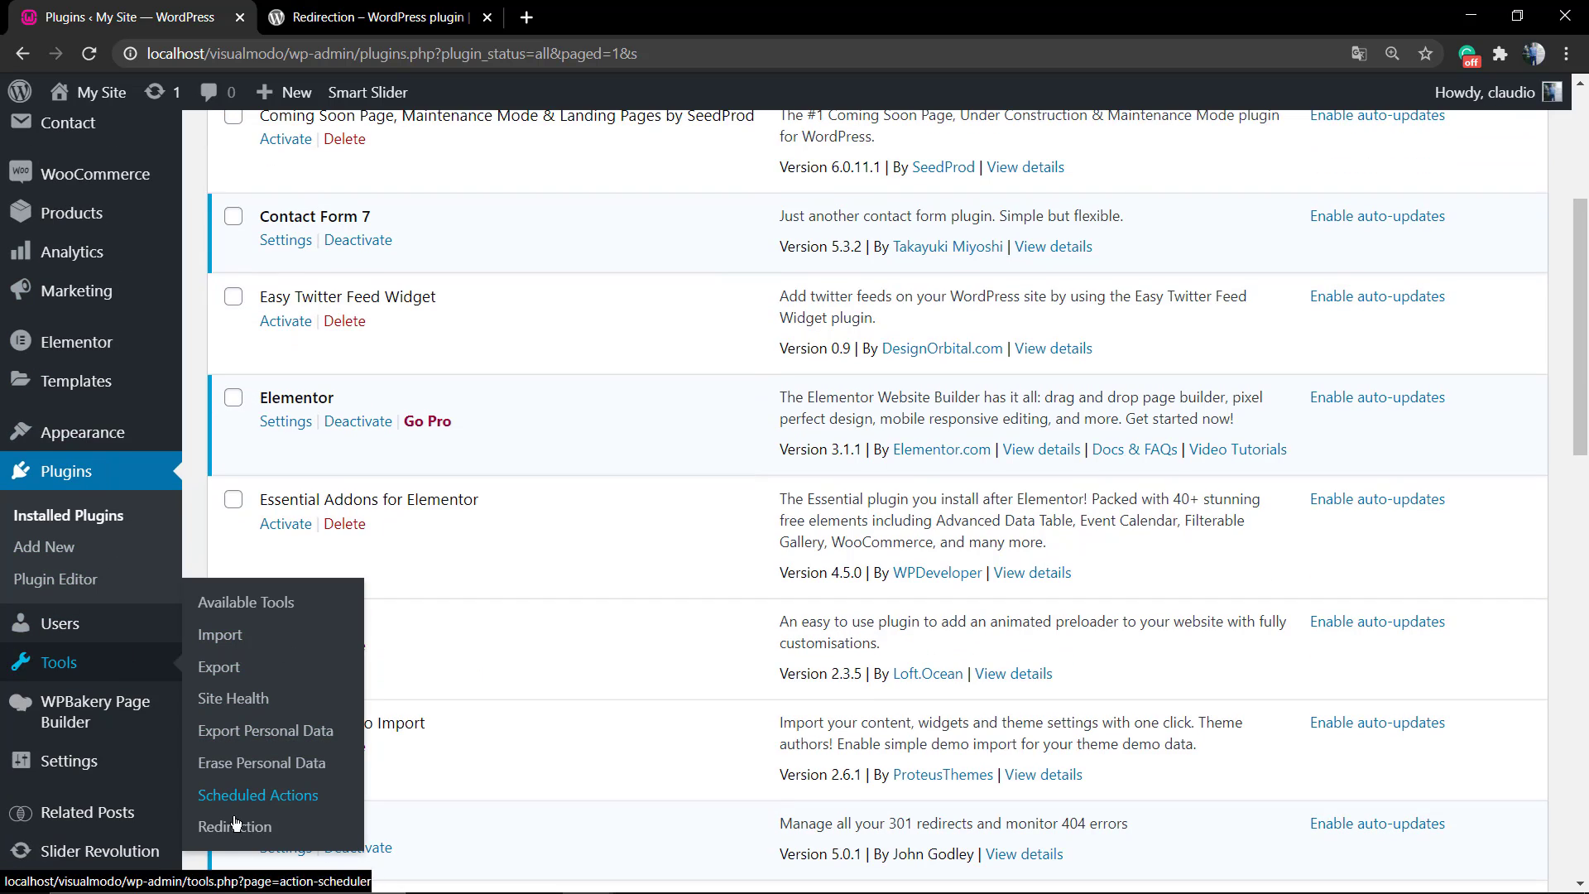
pyautogui.click(233, 826)
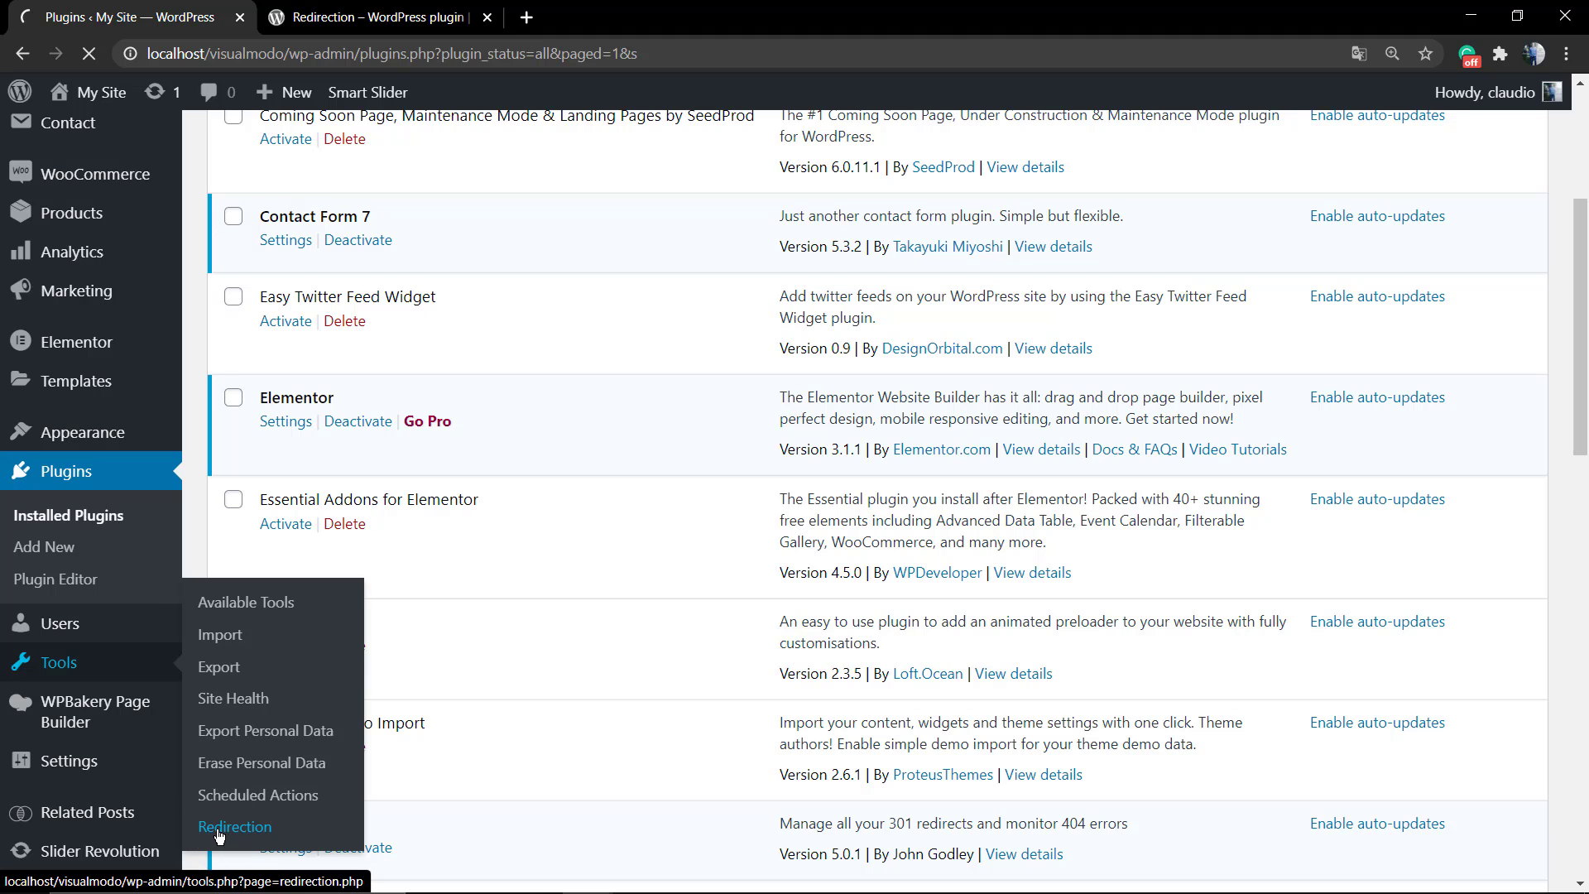
# Go to Redirection's welcome page and begin its setup wizard
pyautogui.click(235, 828)
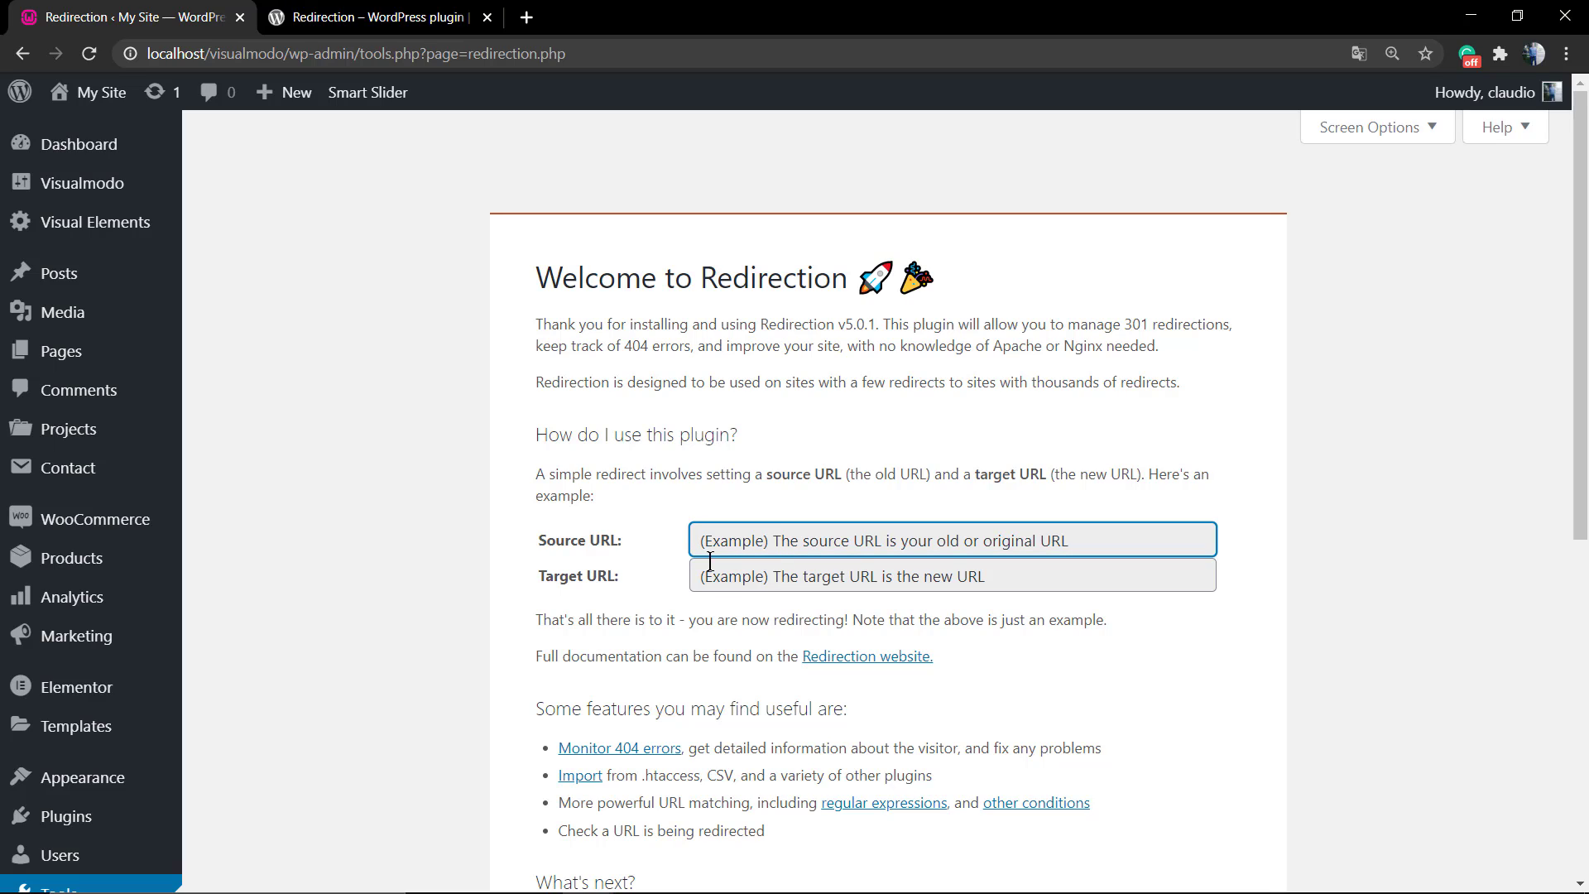
pyautogui.moveTo(749, 524)
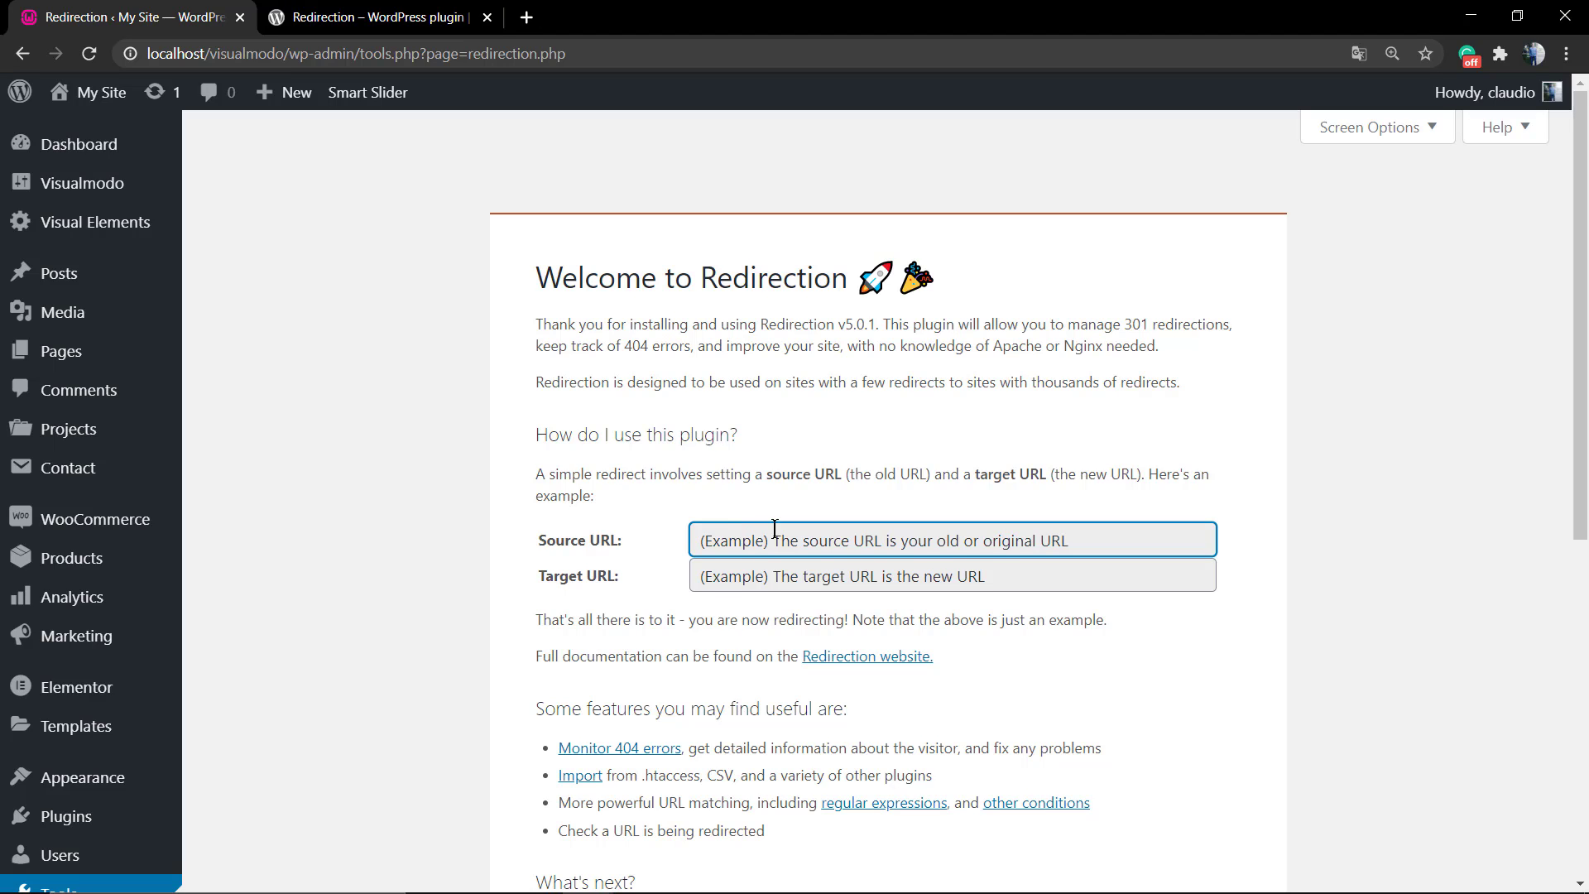
pyautogui.scroll(-3)
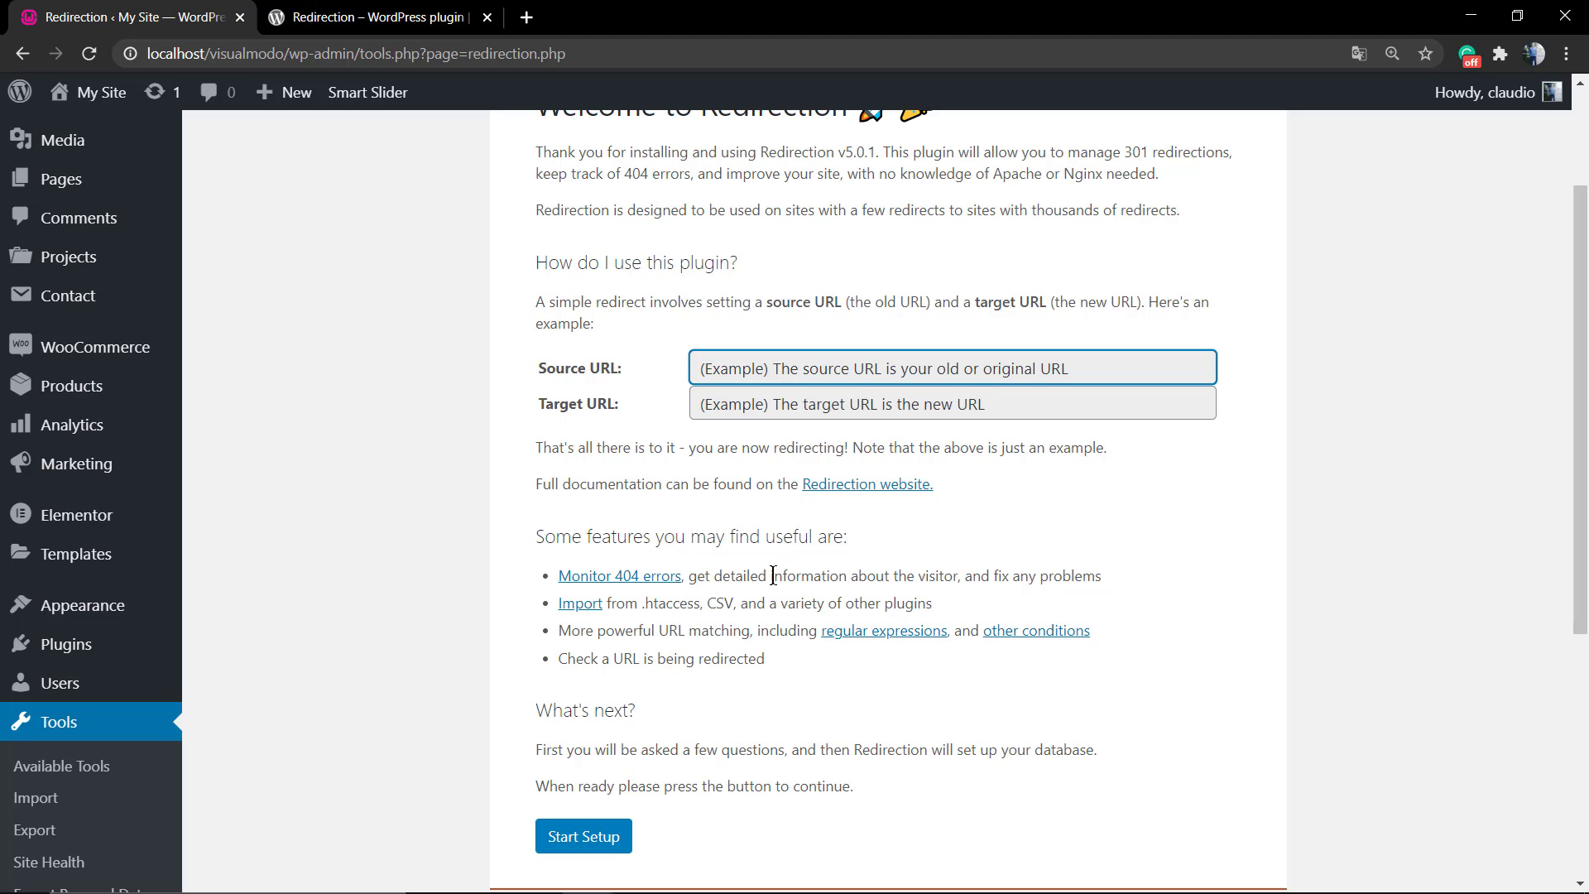
pyautogui.scroll(-3)
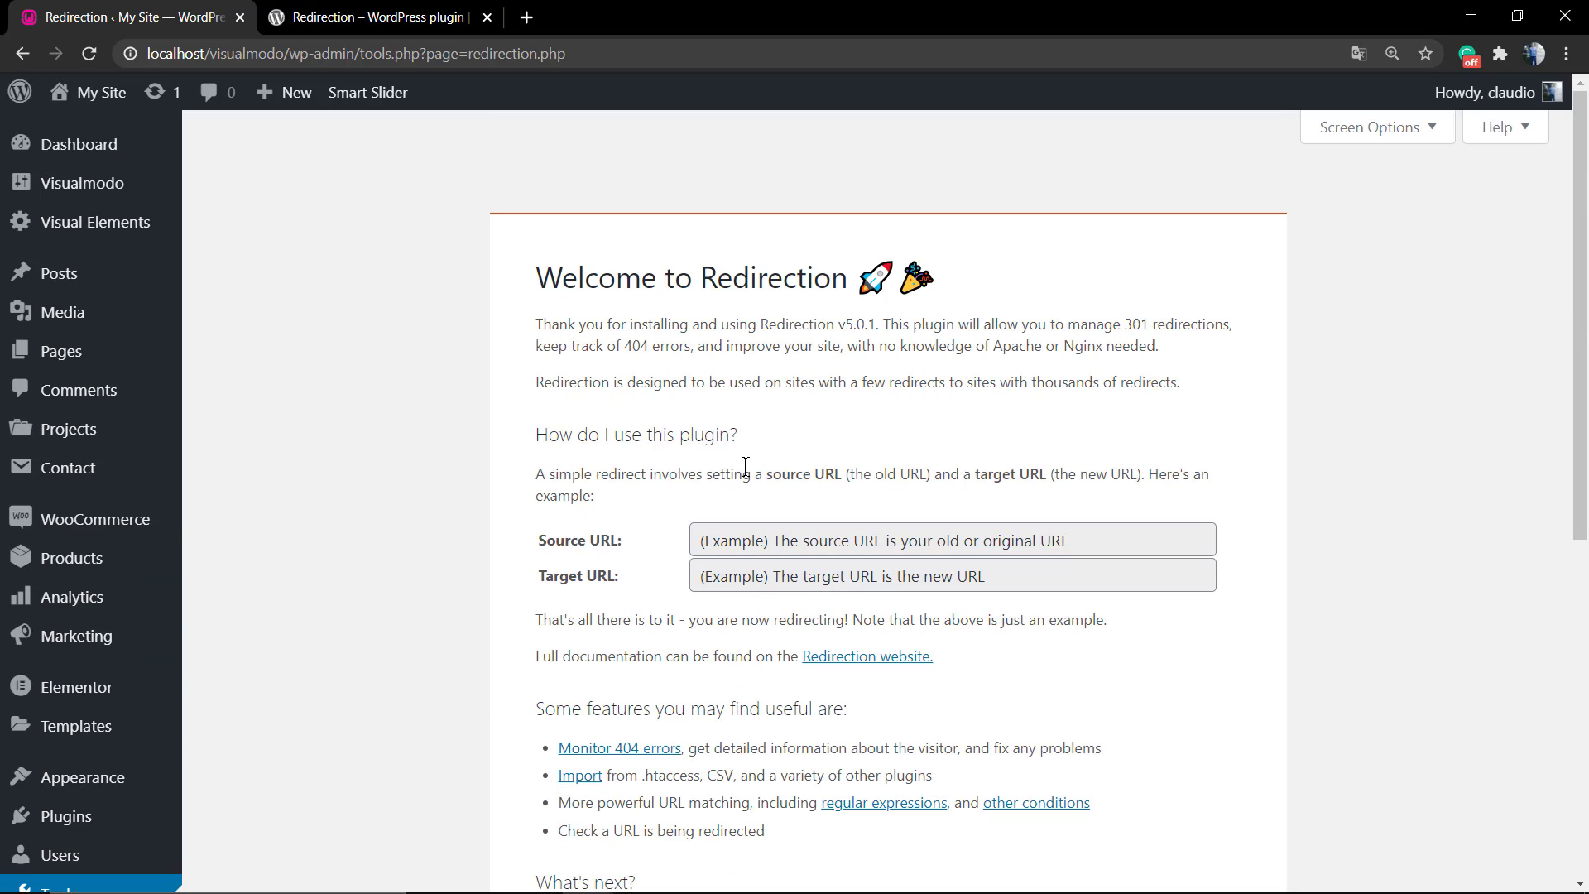
pyautogui.scroll(-3)
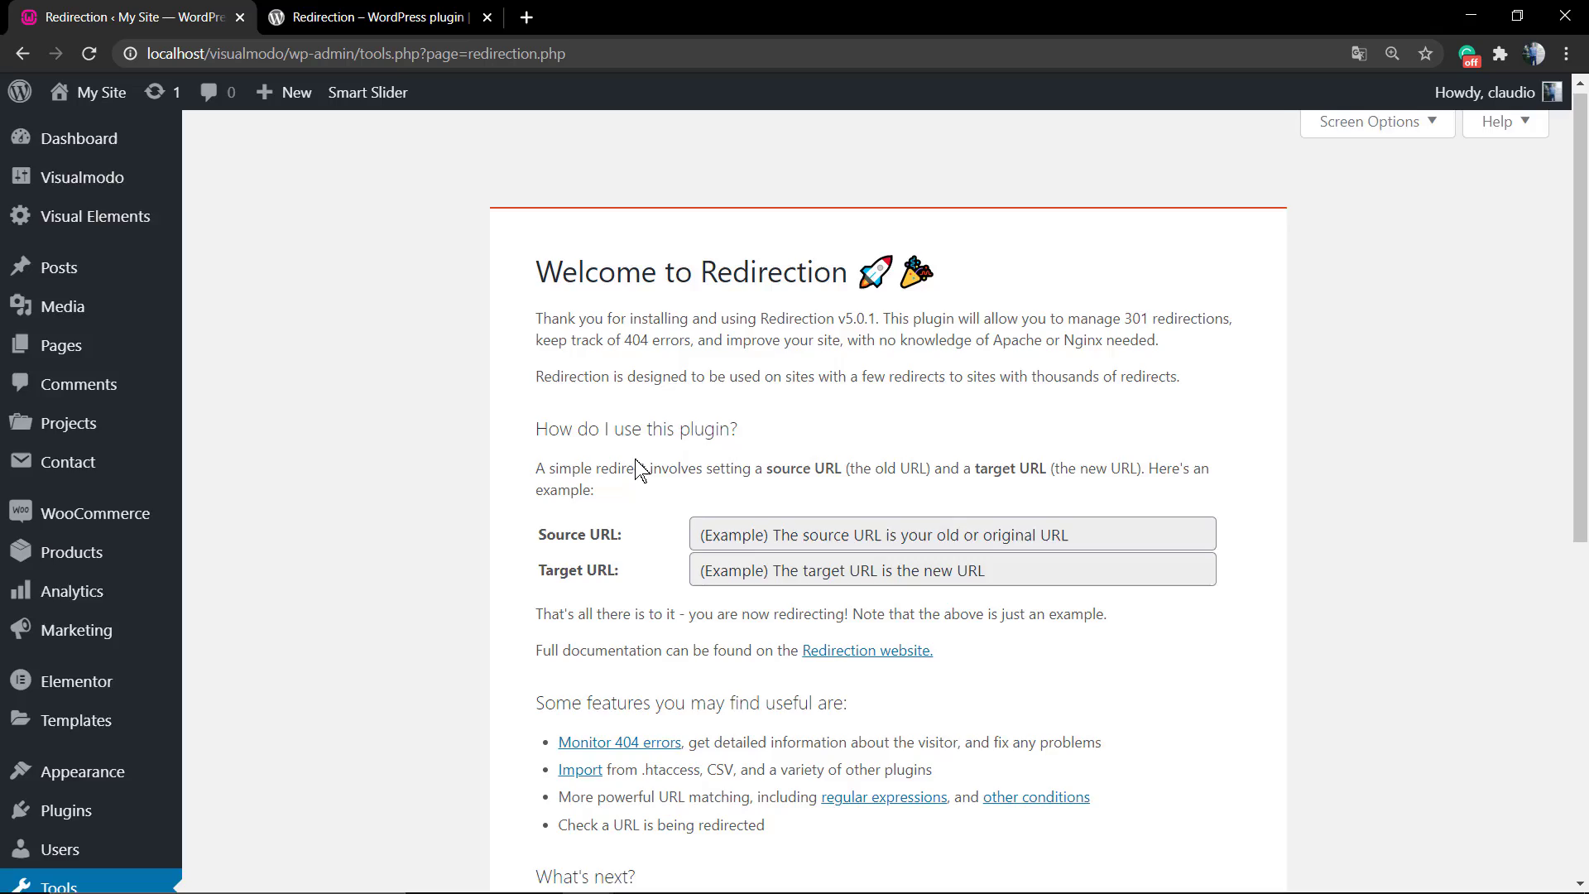
pyautogui.scroll(-3)
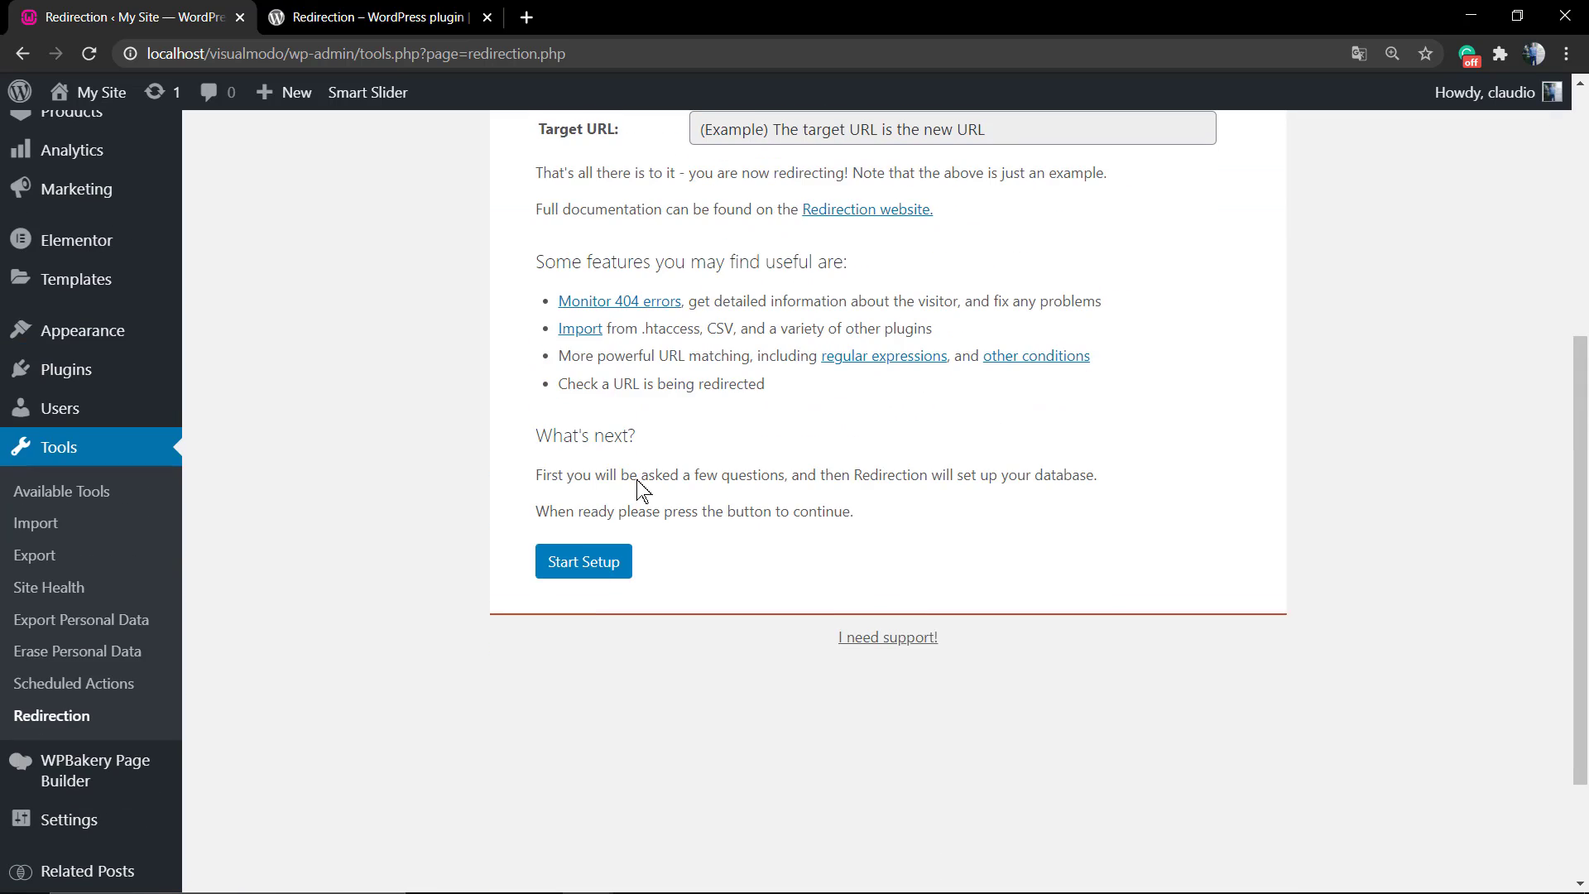
pyautogui.click(583, 562)
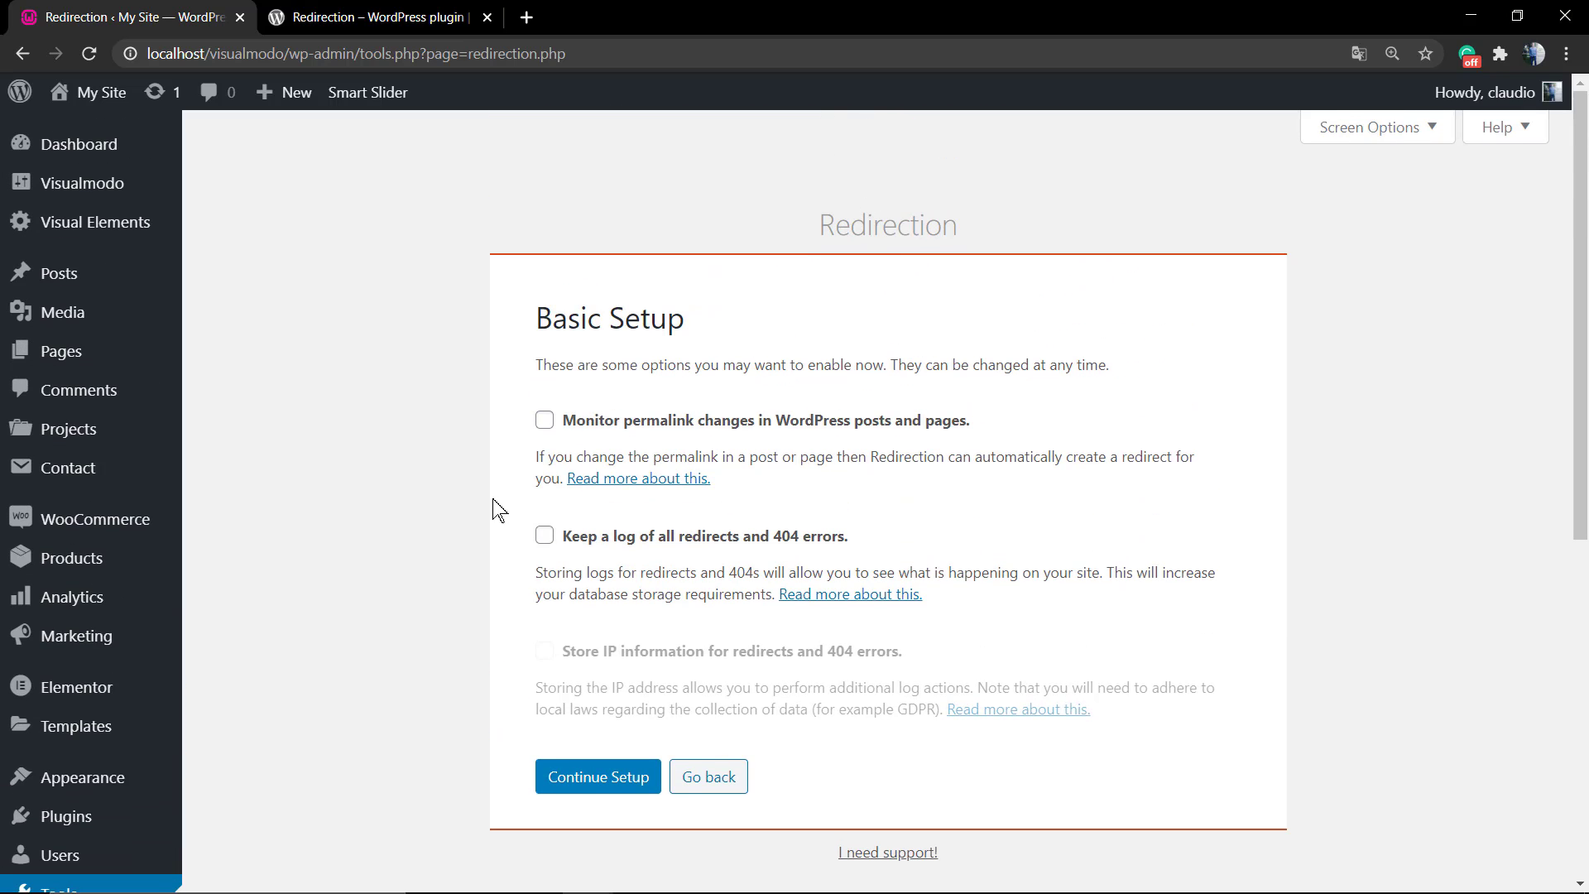
pyautogui.moveTo(778, 436)
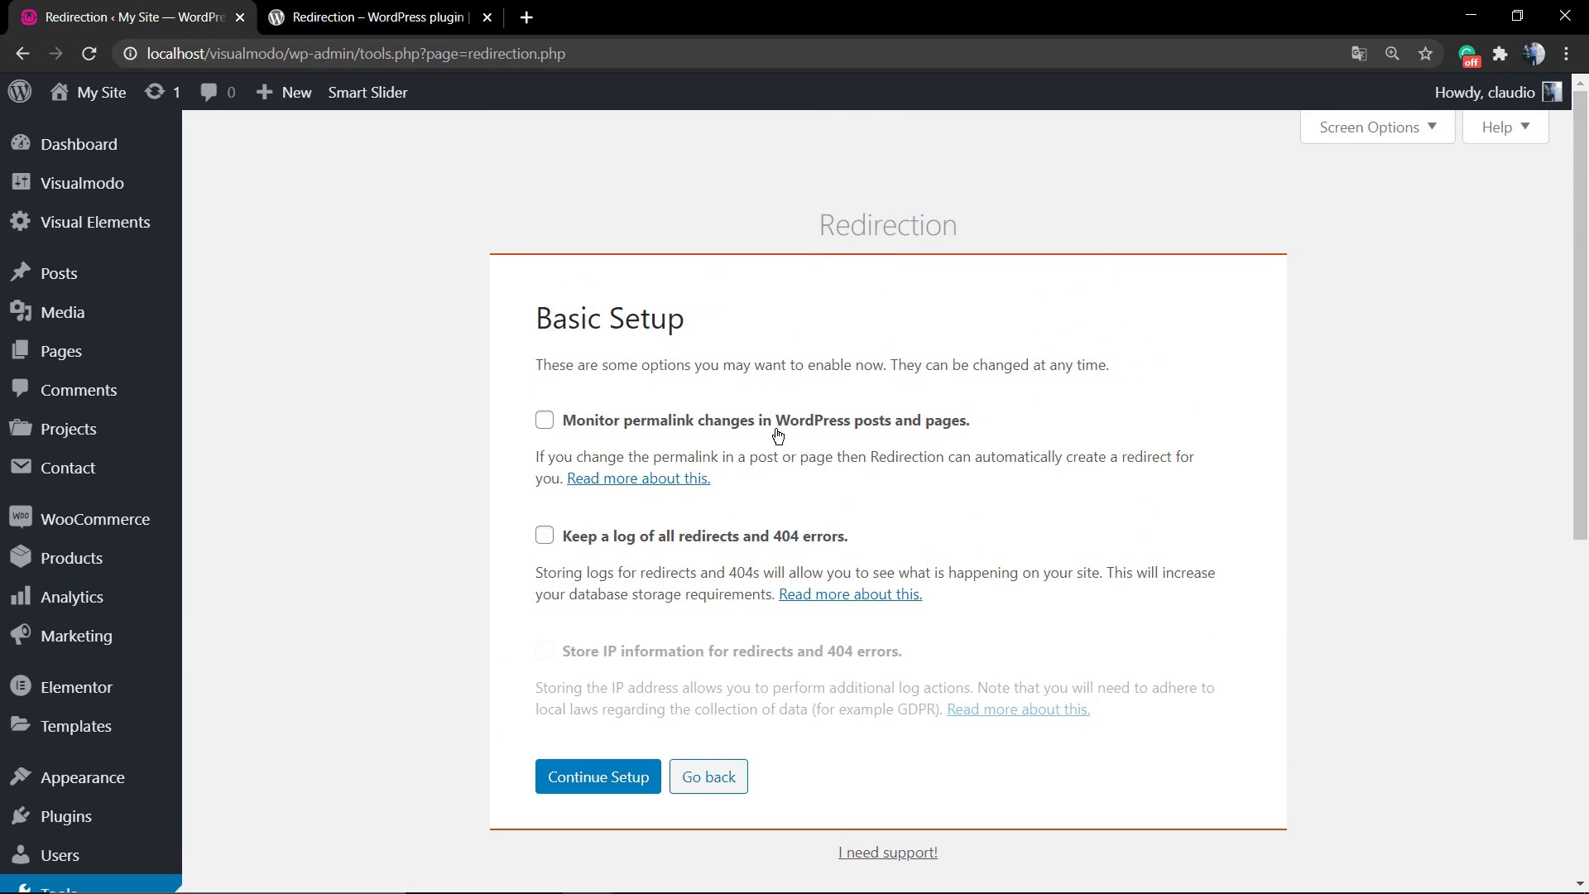
pyautogui.moveTo(580, 548)
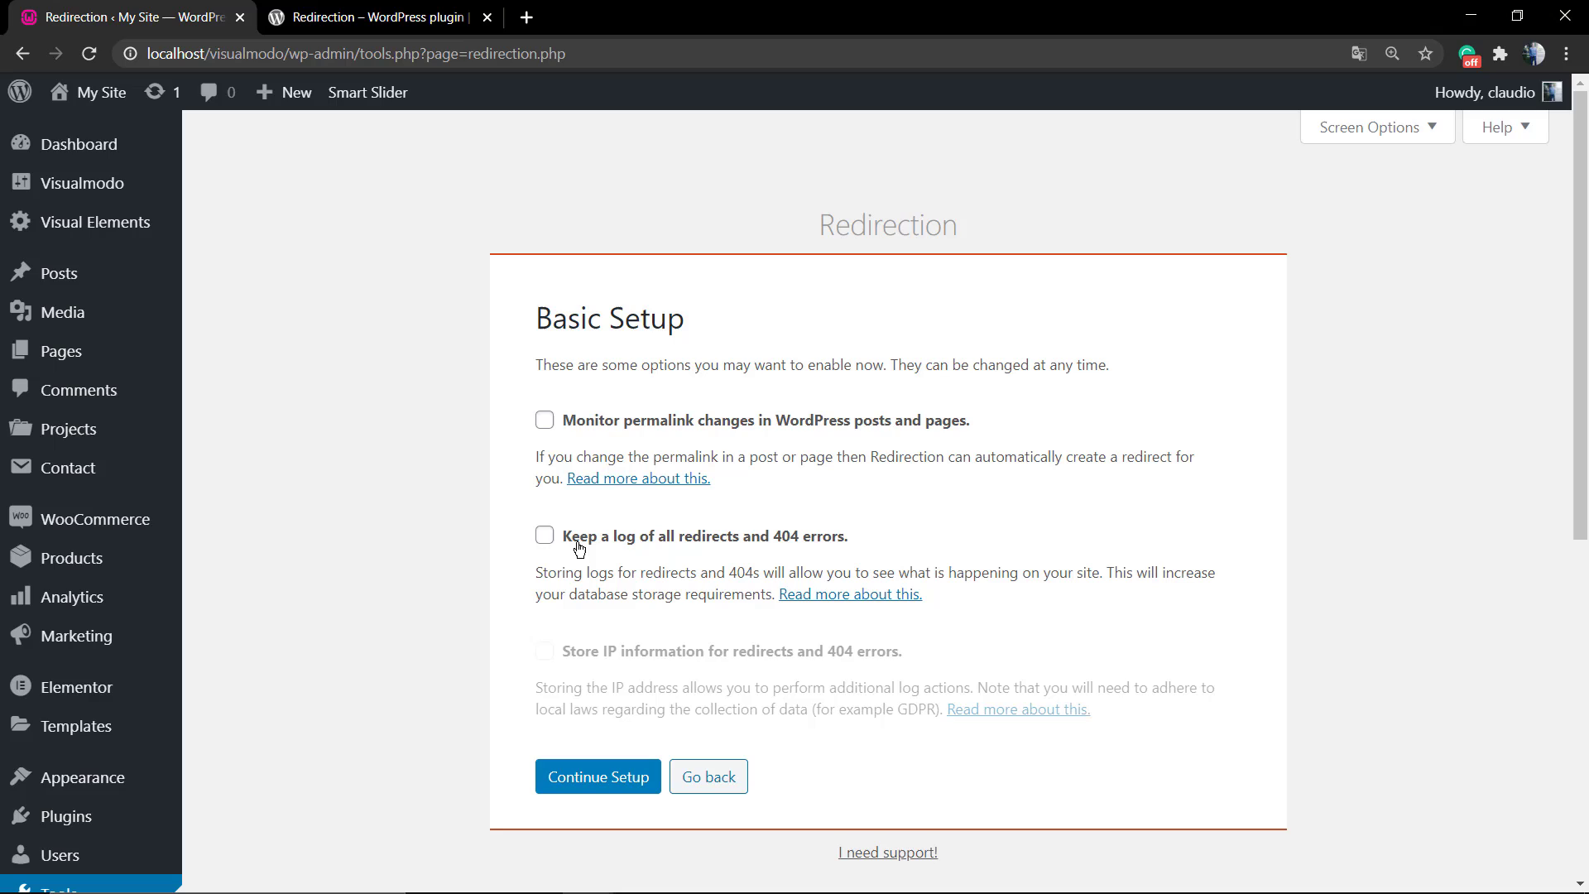
# Enable permalink monitoring and logging, leave IP storage off, and continue setup
pyautogui.click(545, 419)
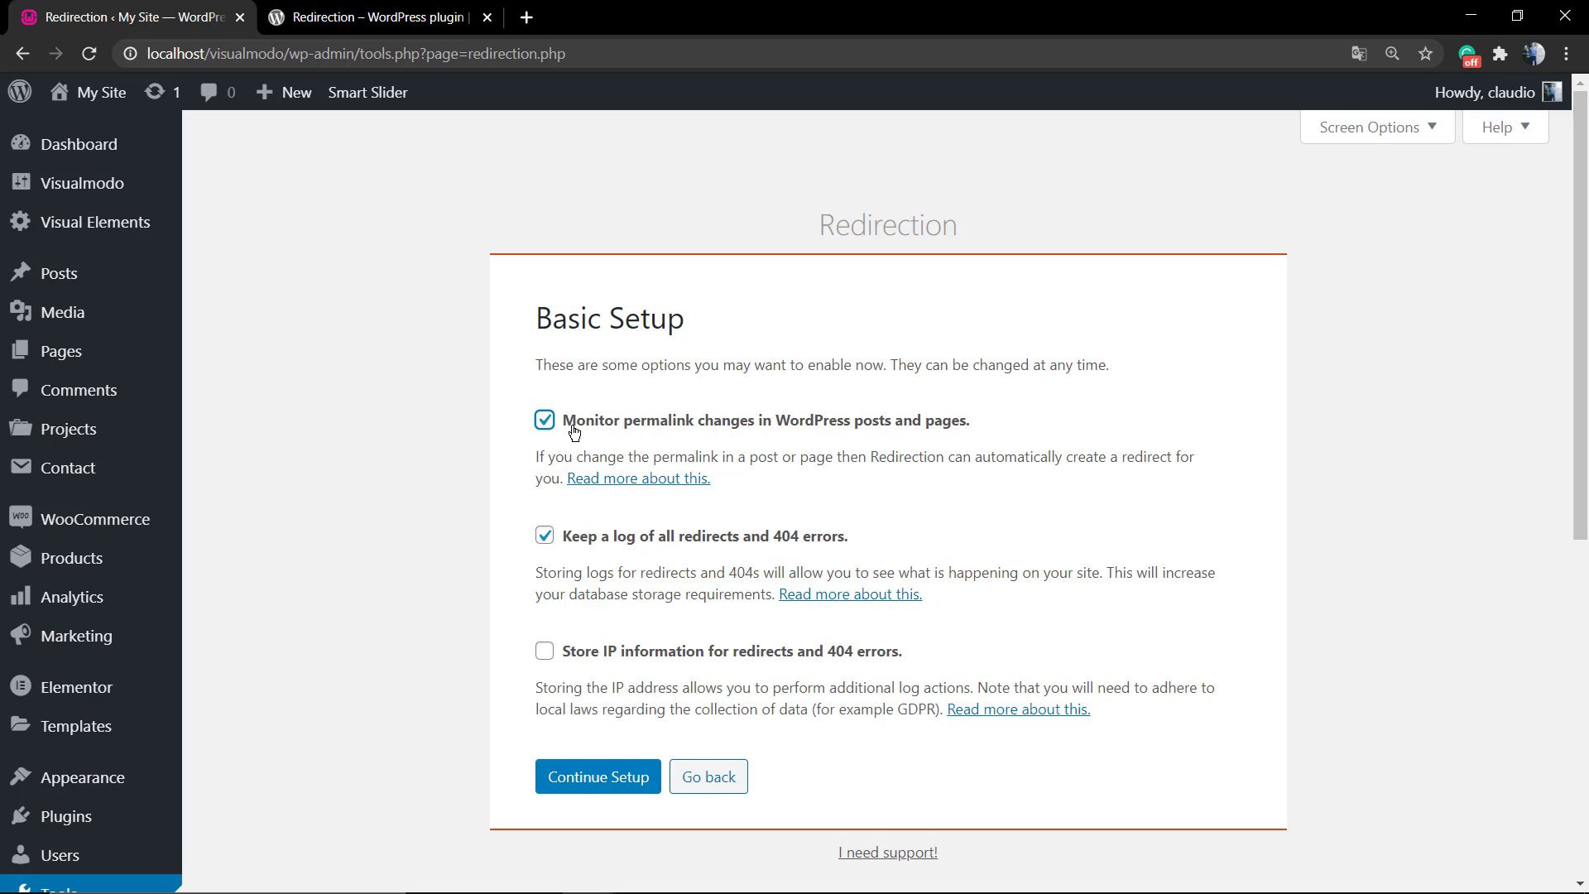
pyautogui.moveTo(557, 662)
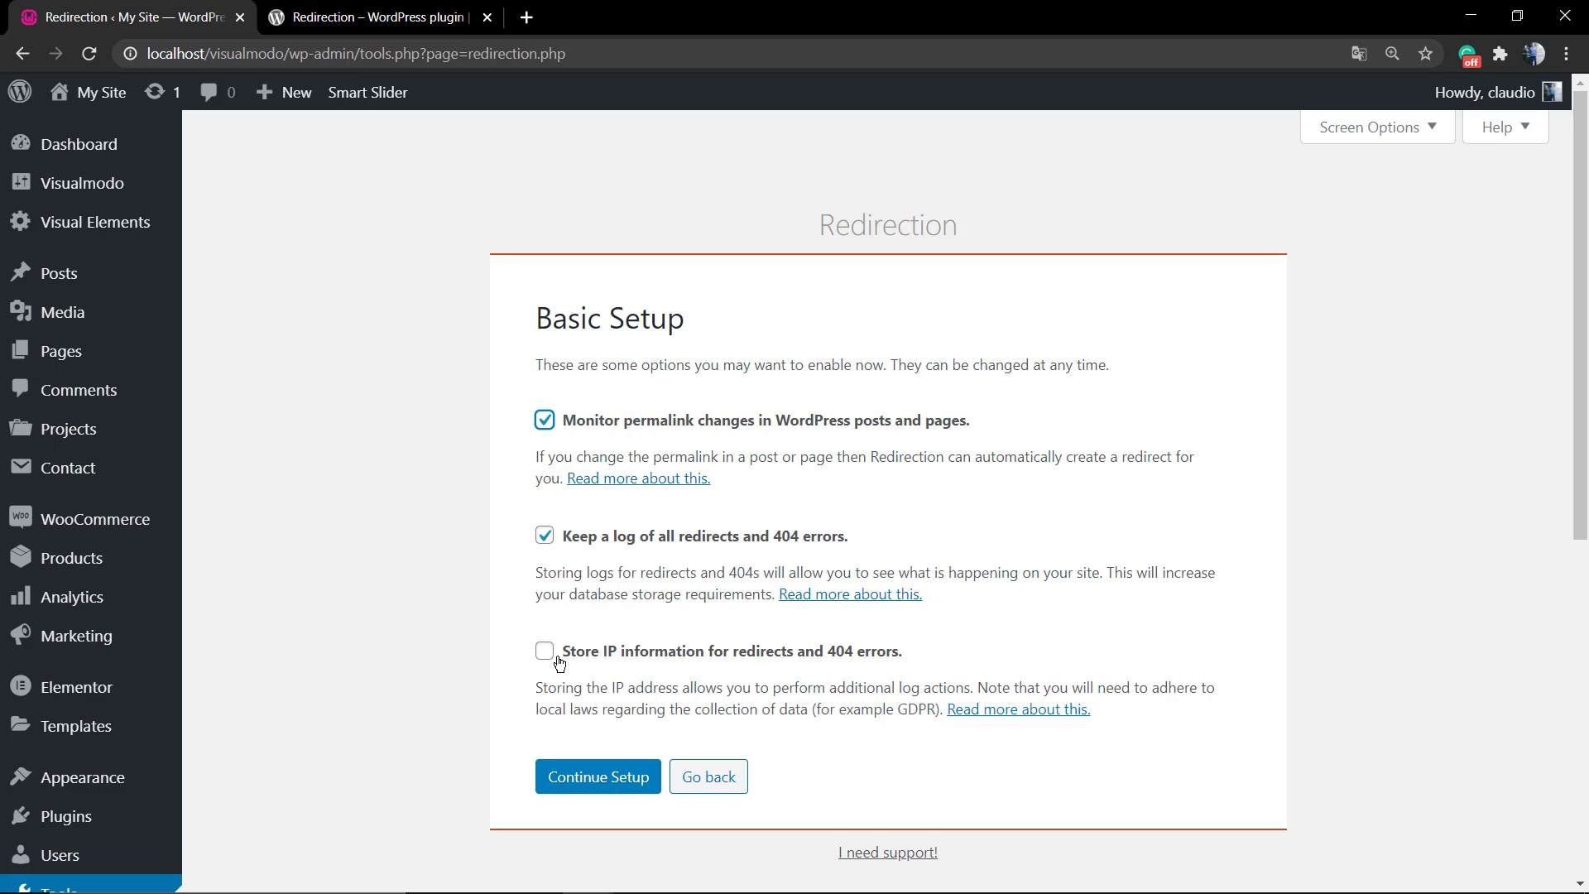
pyautogui.click(544, 650)
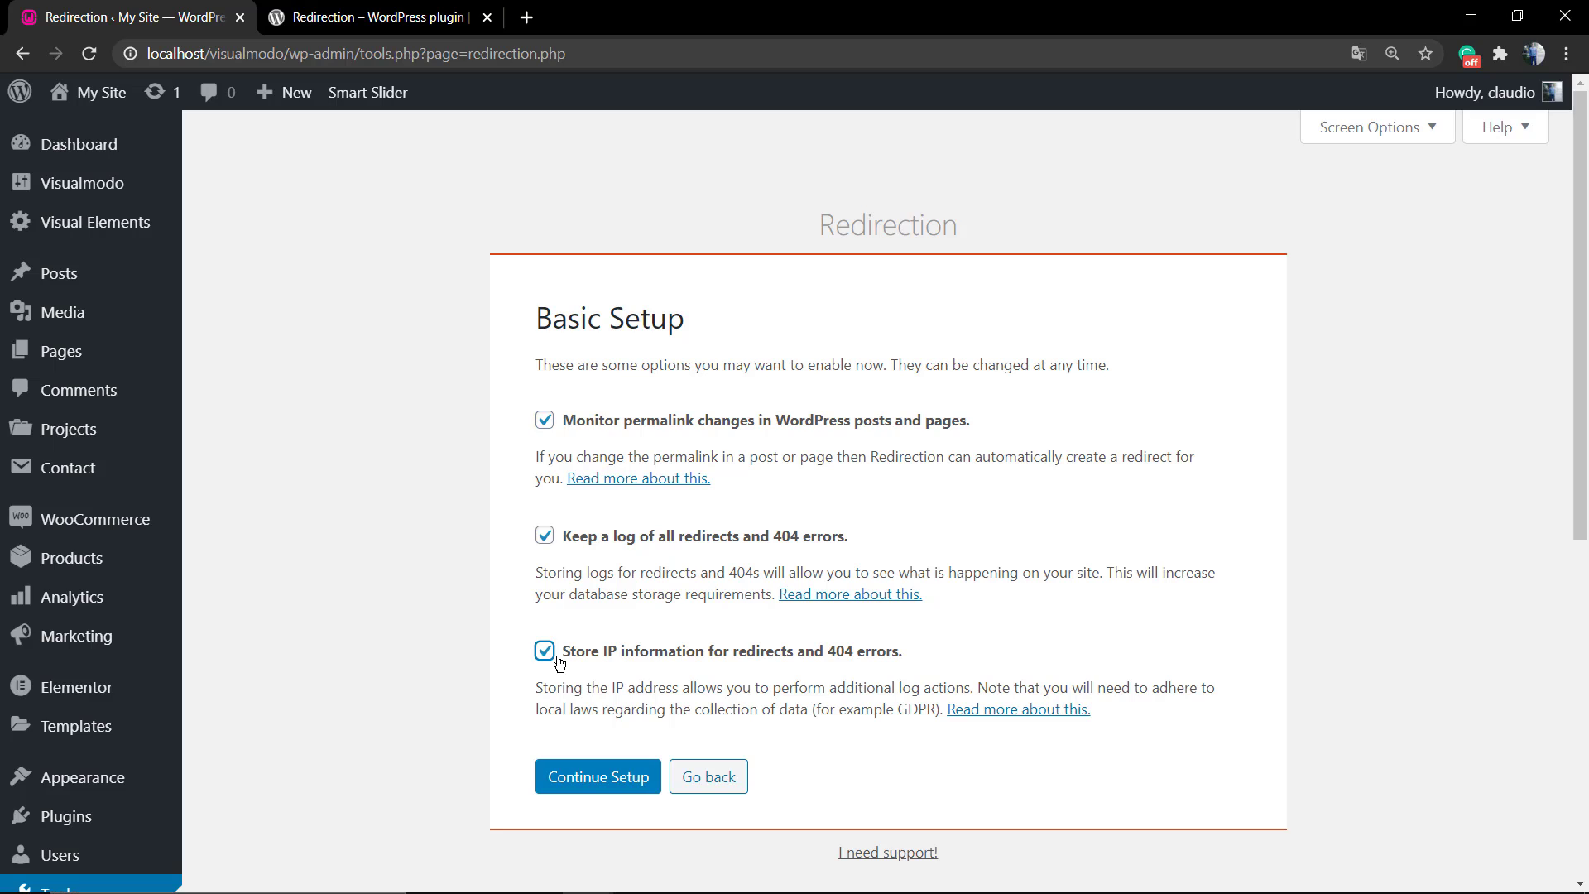
pyautogui.click(545, 651)
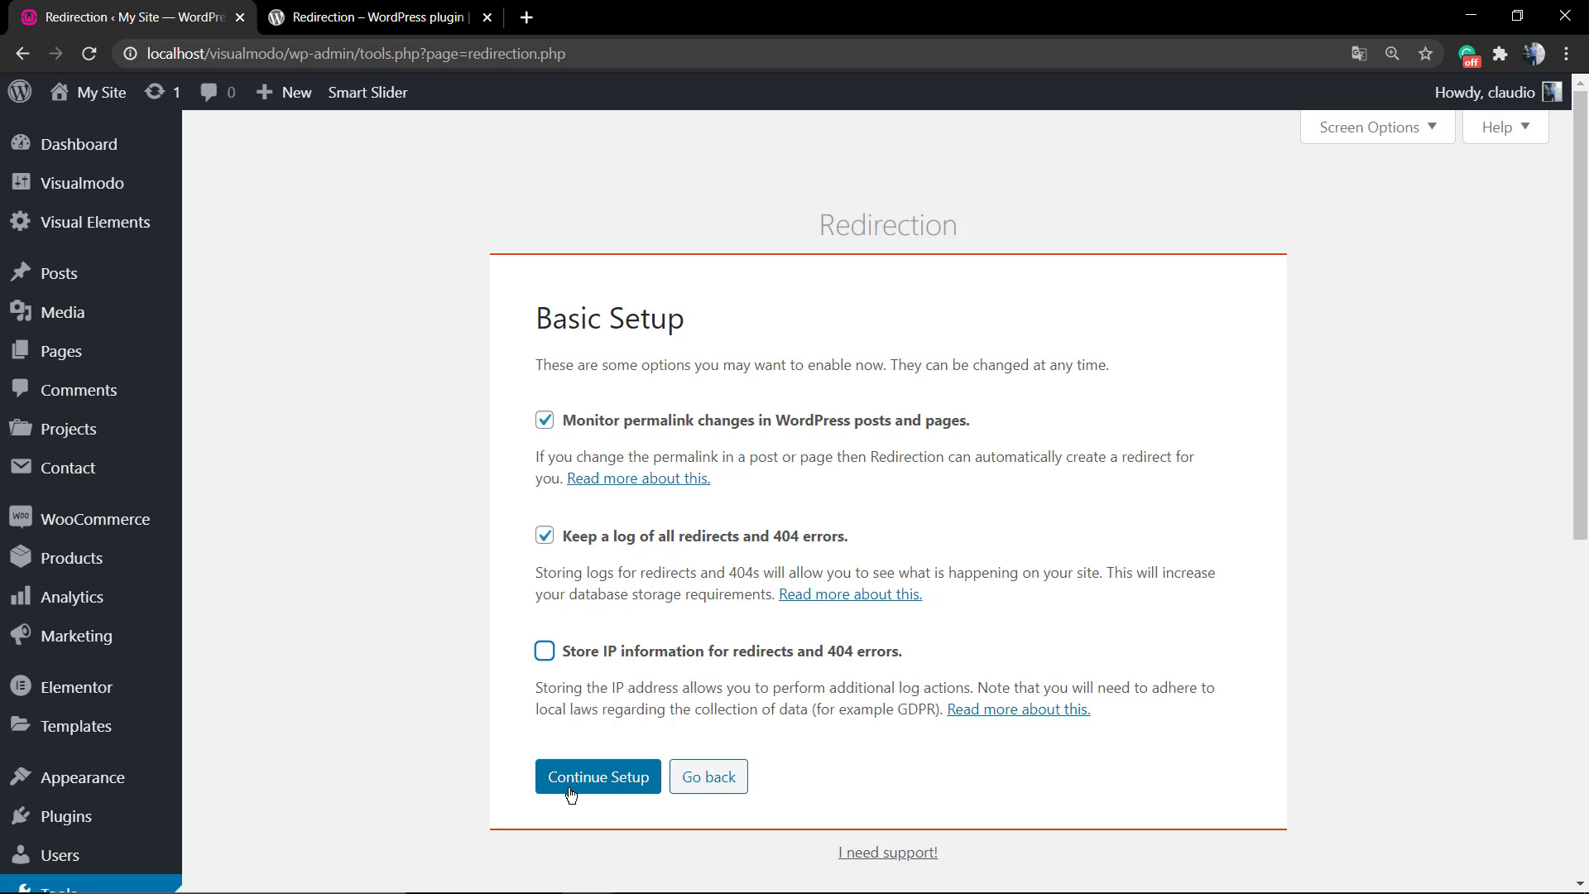
pyautogui.click(598, 776)
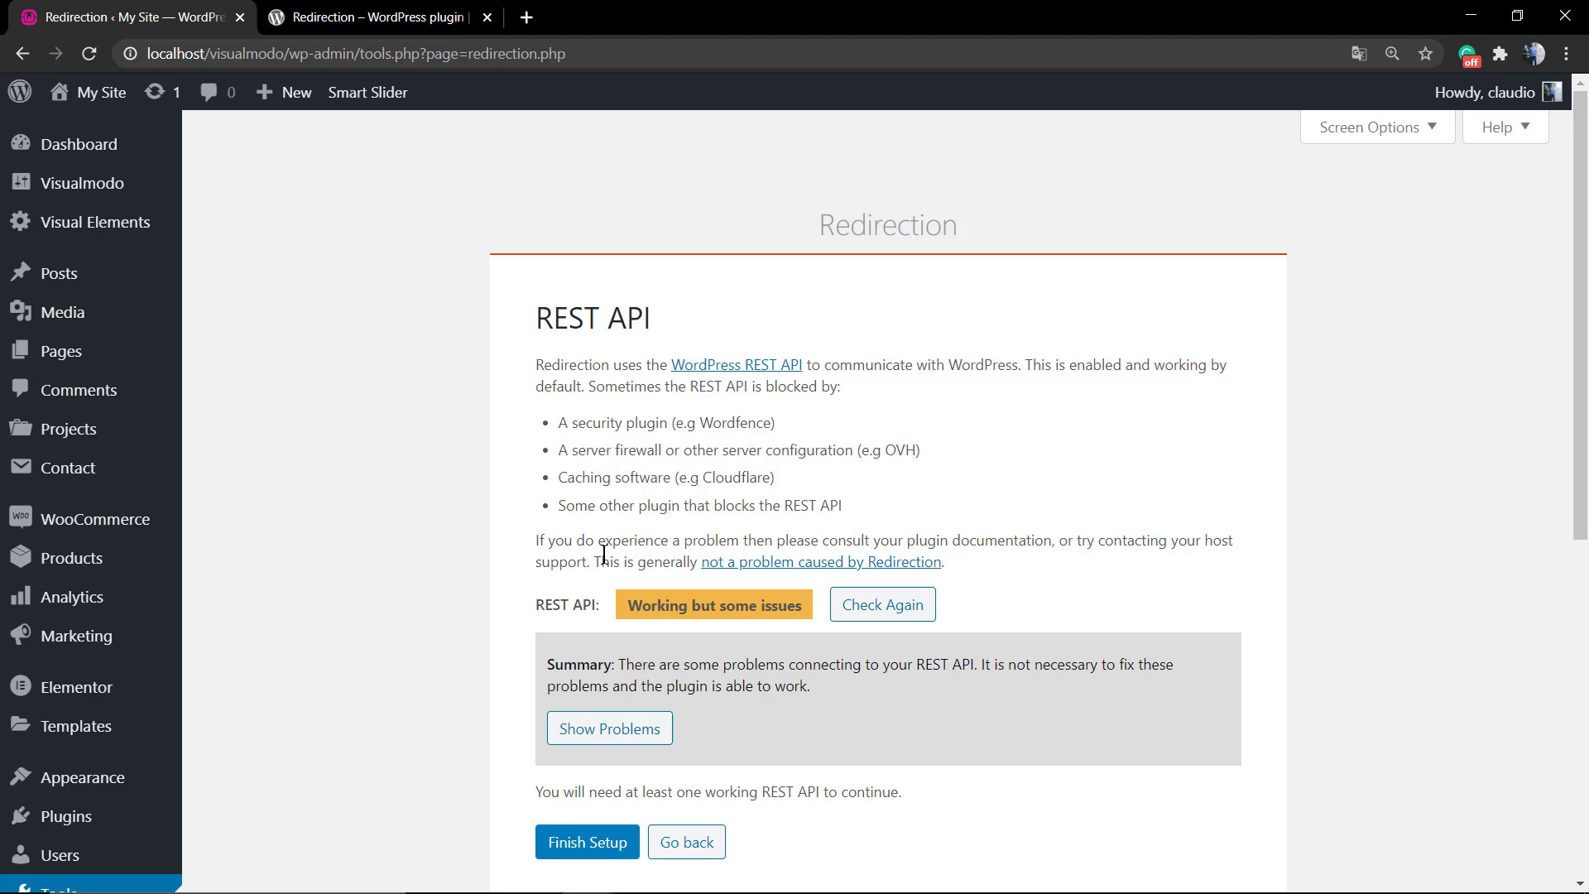
# Finish setup despite REST API issues and import the six default old-slug redirects
pyautogui.doubleClick(636, 664)
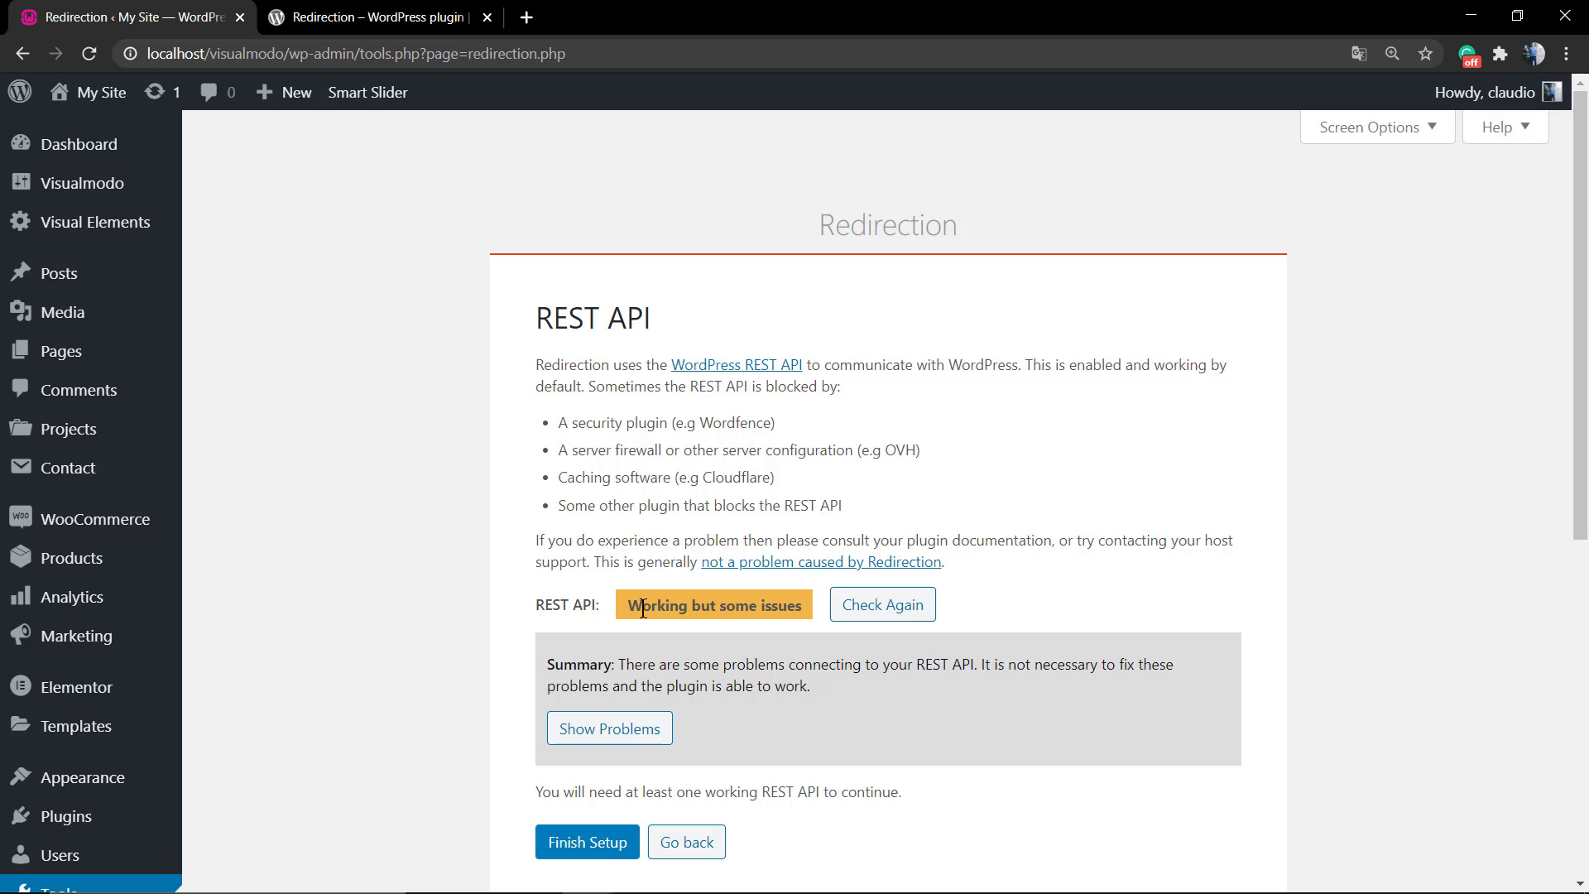
pyautogui.moveTo(603, 639)
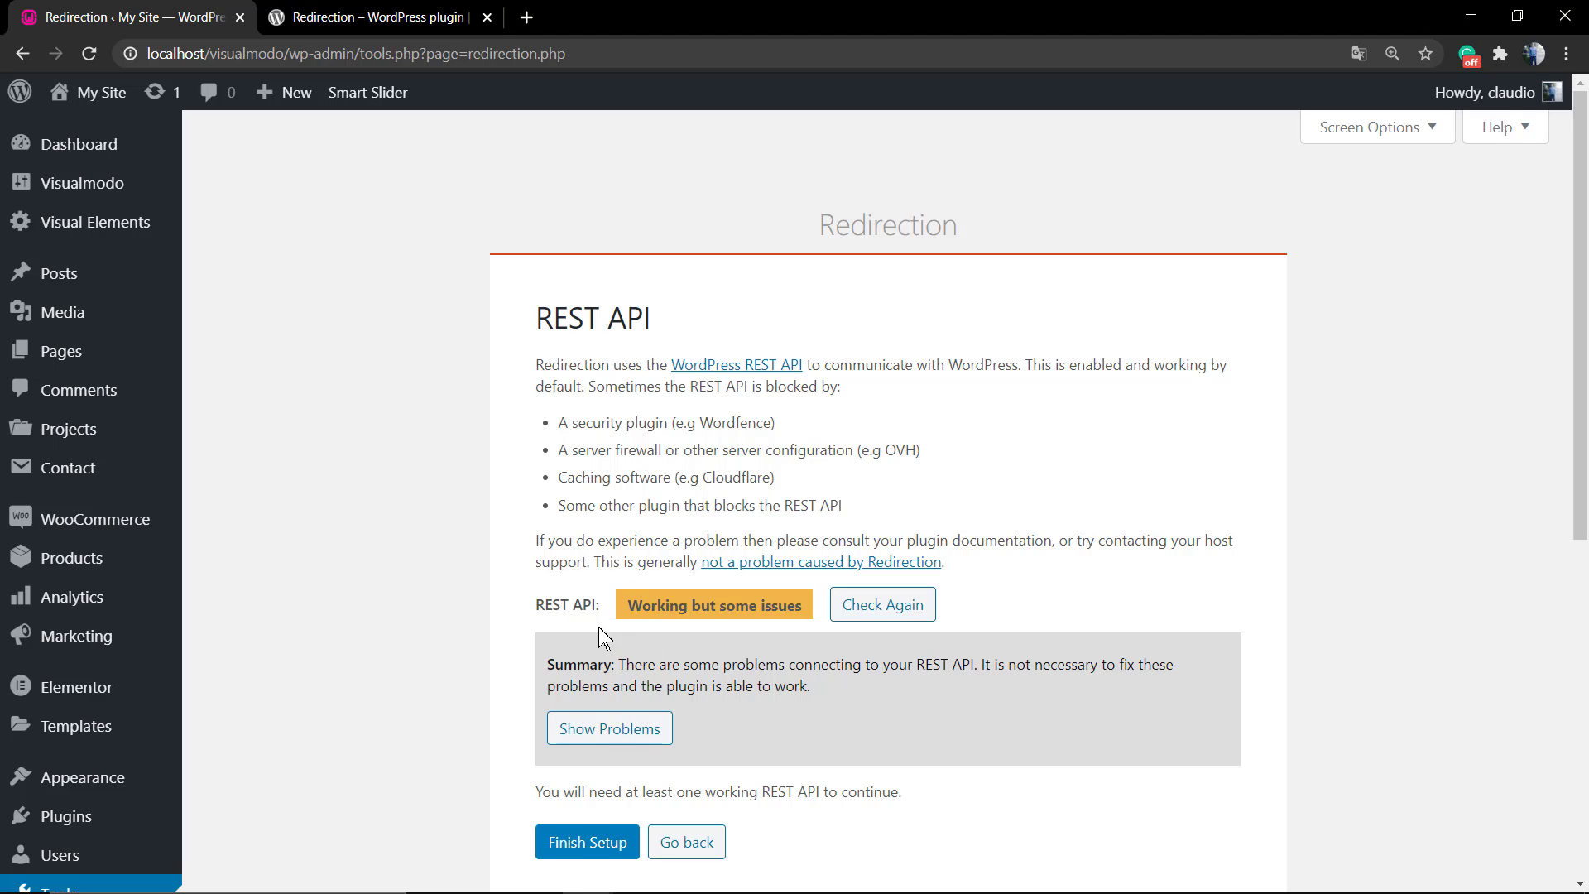
pyautogui.click(586, 841)
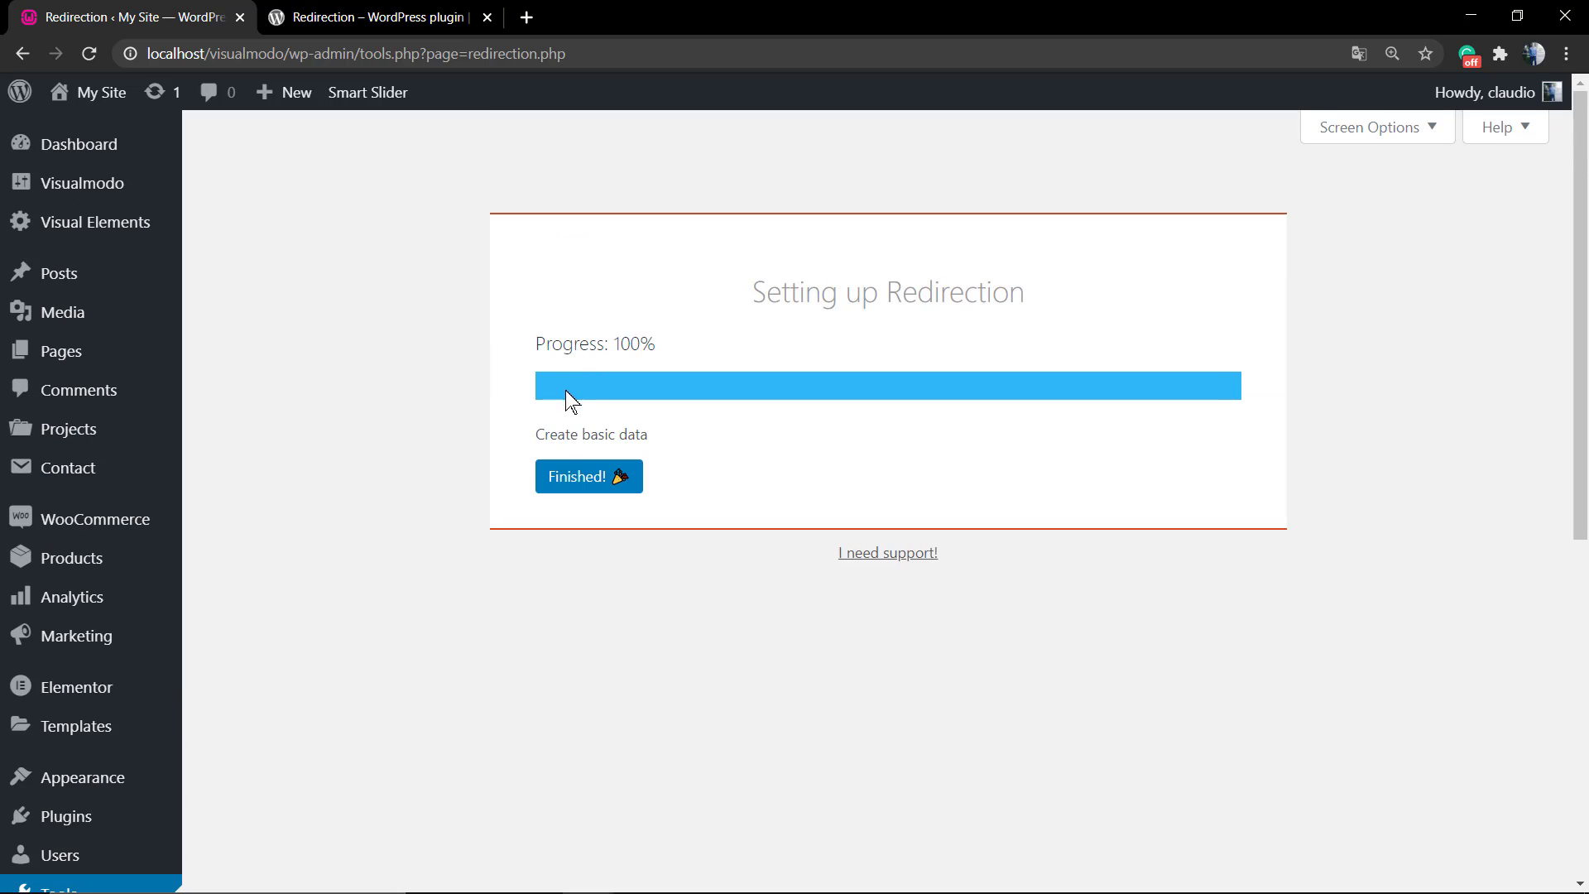
pyautogui.click(588, 477)
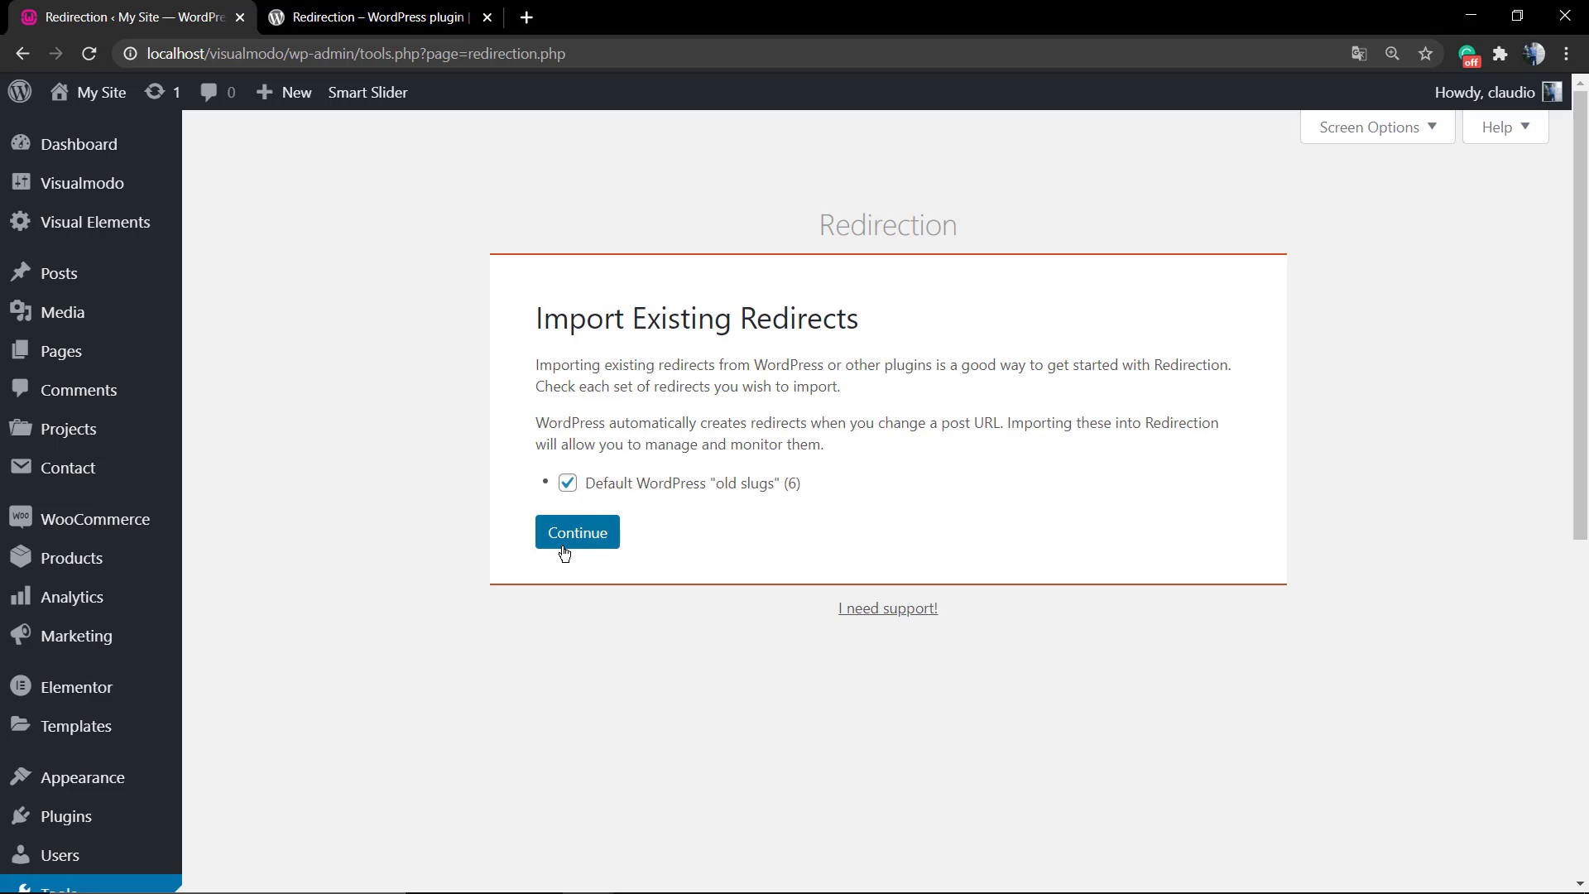
pyautogui.click(576, 532)
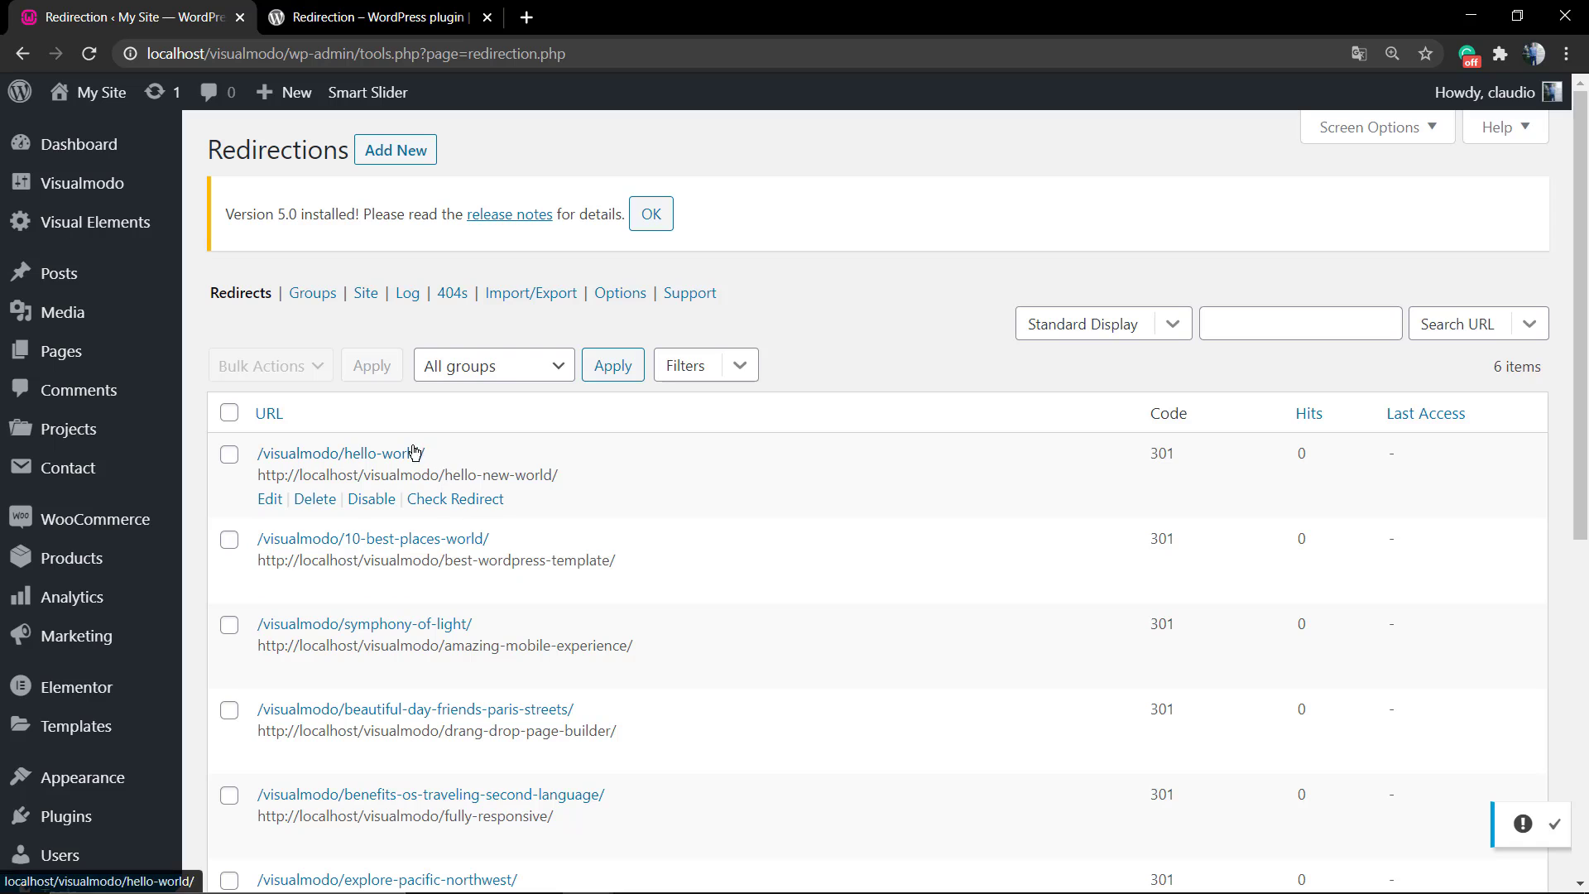
# Test the /visualmodo/hello-world/ redirect and dismiss the 'Version 5.0 installed' notice
pyautogui.click(337, 452)
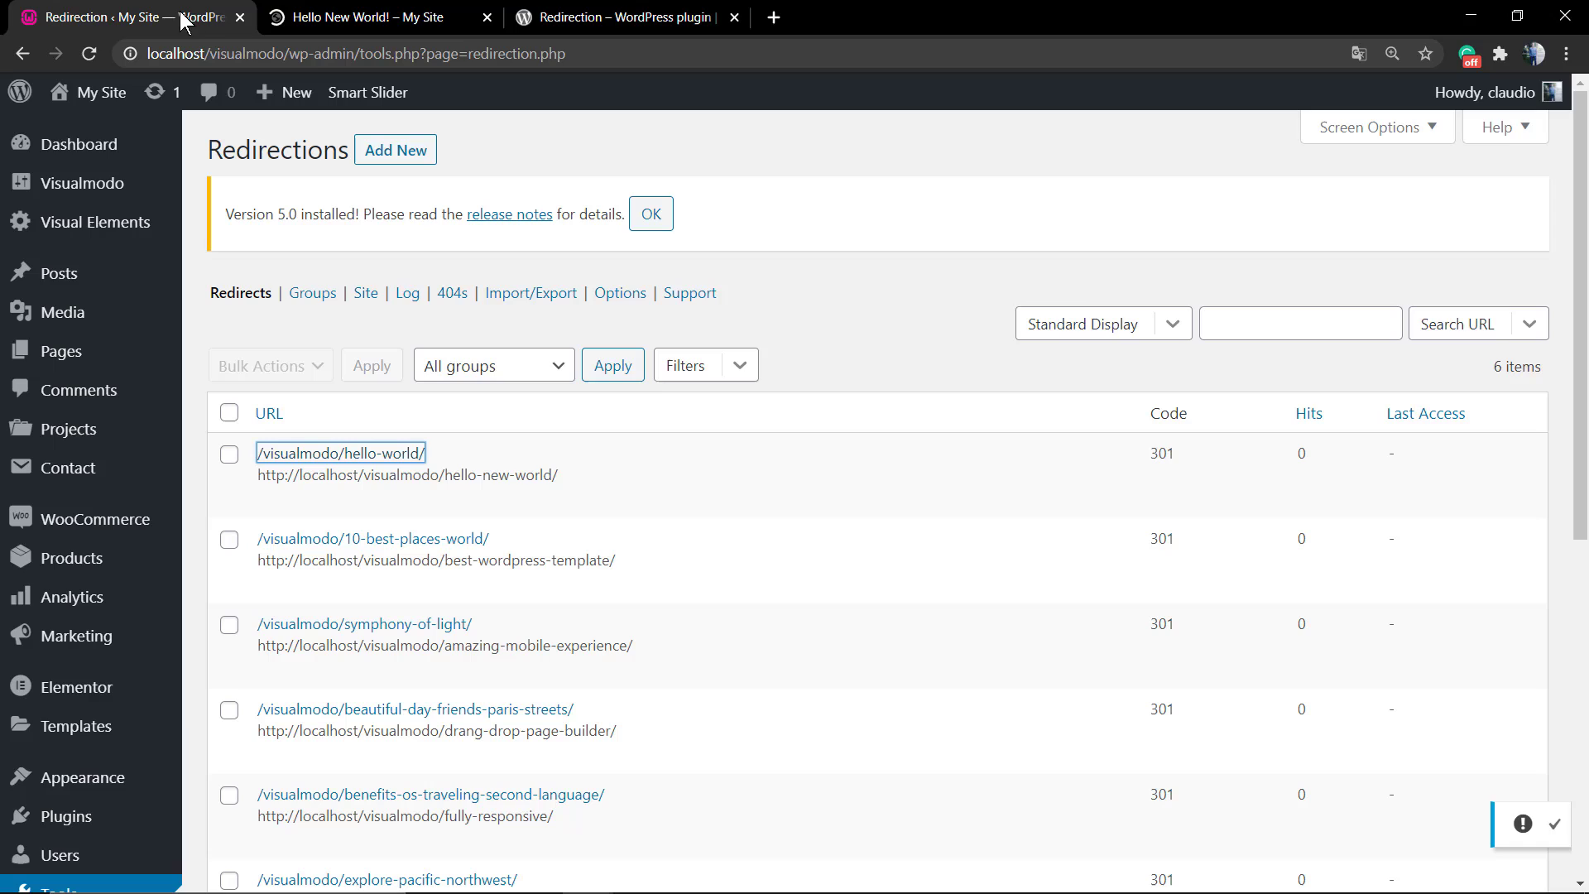
pyautogui.moveTo(408, 381)
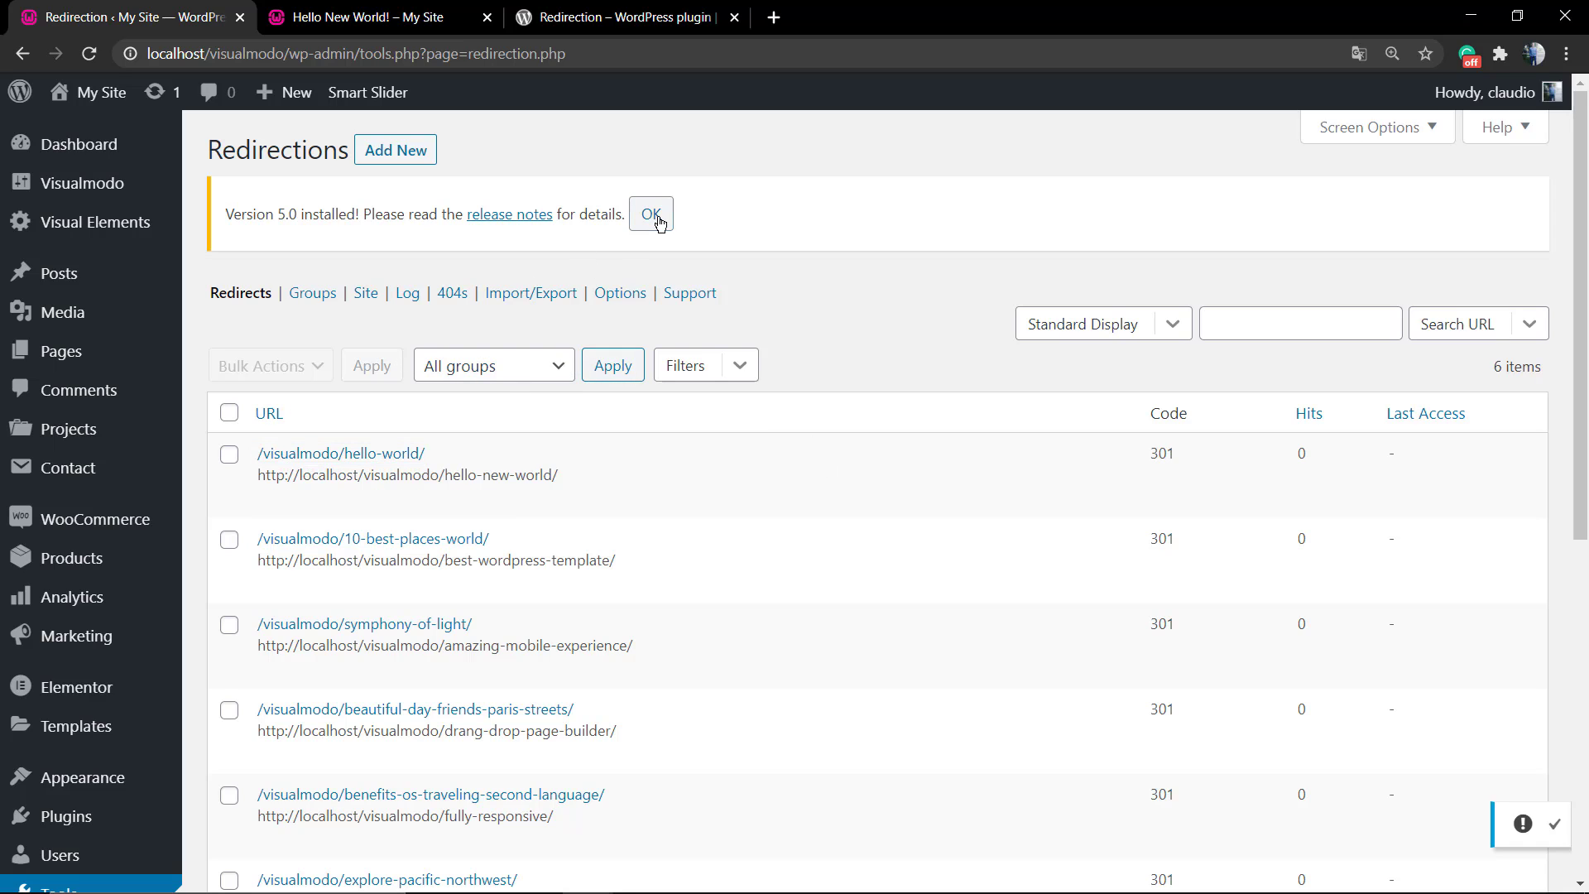
pyautogui.click(649, 214)
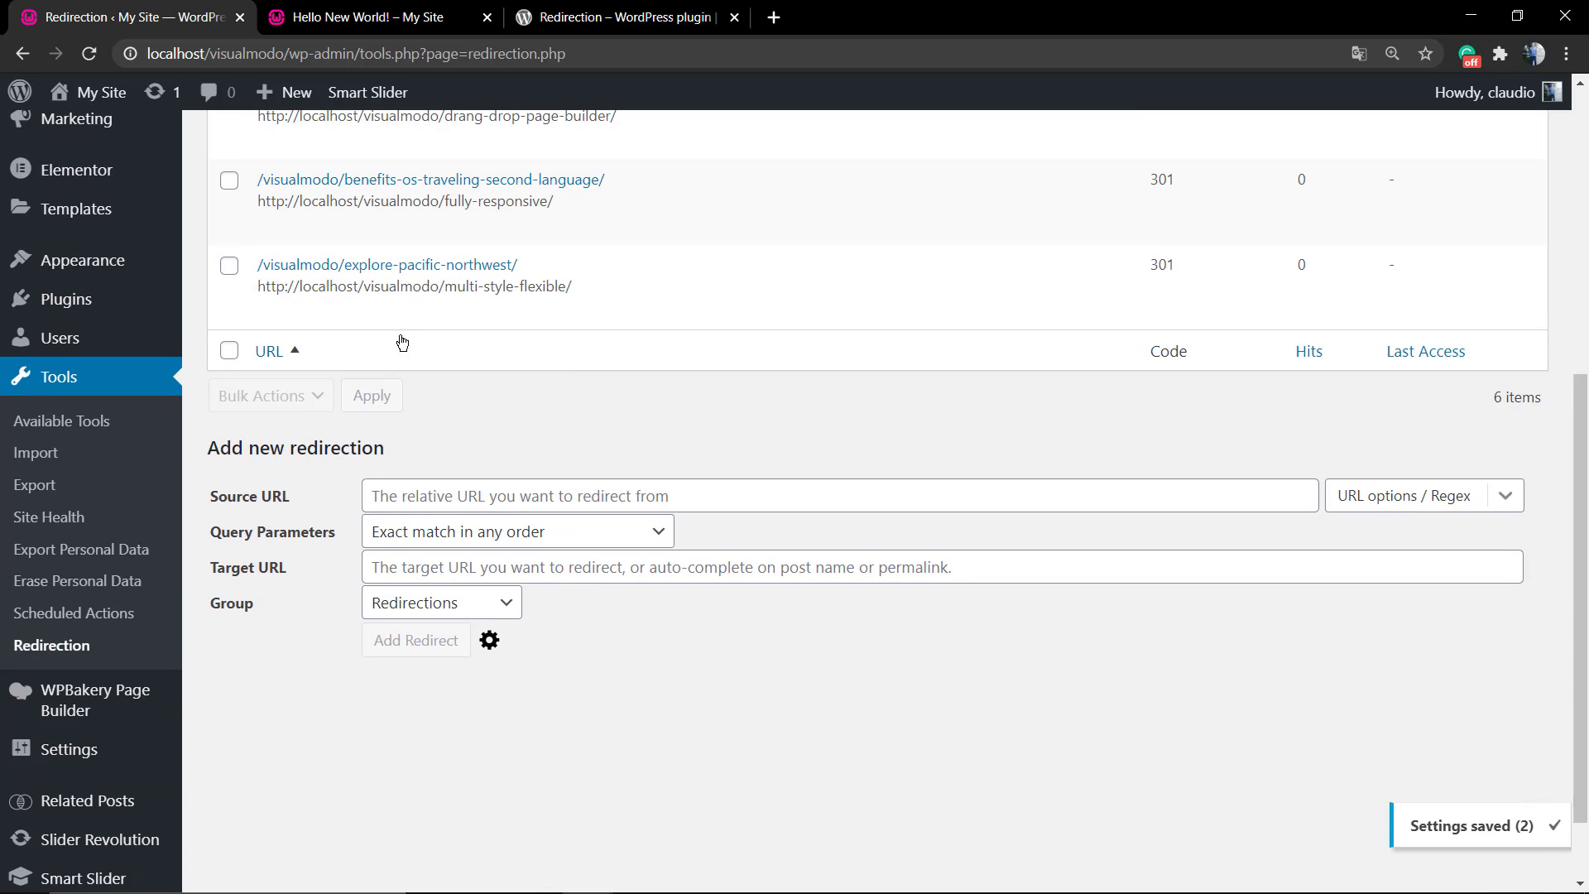
# Visit the Hello New World! URL with 'error' appended to get a Page not found
pyautogui.click(364, 17)
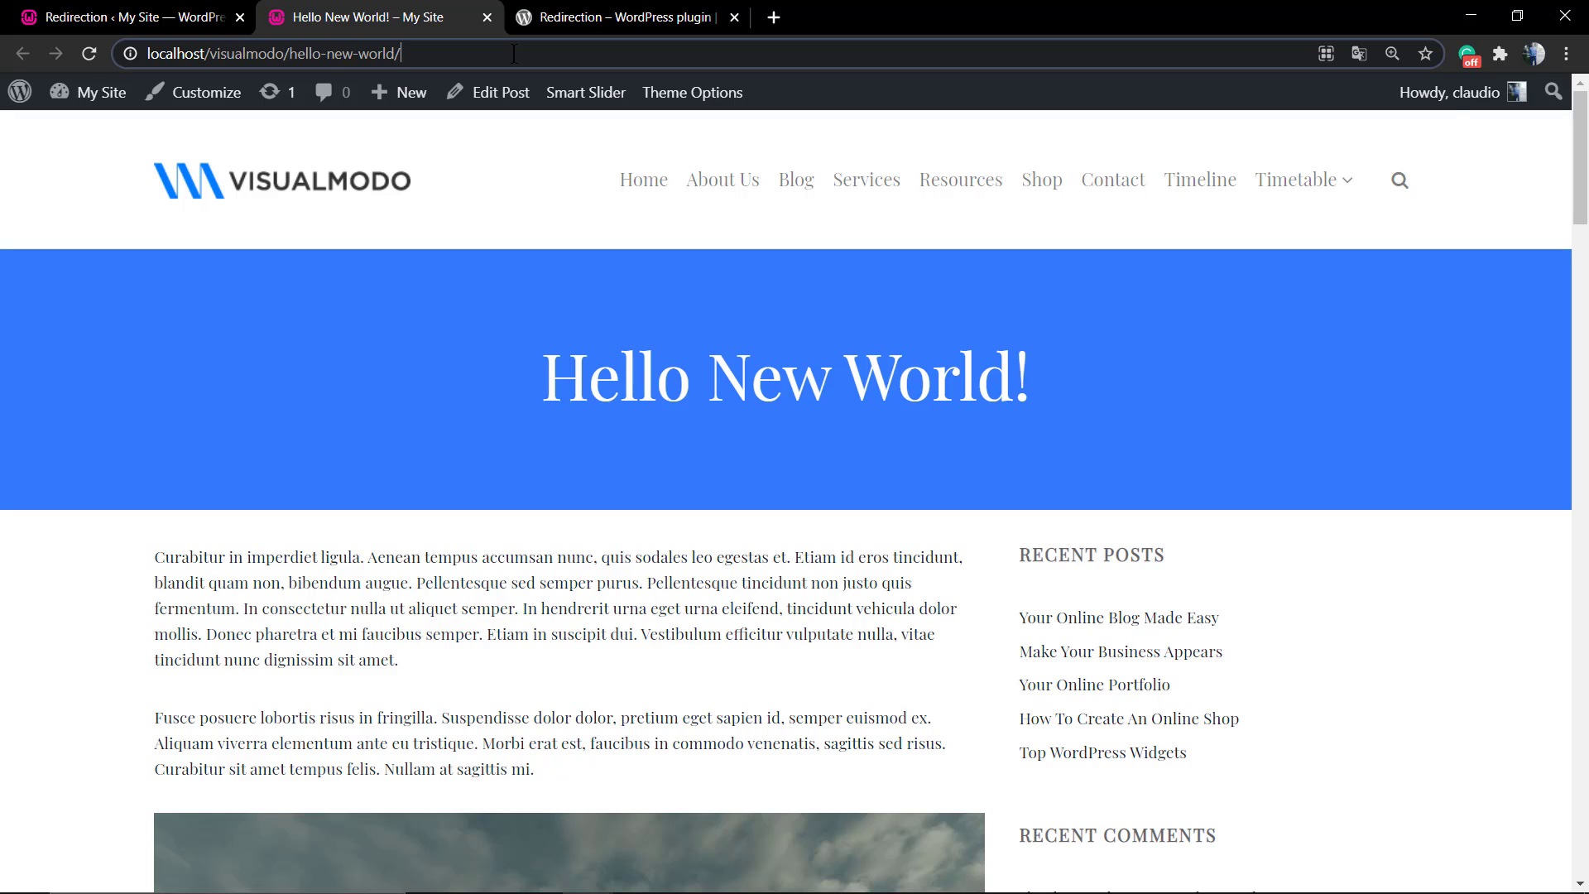
pyautogui.write('error')
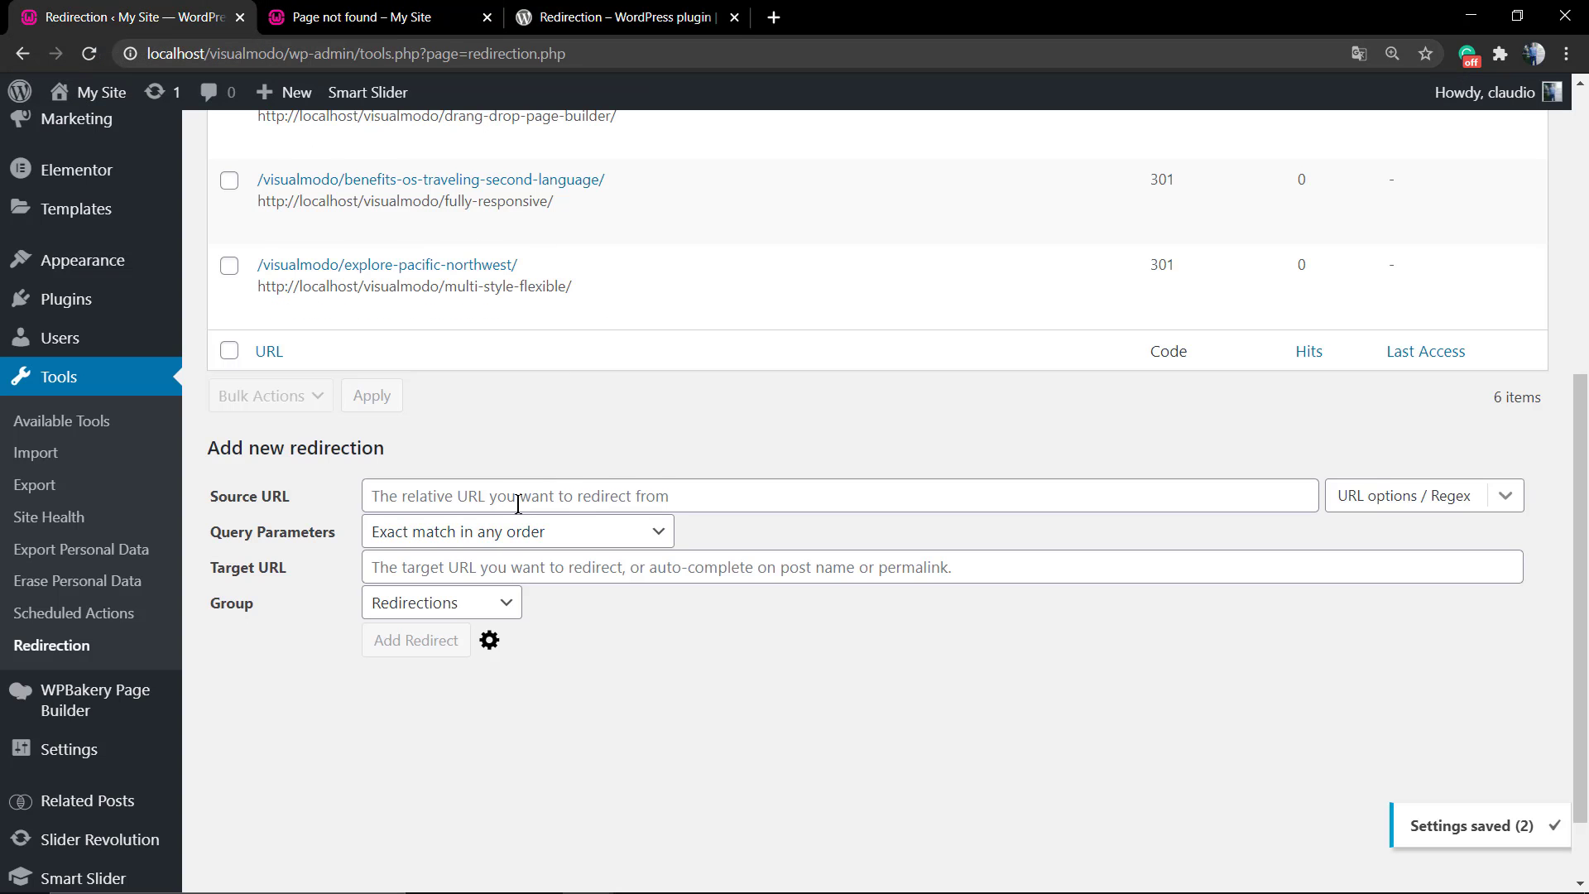
pyautogui.click(838, 495)
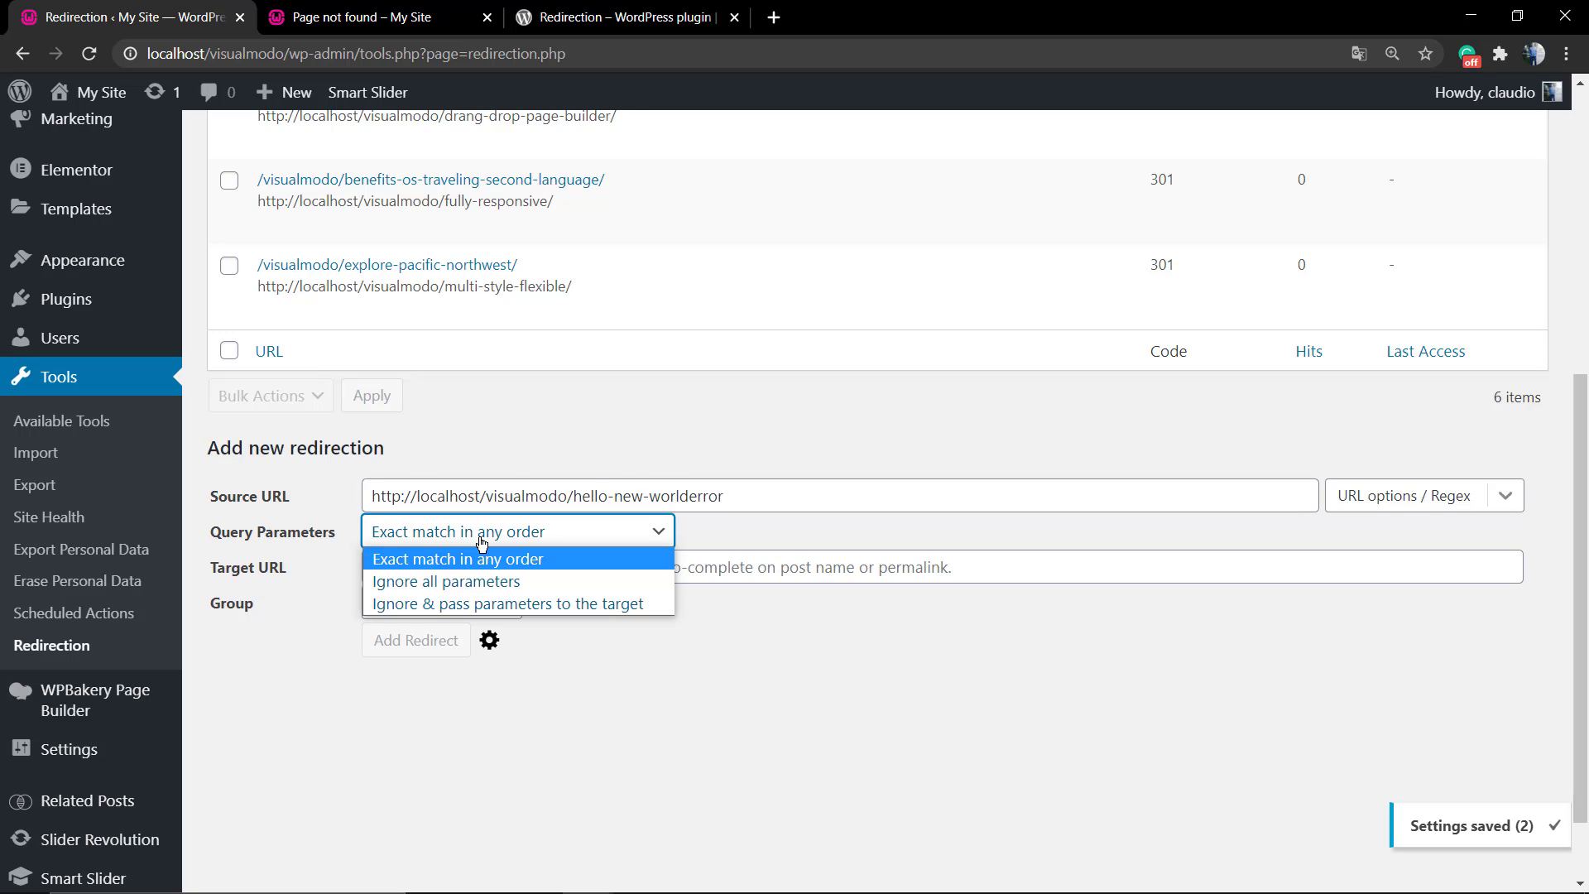
pyautogui.click(457, 558)
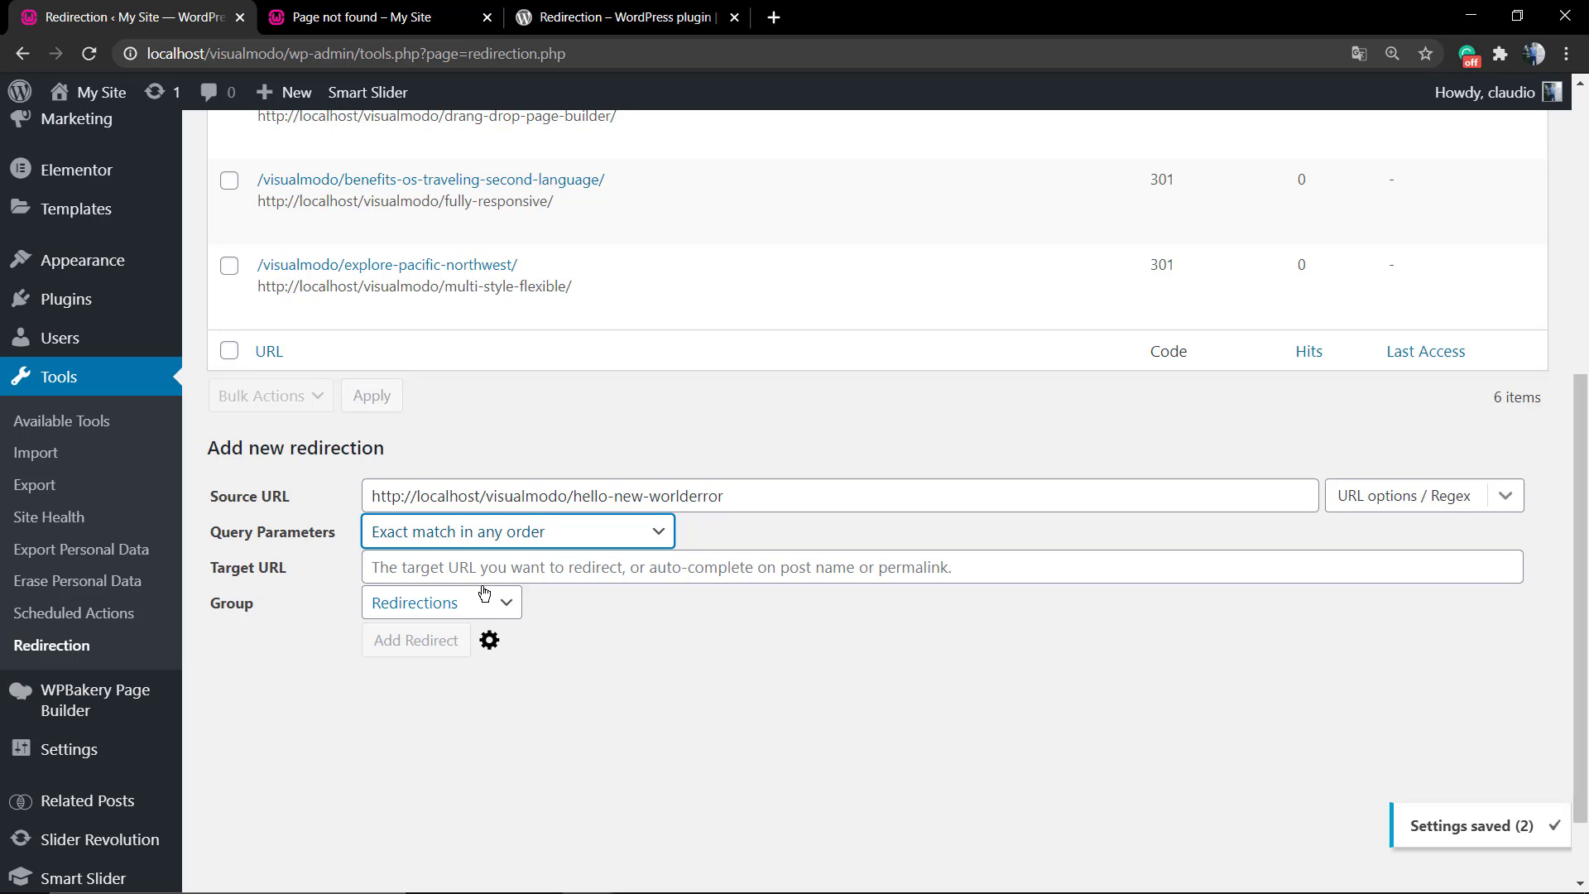
pyautogui.write('http://localhost/visualmodo/hello-new-worlderror')
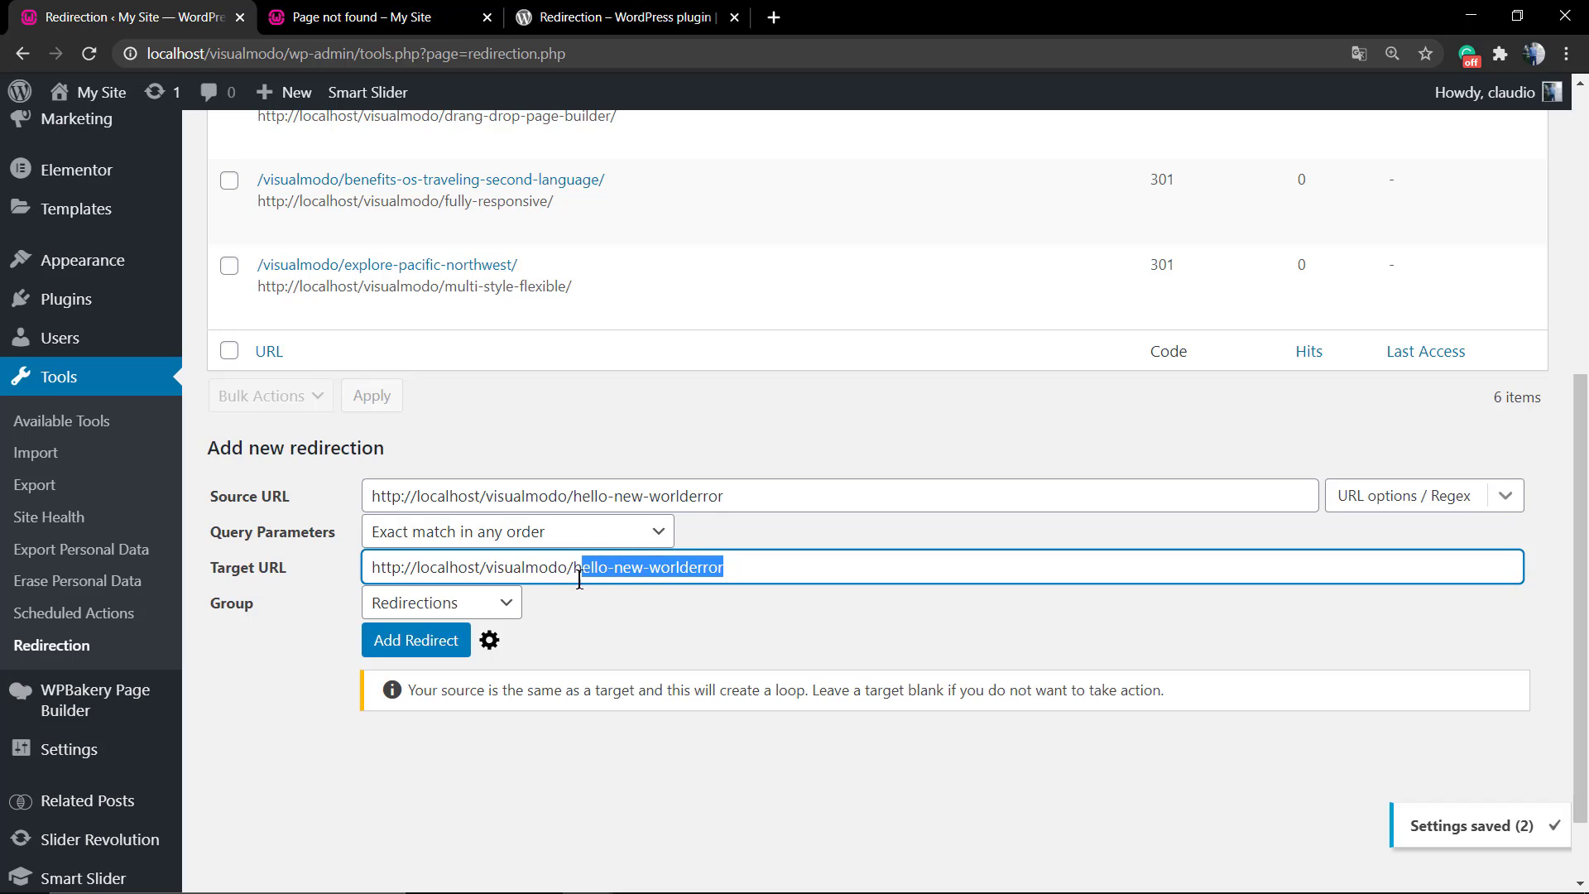
pyautogui.press('Delete')
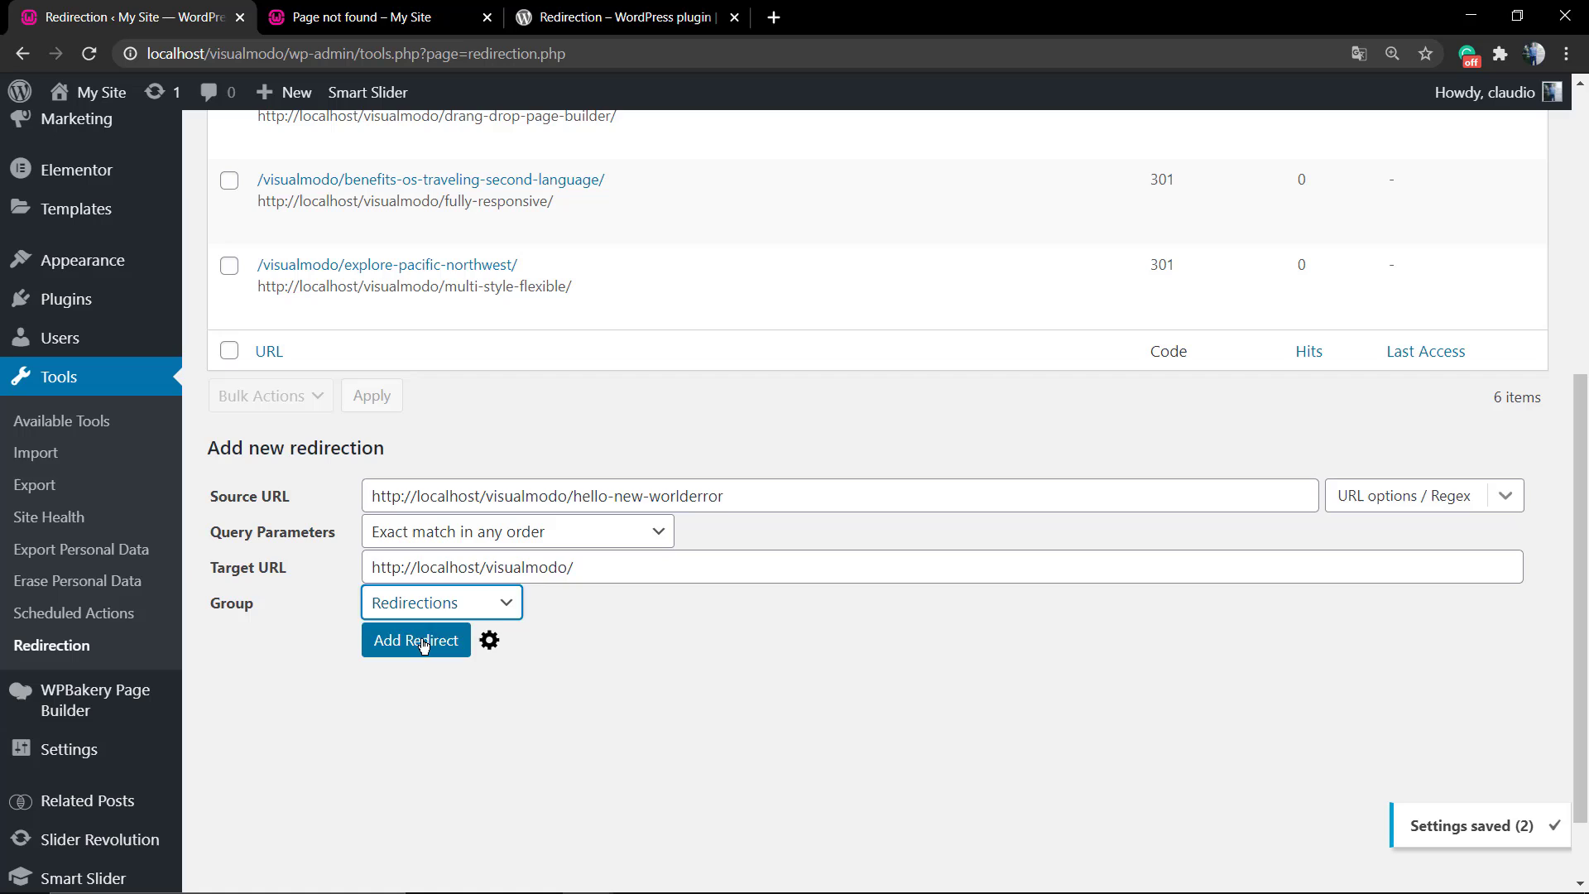
pyautogui.click(414, 639)
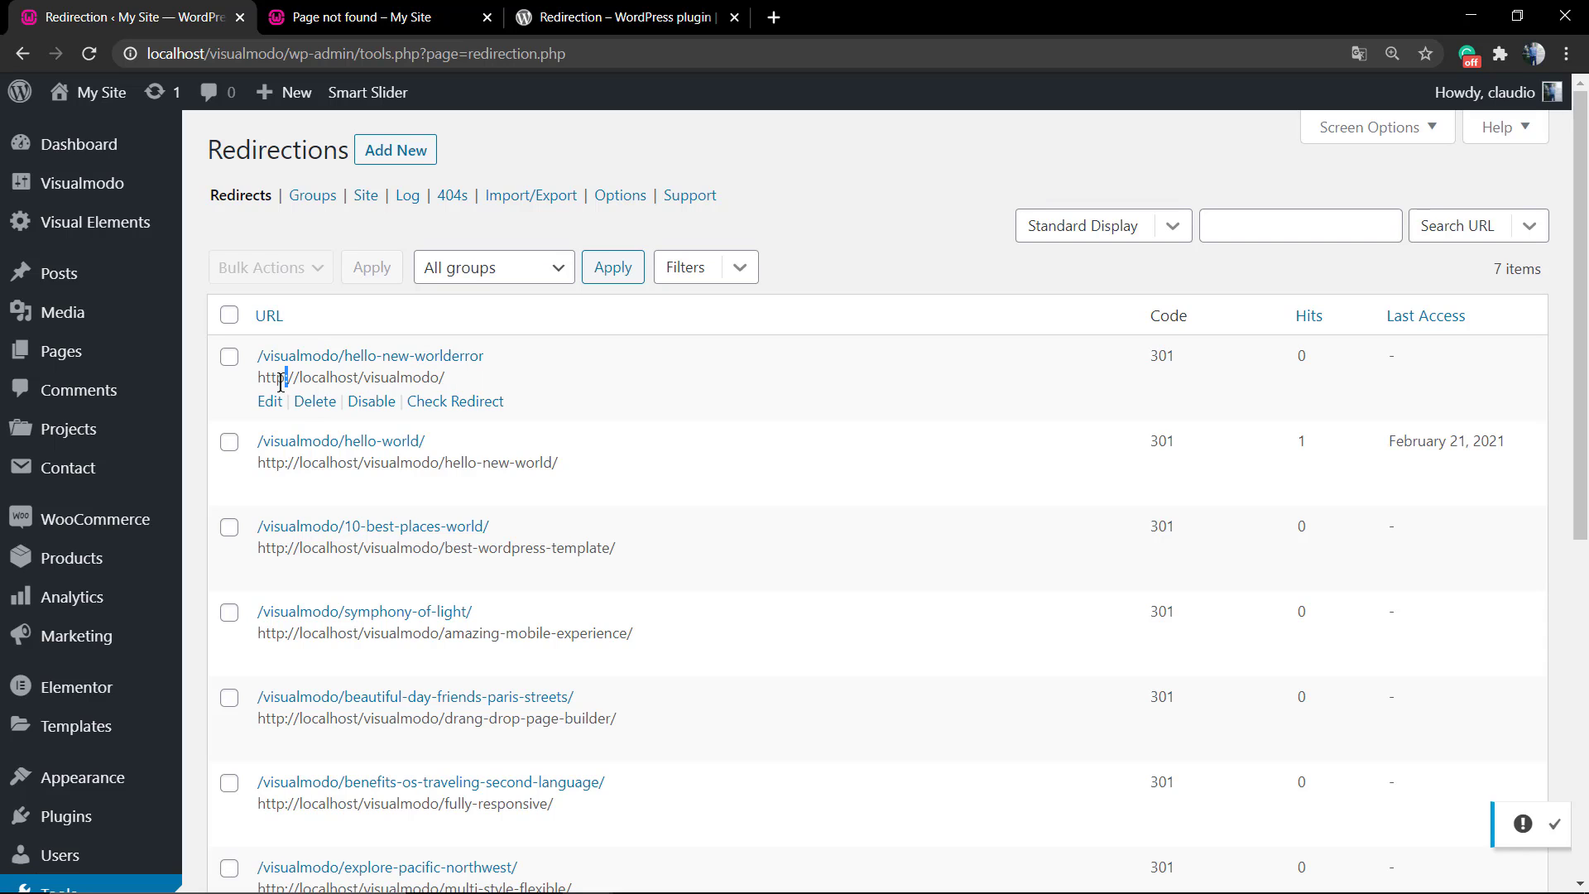
# Test the /visualmodo/hello-world/ redirect again and scroll through the seven redirects
pyautogui.click(364, 16)
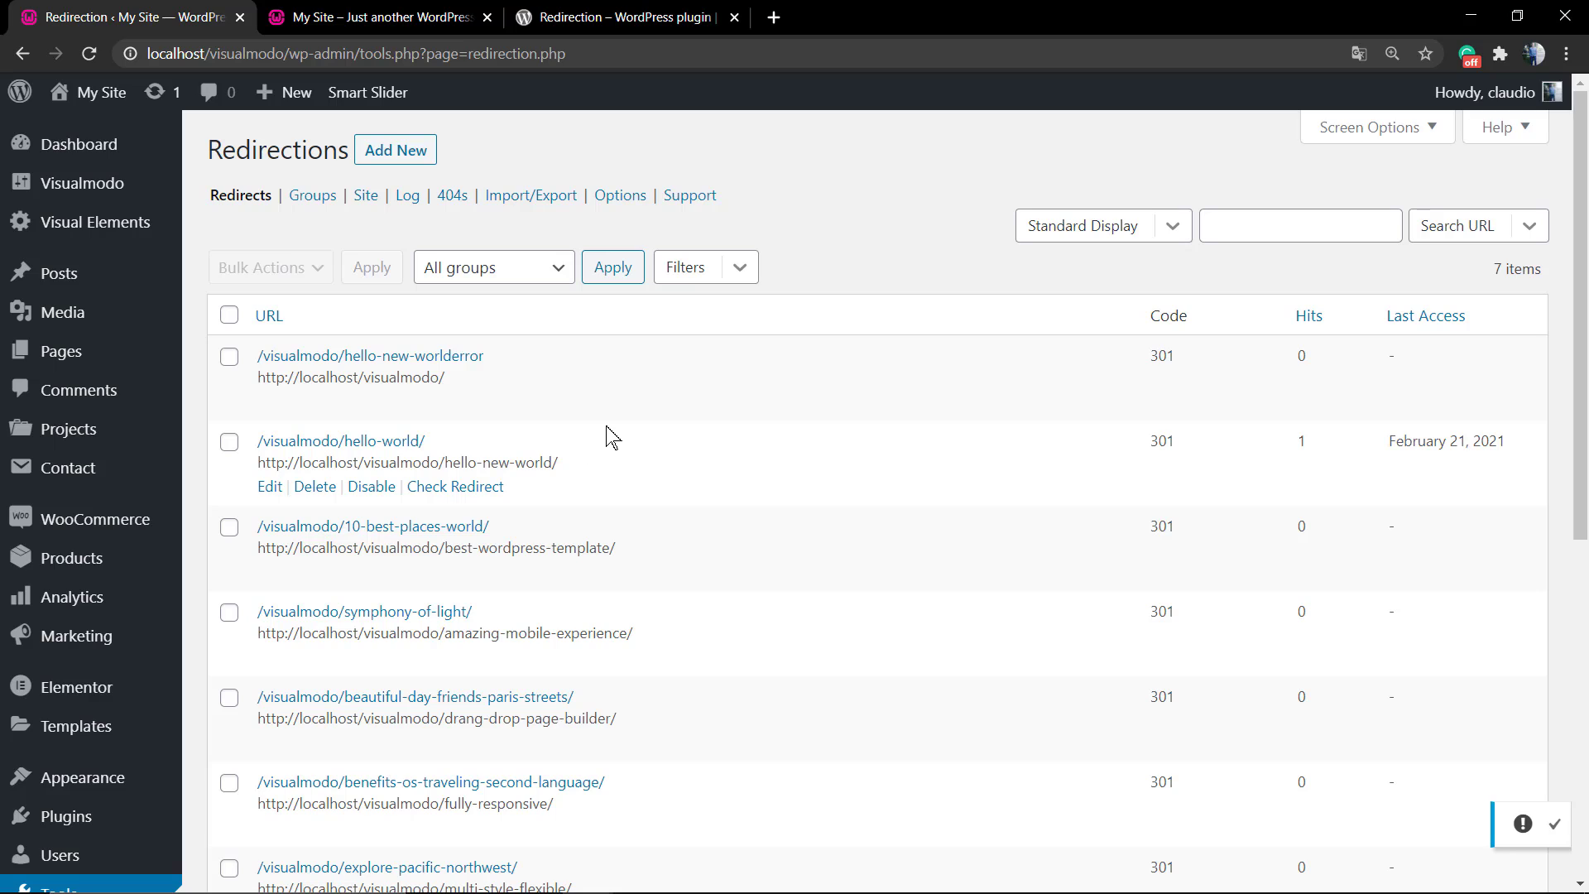
pyautogui.moveTo(373, 440)
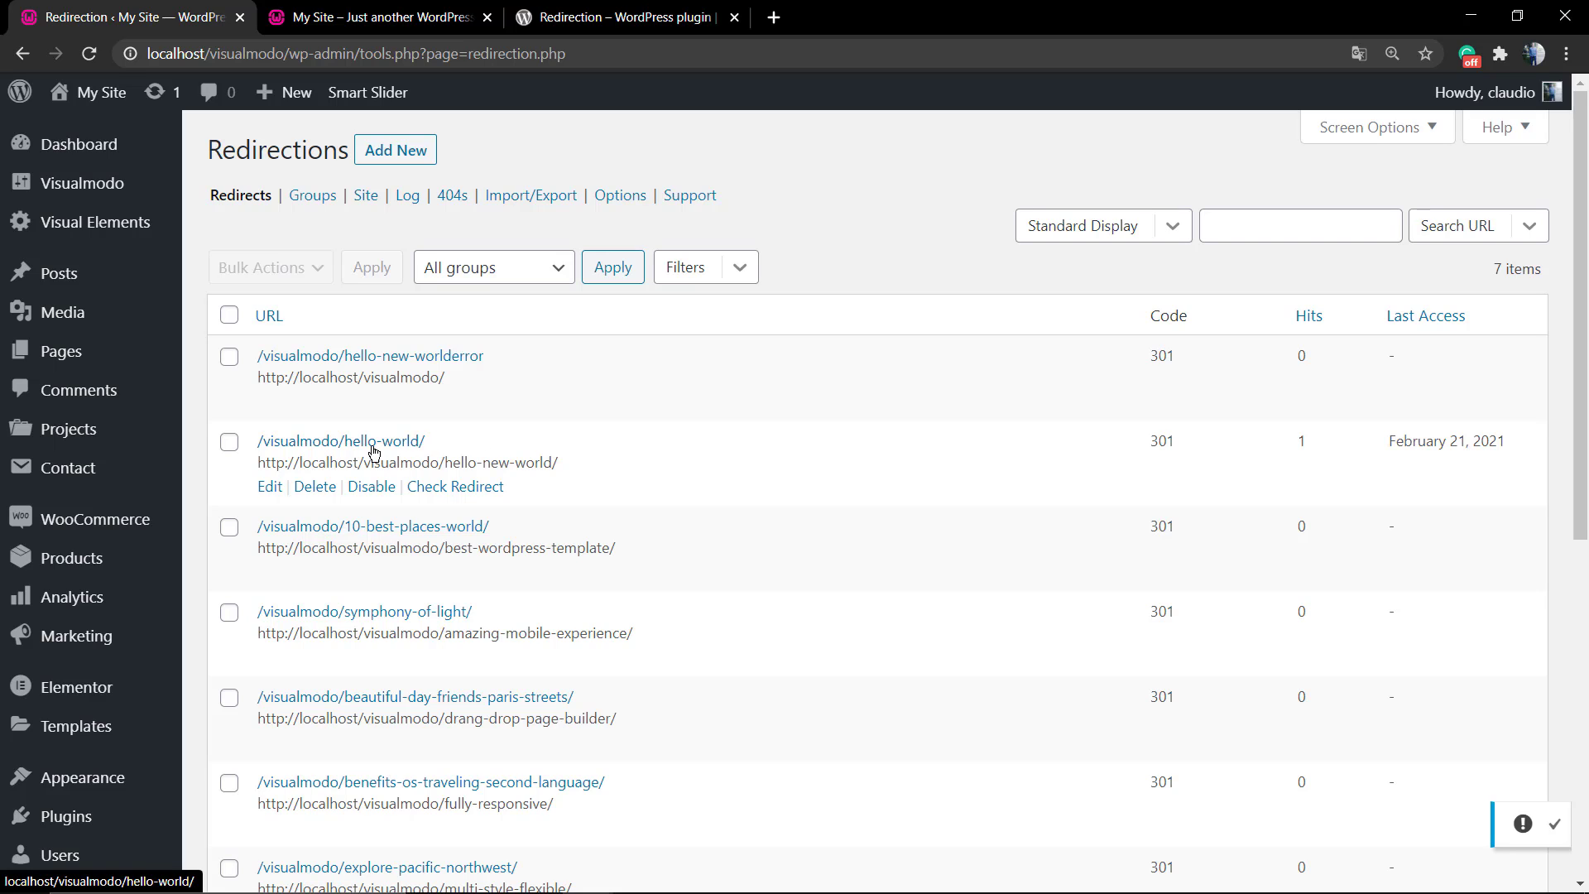
pyautogui.click(341, 441)
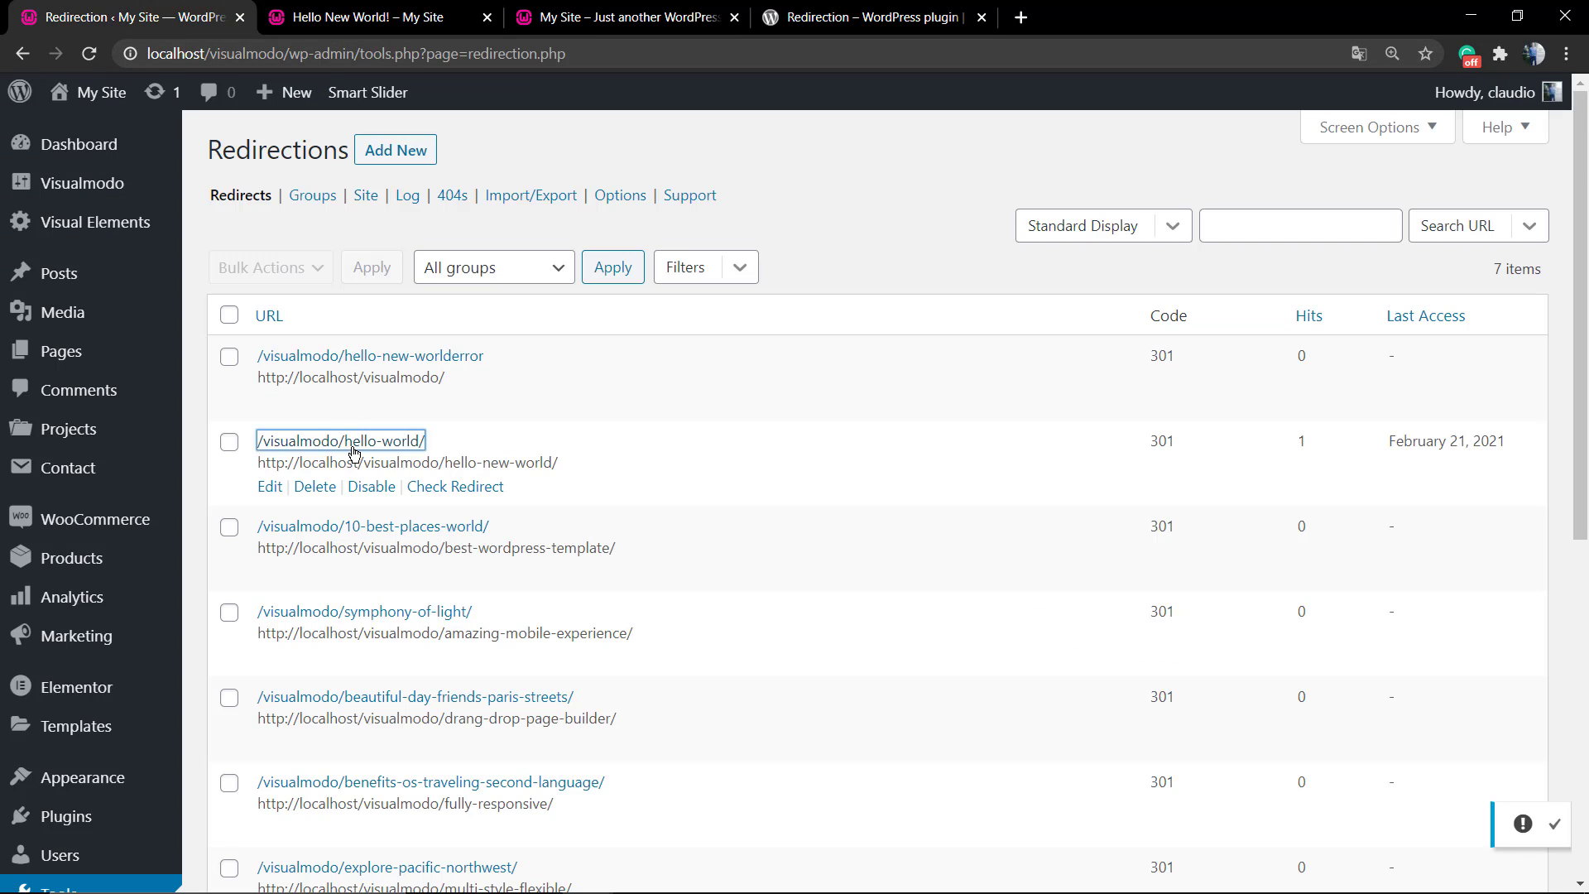
pyautogui.doubleClick(401, 441)
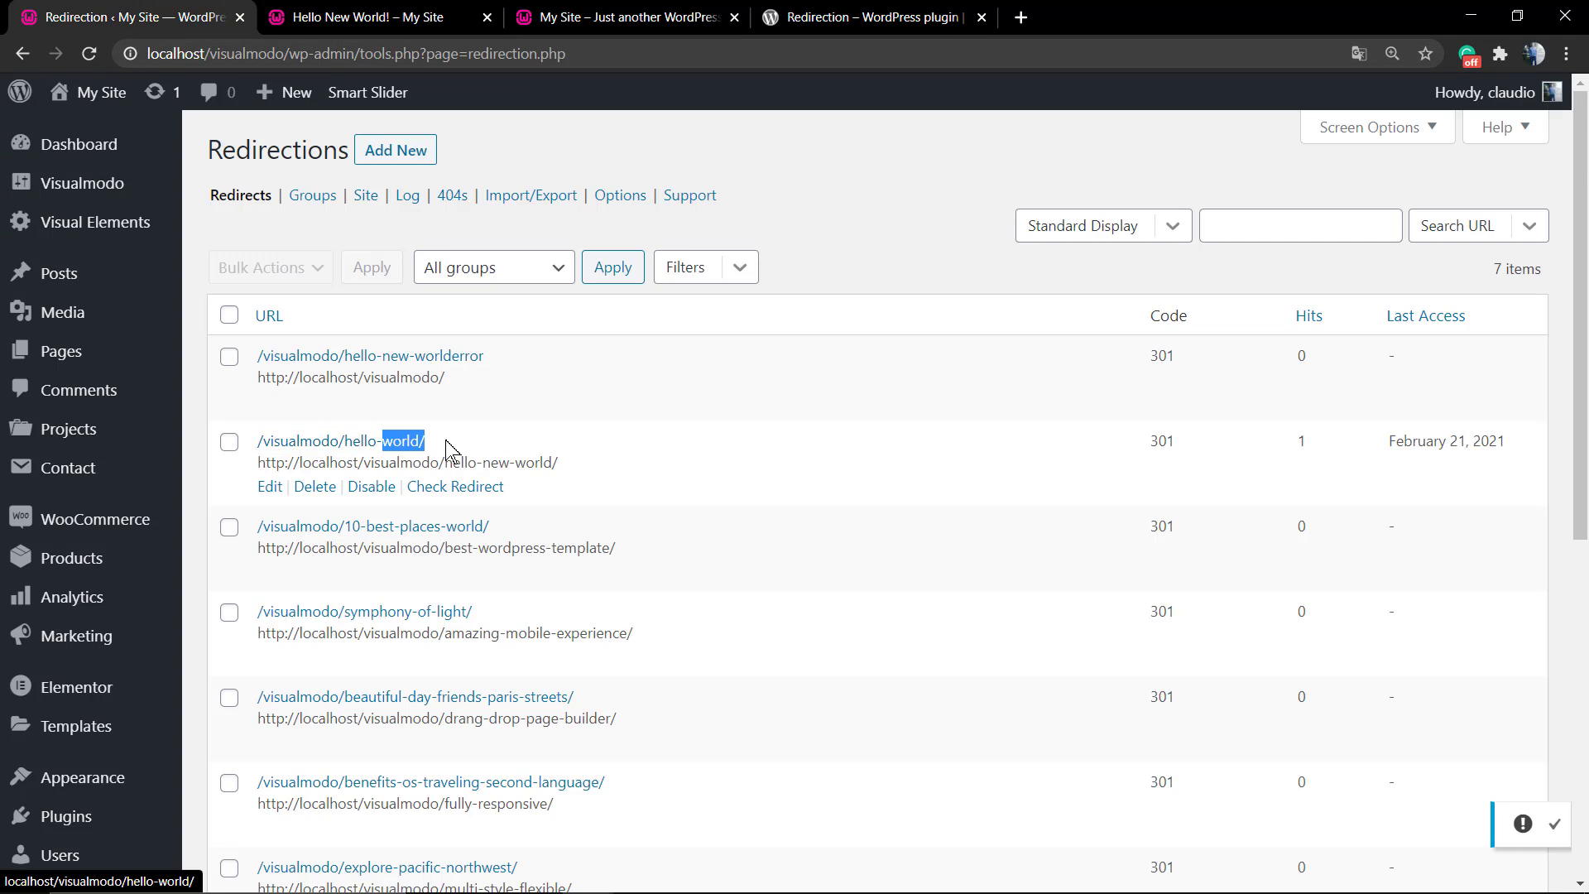
pyautogui.moveTo(539, 542)
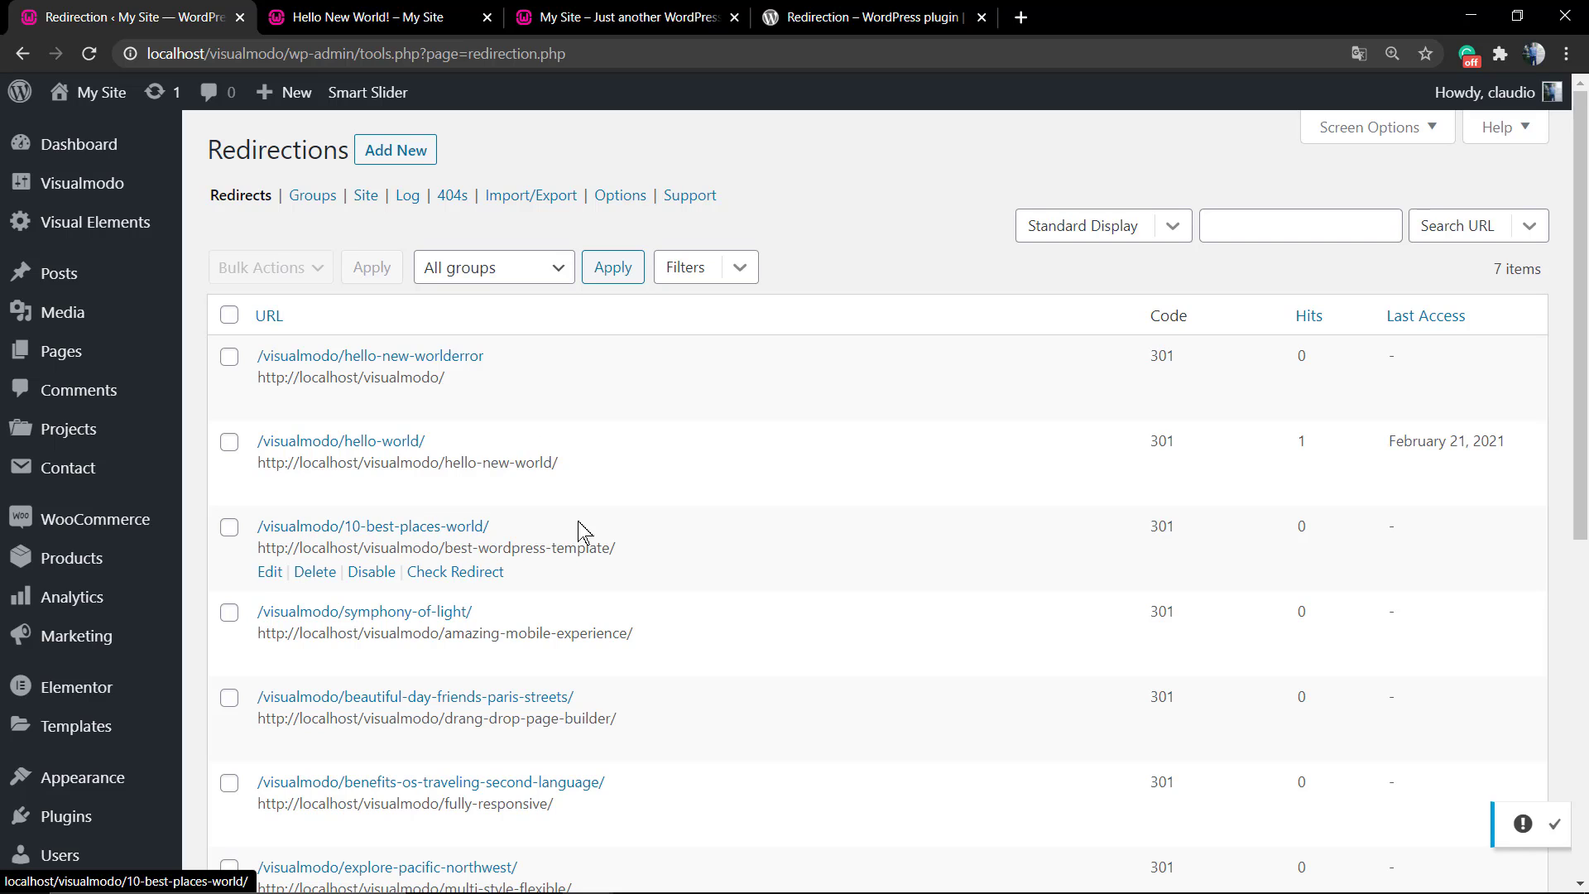
pyautogui.scroll(-3)
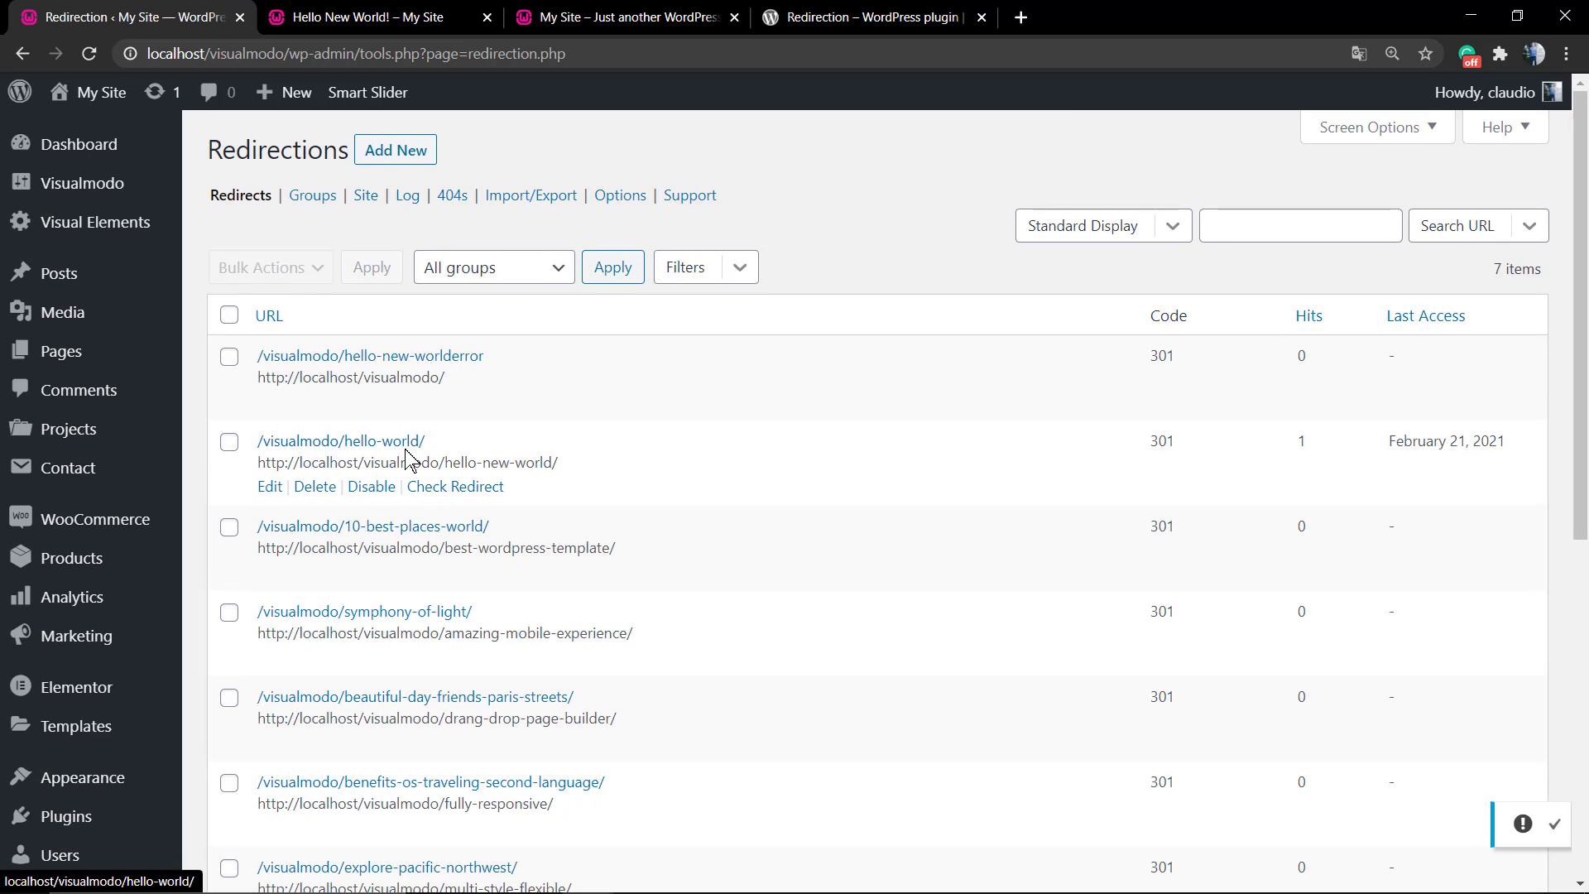
pyautogui.scroll(-3)
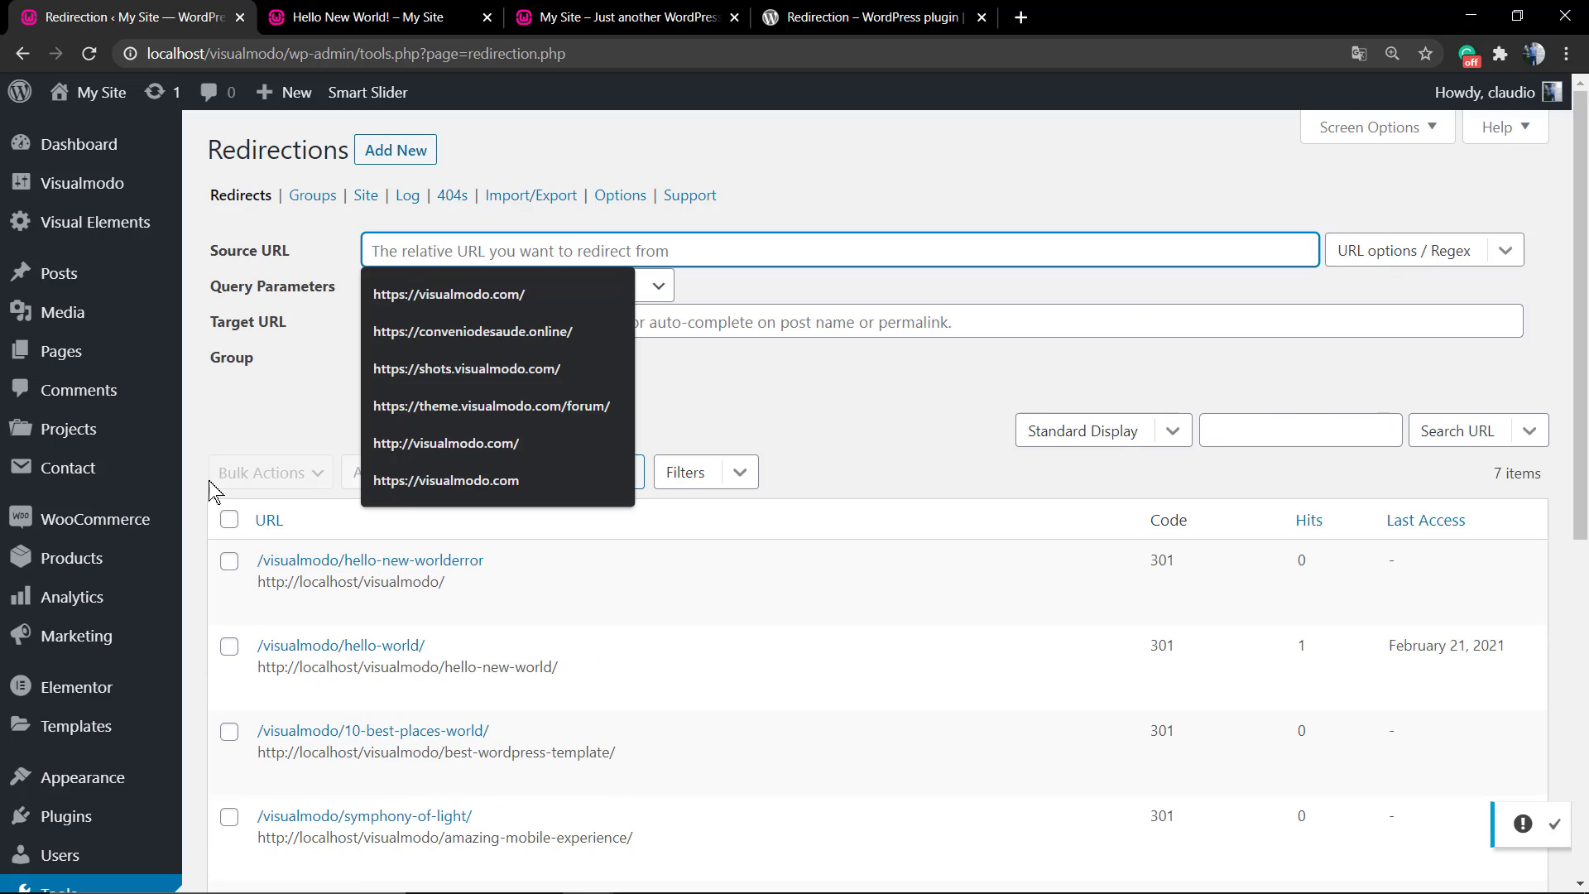
pyautogui.scroll(-3)
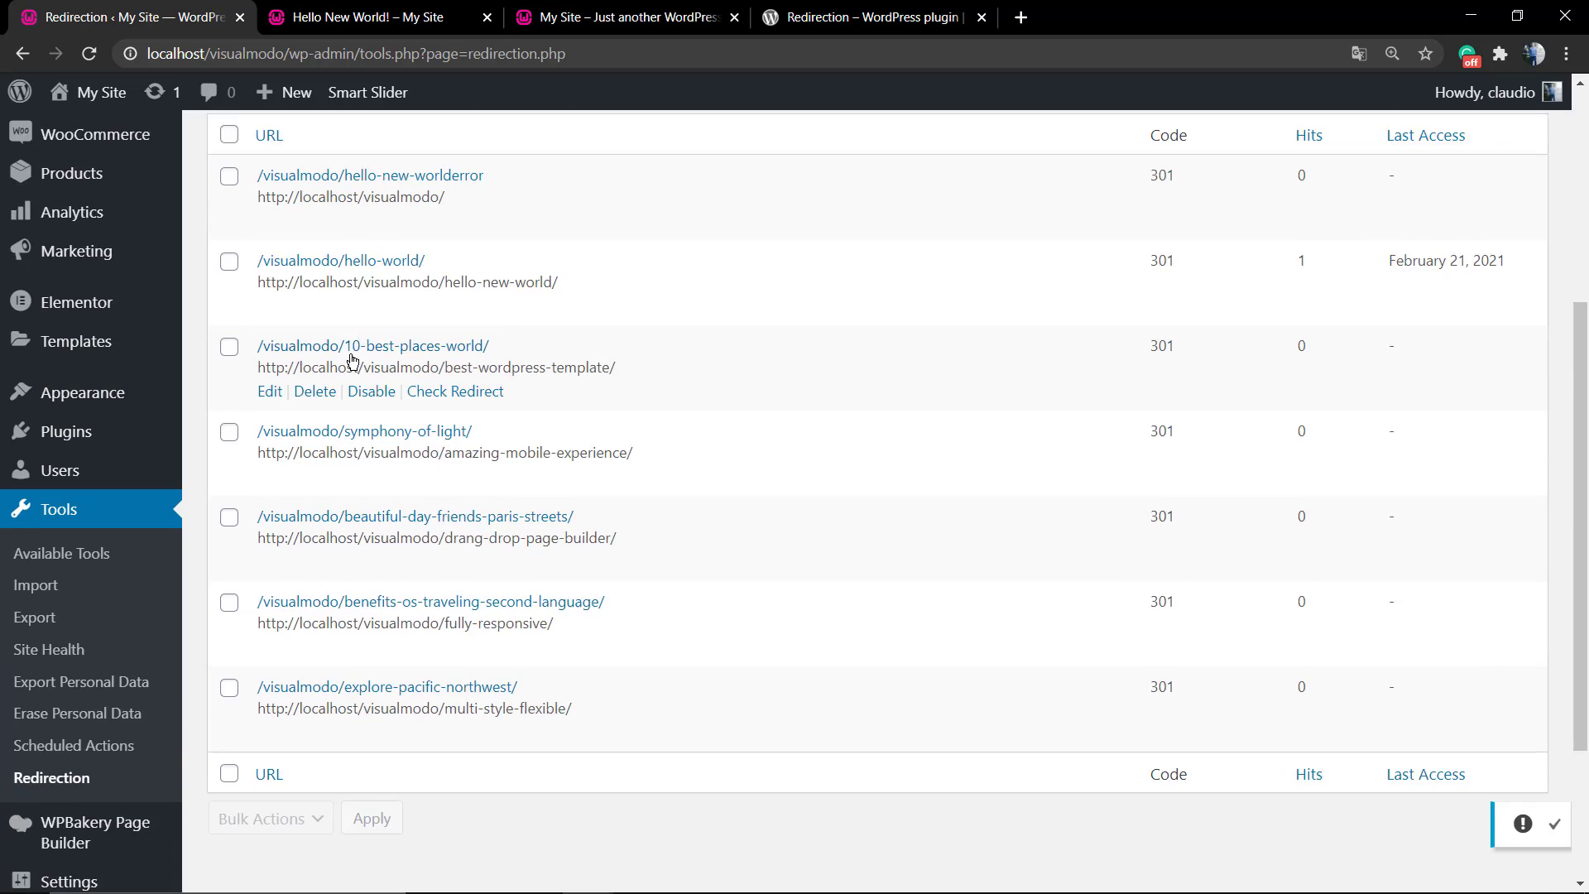